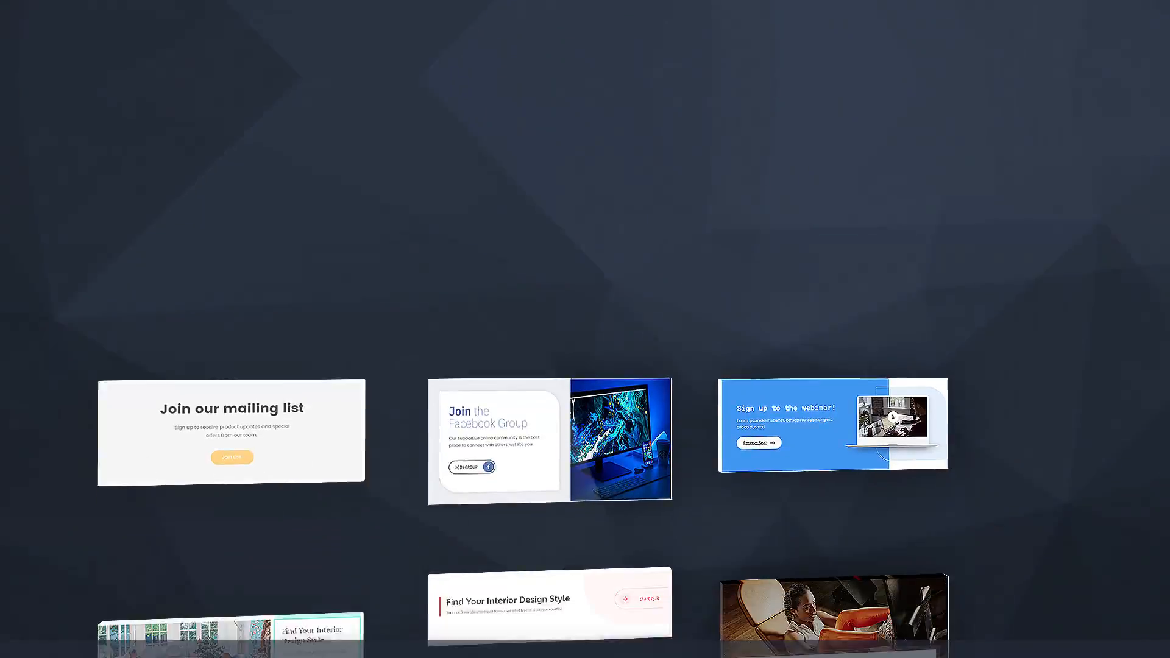
- Scroll down the post to the first long paragraph where the call to action will go
{"action": "scroll", "scroll_direction": "down", "scroll_amount": 3}
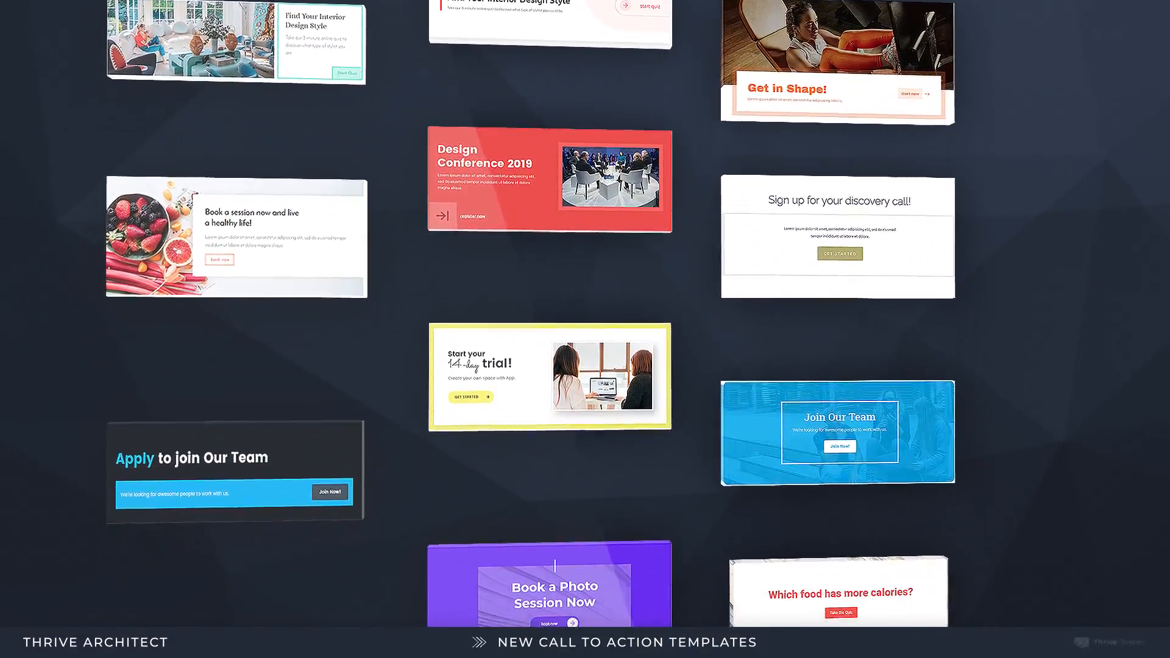
{"action": "scroll", "scroll_direction": "down", "scroll_amount": 3}
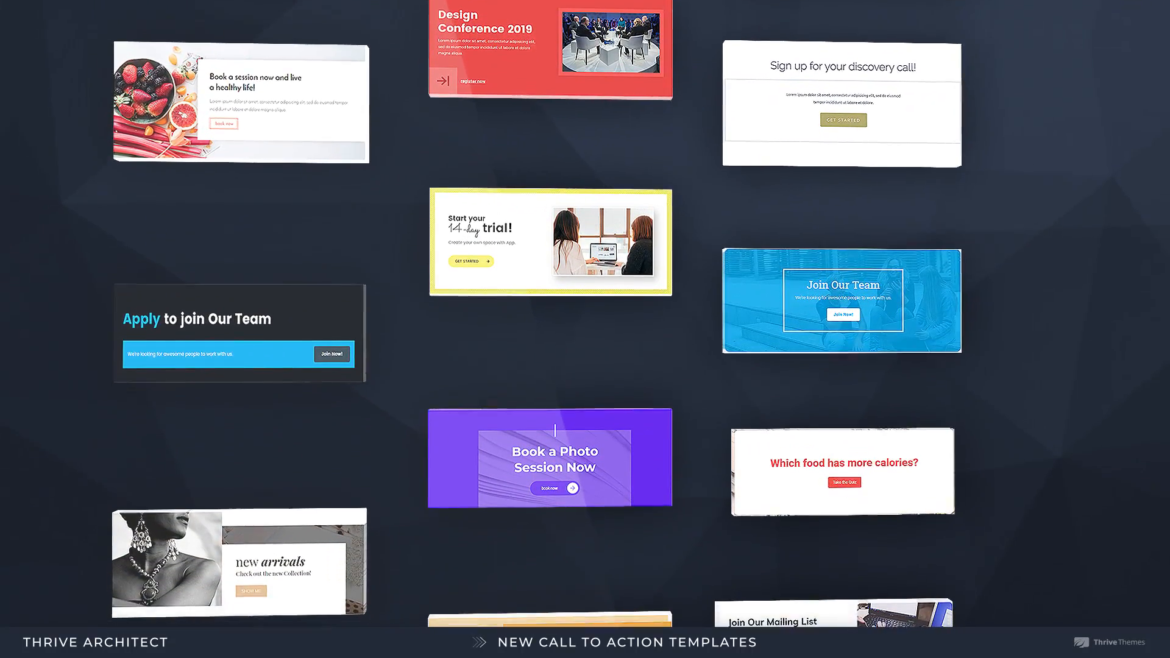
{"action": "scroll", "scroll_direction": "down", "scroll_amount": 3}
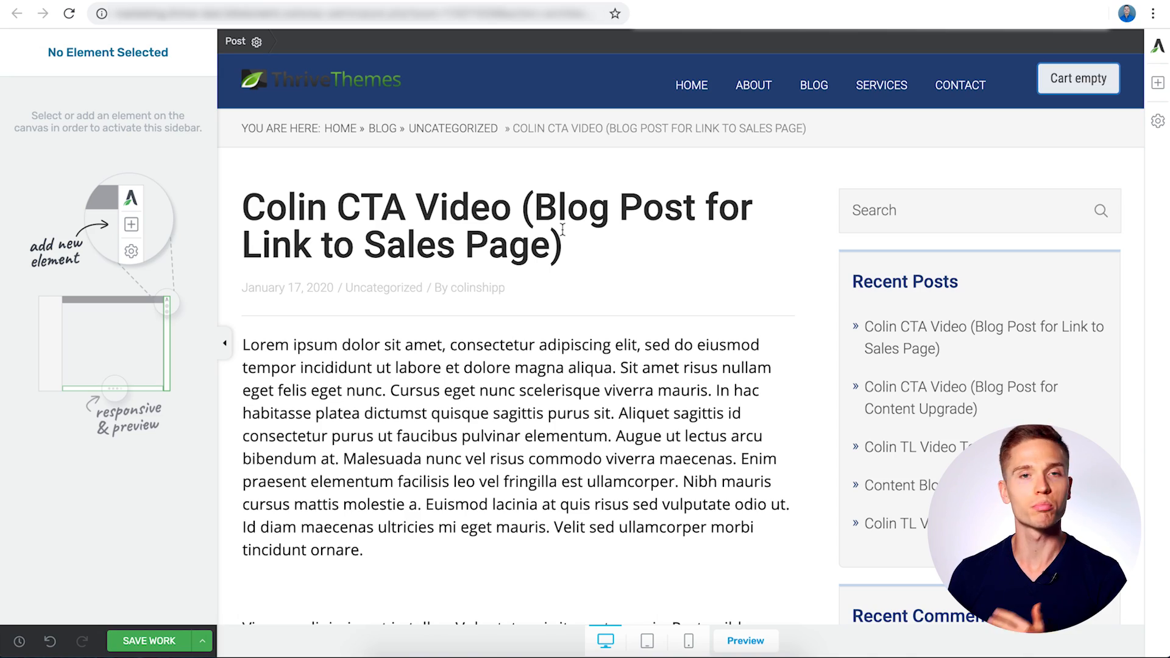
{"action": "scroll", "scroll_direction": "down", "scroll_amount": 3}
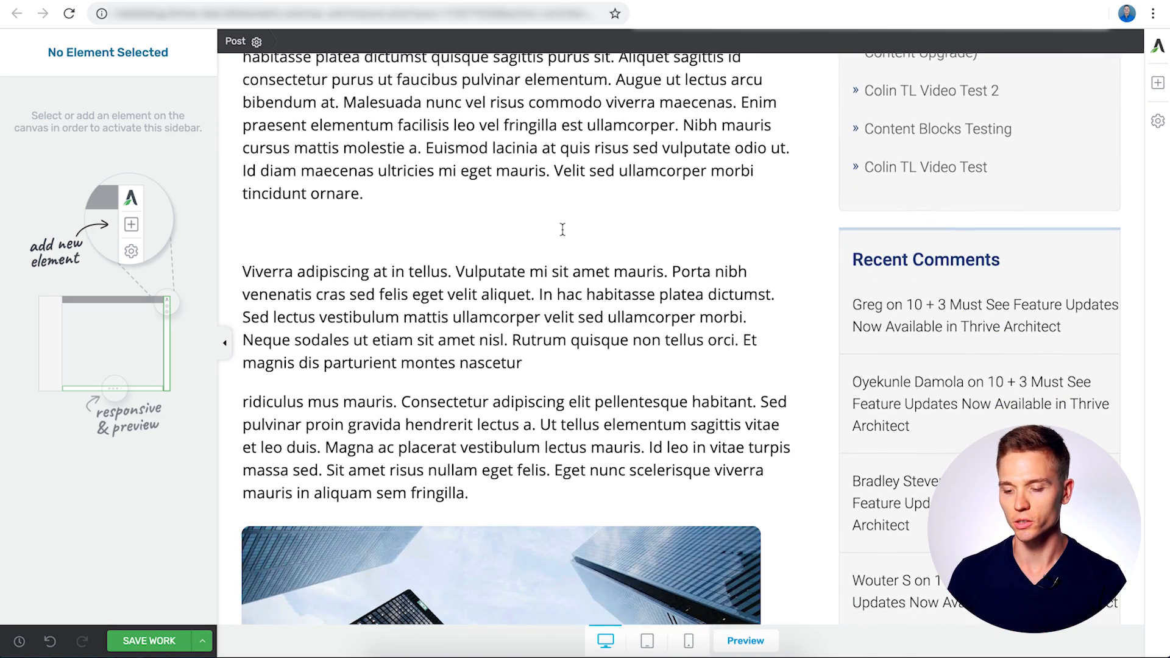
{"action": "scroll", "scroll_direction": "down", "scroll_amount": 3}
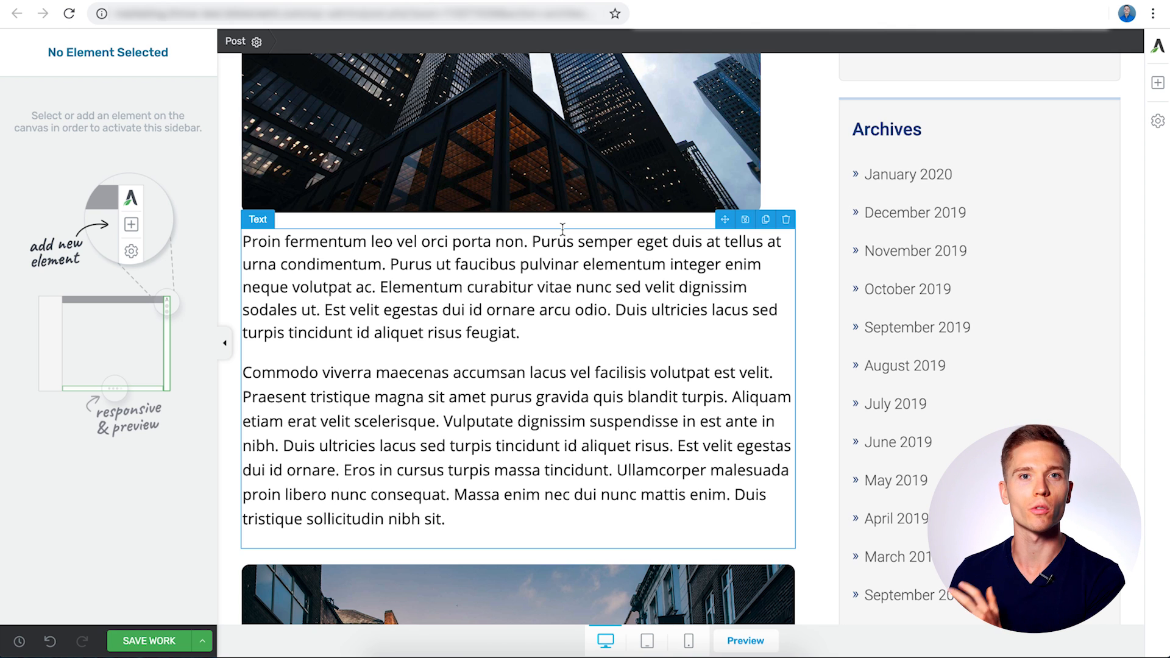
{"action": "scroll", "scroll_direction": "down", "scroll_amount": 3}
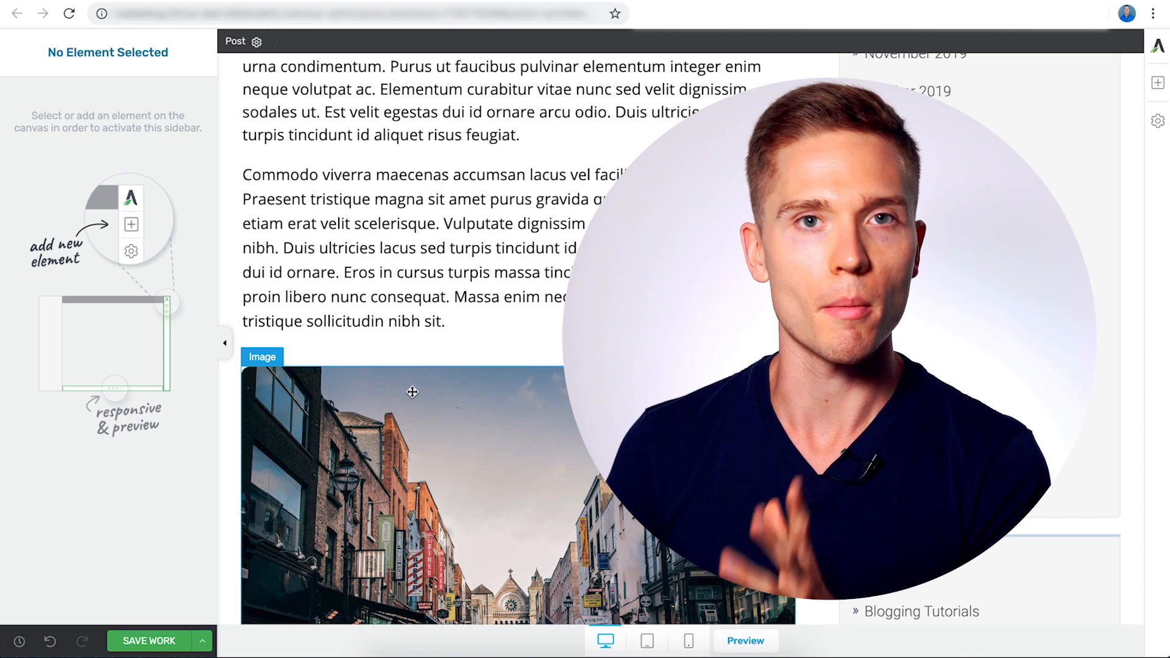
{"action": "mouse_move", "coordinate": [412, 392]}
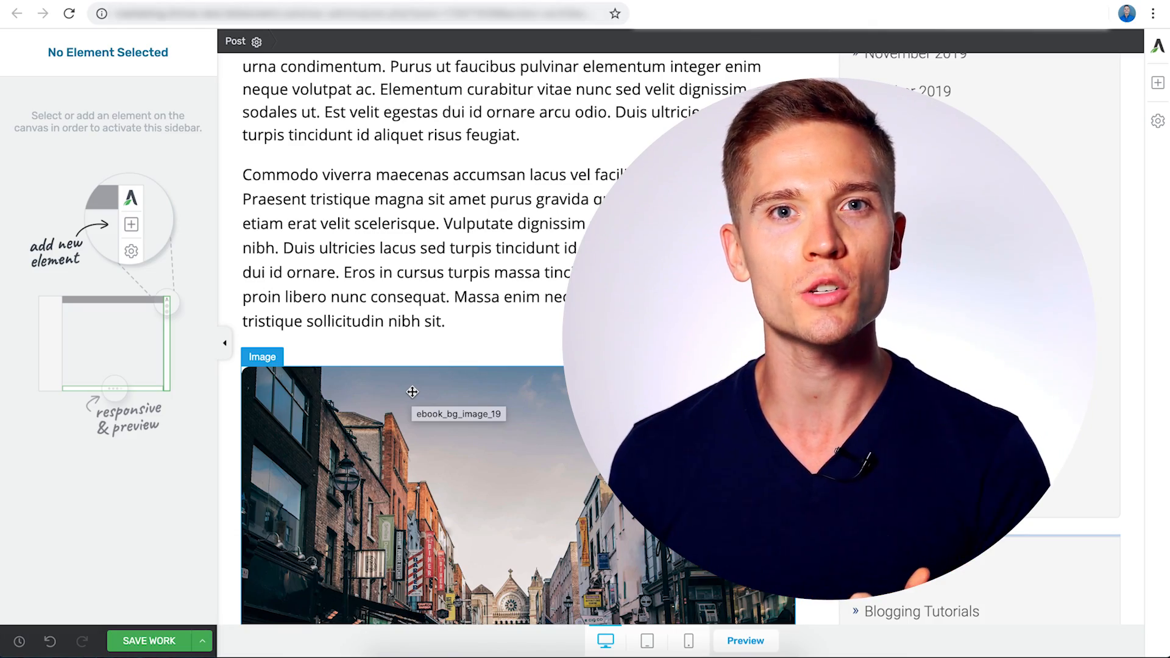
{"action": "scroll", "scroll_direction": "down", "scroll_amount": 3}
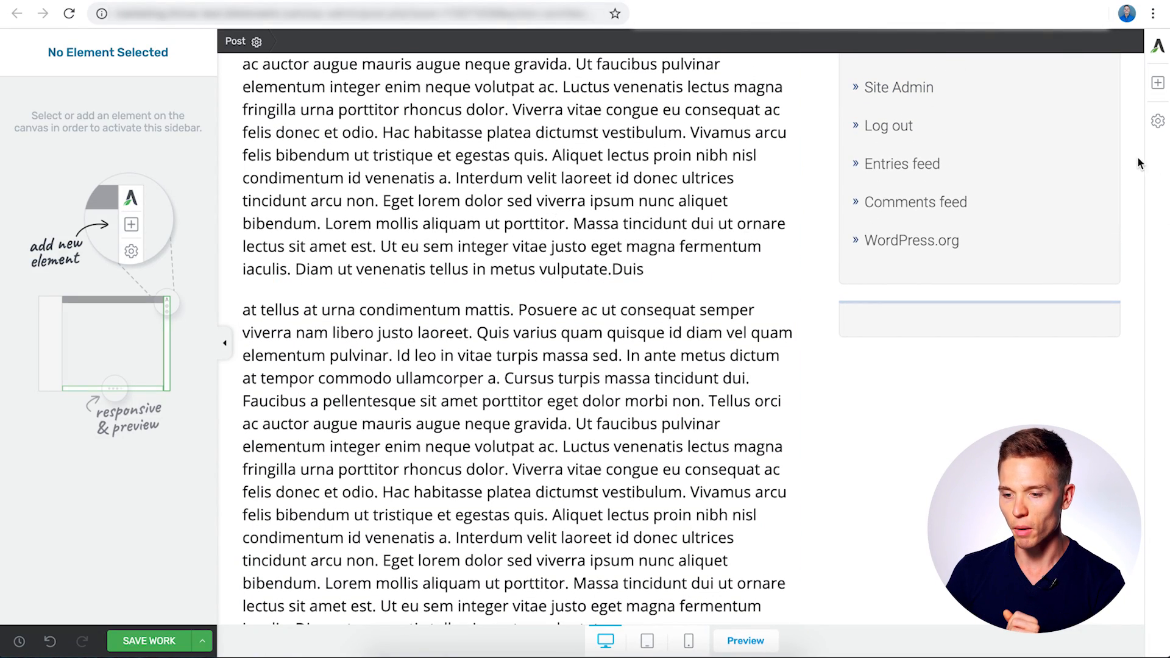
- Add a Call to Action element below the first paragraph via the 'call' search
{"action": "left_click", "coordinate": [1158, 84]}
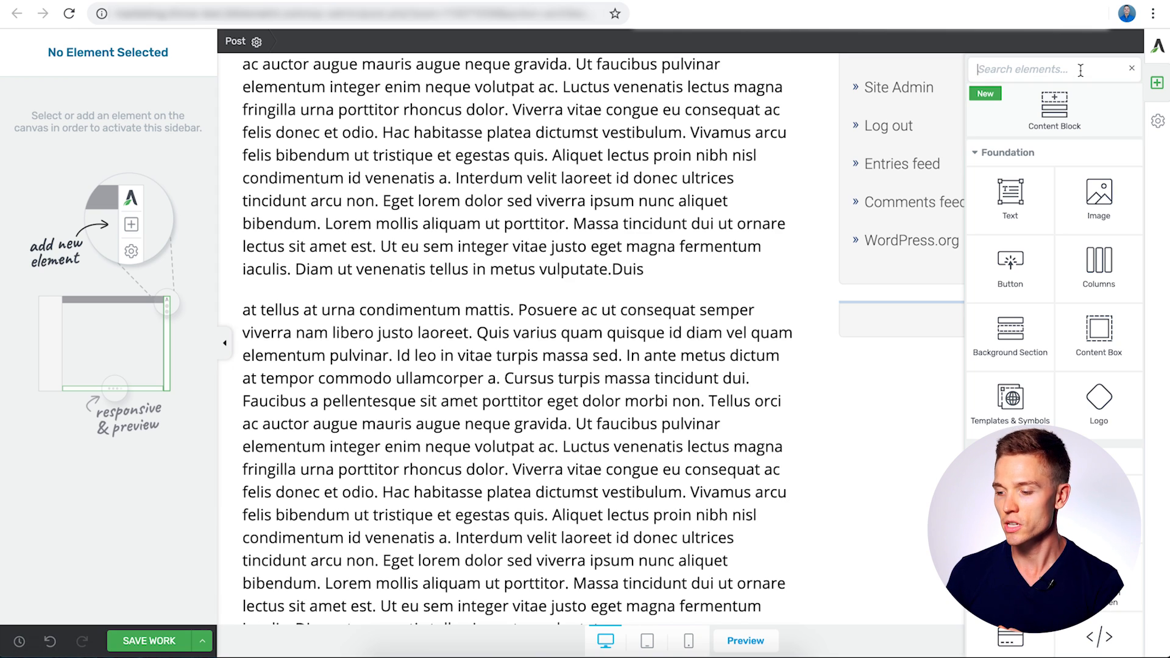
{"action": "type", "text": "call"}
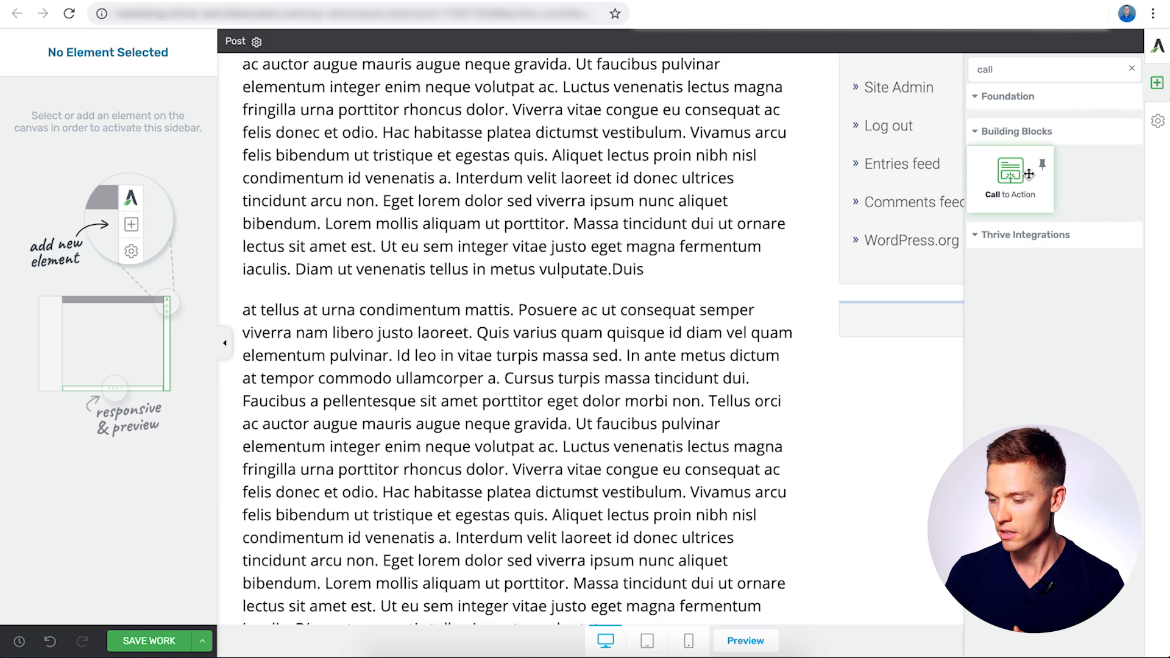
{"action": "left_click_drag", "start_coordinate": [1009, 180], "coordinate": [431, 284]}
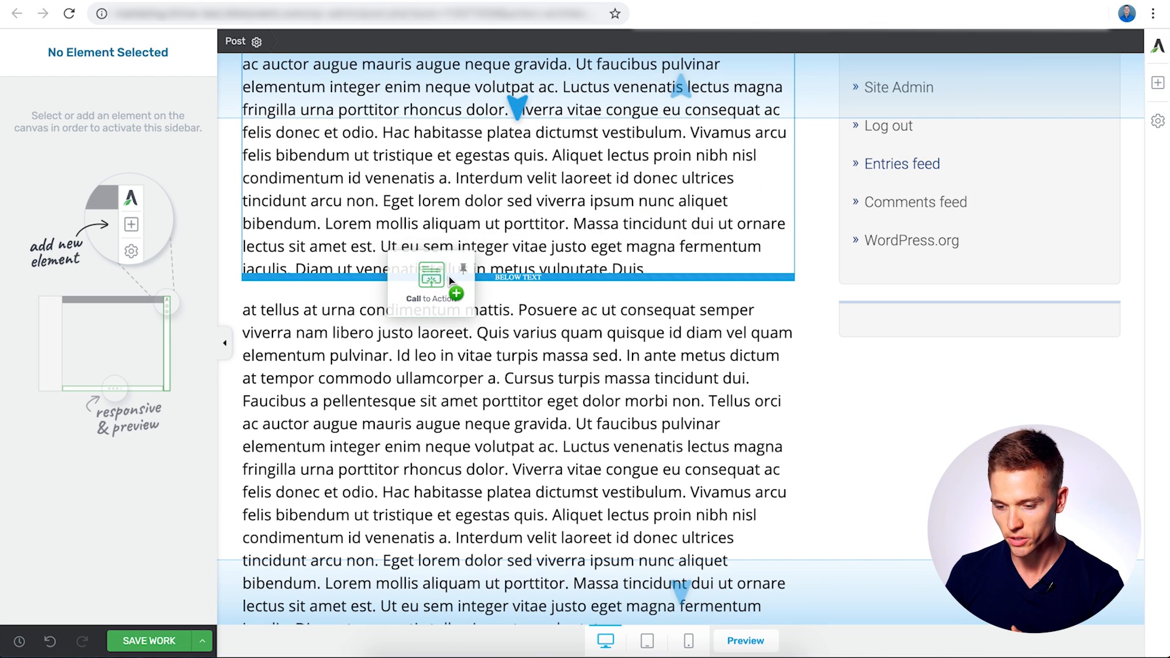
{"action": "left_click", "coordinate": [430, 280]}
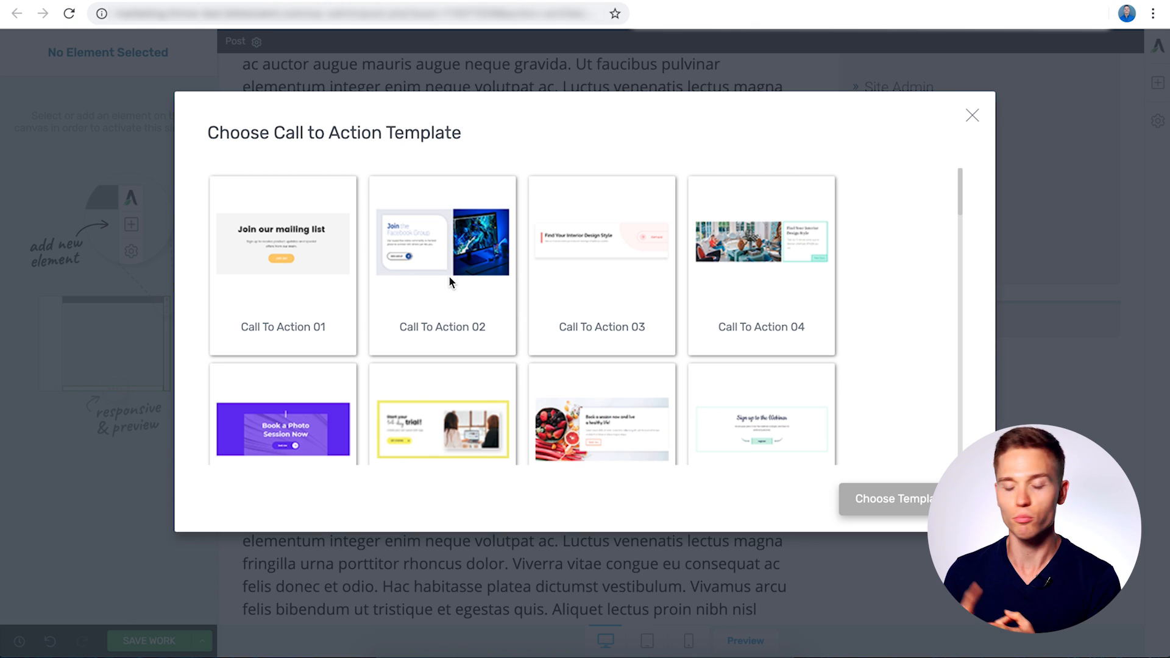
{"action": "mouse_move", "coordinate": [466, 338]}
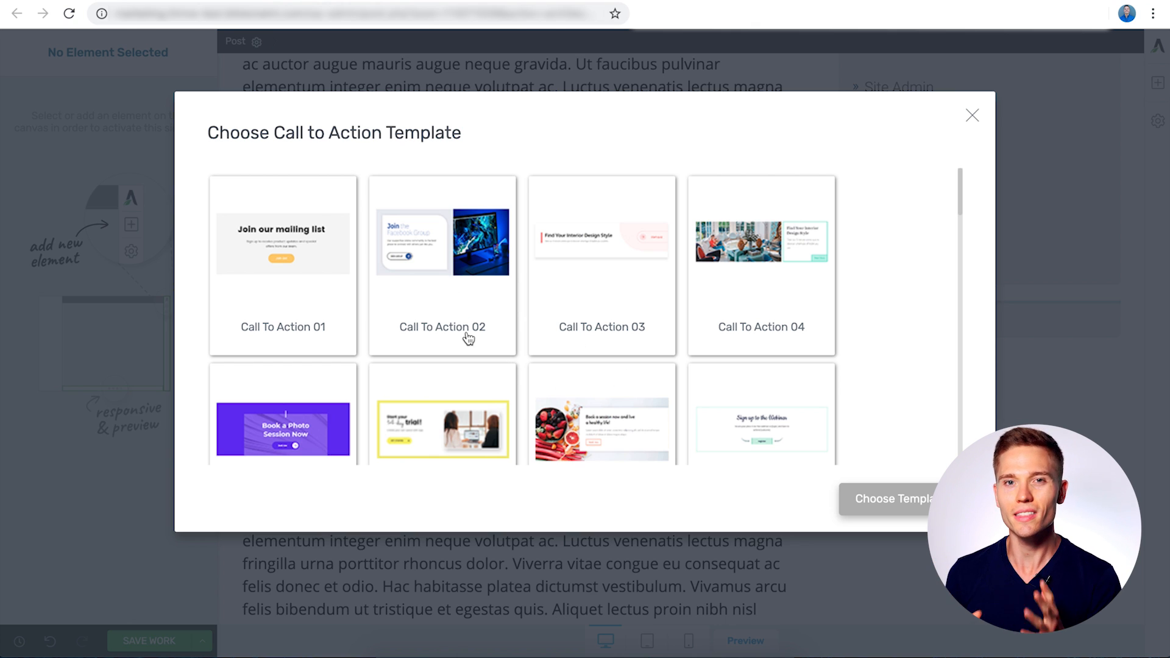
{"action": "scroll", "scroll_direction": "down", "scroll_amount": 3}
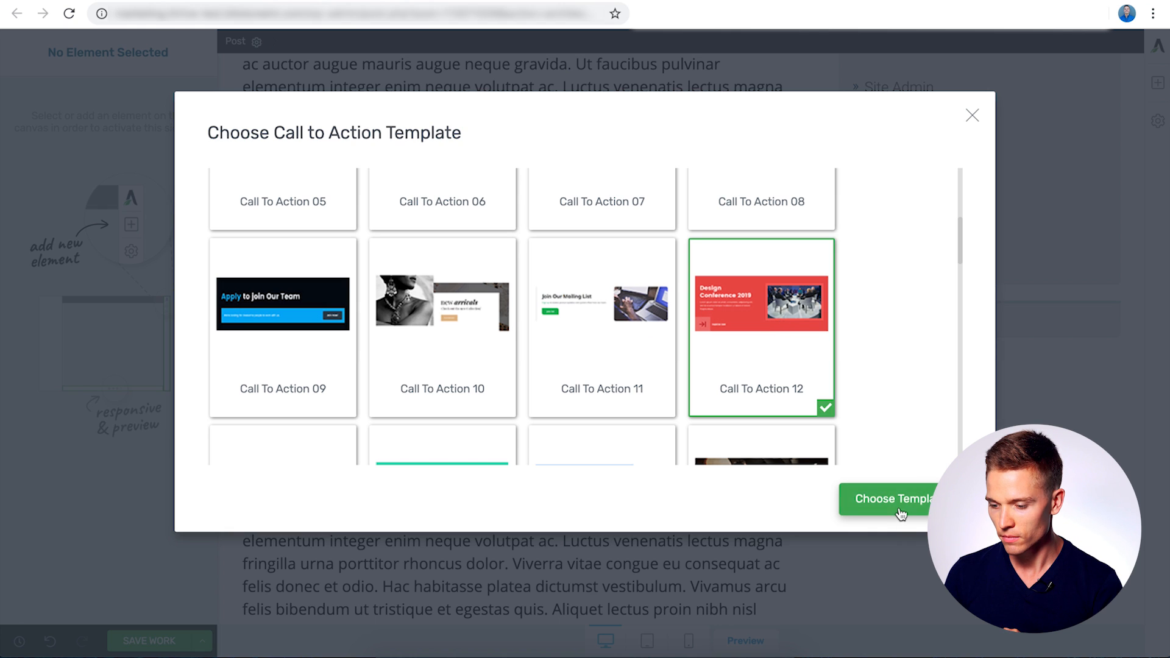
- Apply the Design Conference 2019 template and select the whole call-to-action block
{"action": "left_click", "coordinate": [895, 499]}
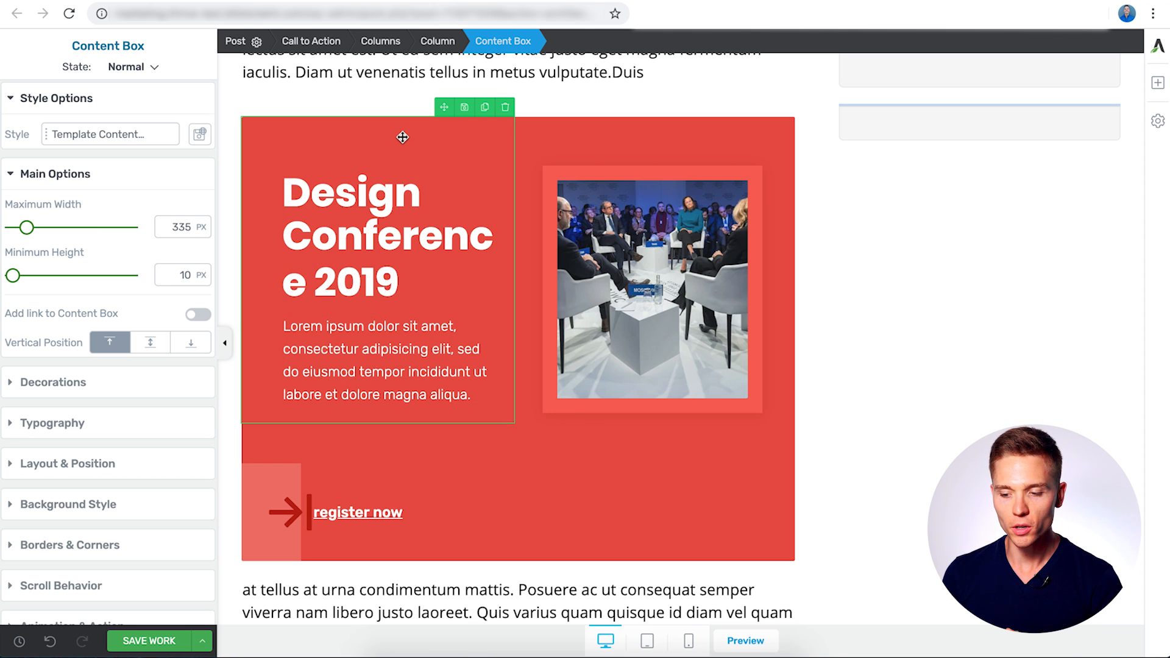
{"action": "mouse_move", "coordinate": [268, 129]}
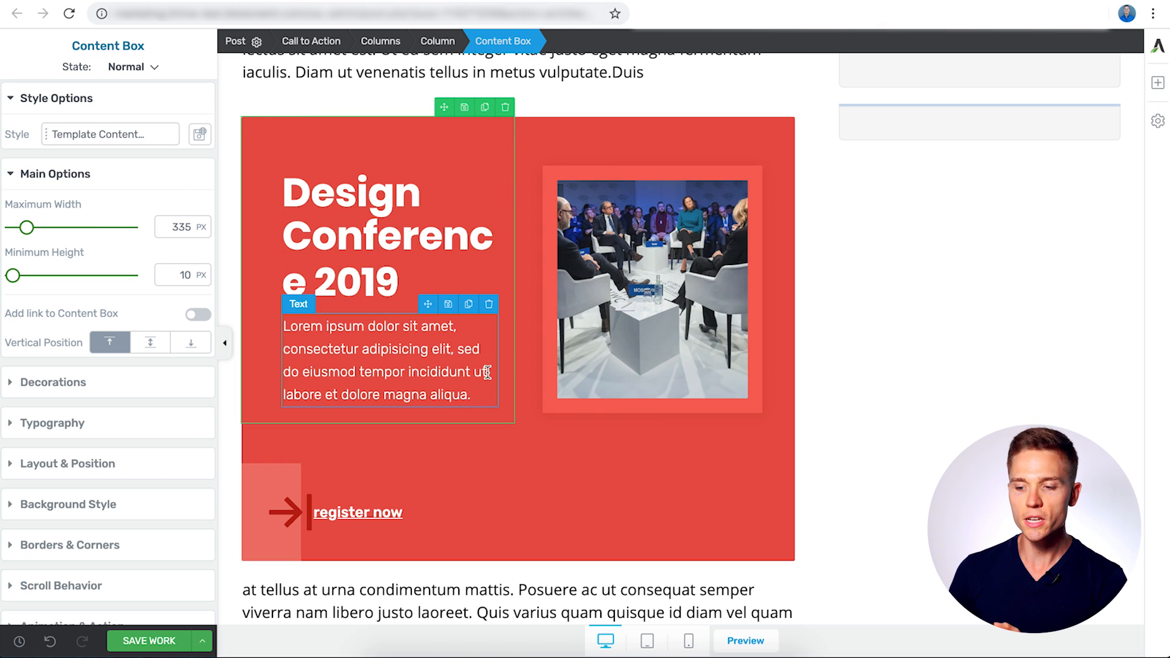
{"action": "left_click", "coordinate": [503, 42]}
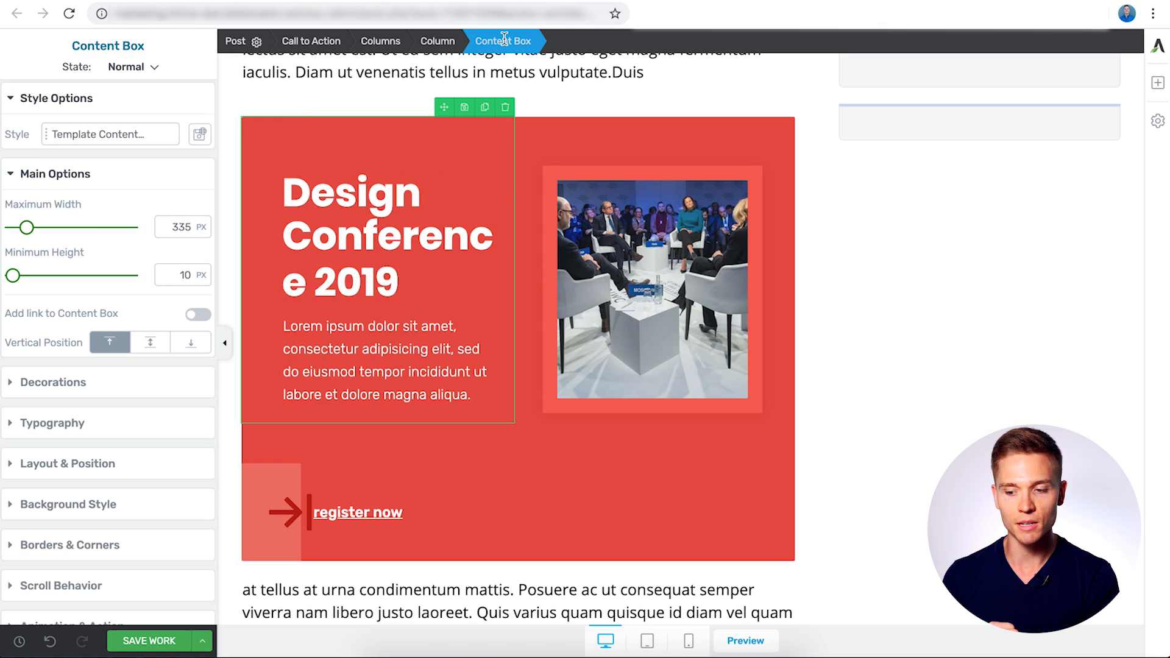
{"action": "mouse_move", "coordinate": [489, 39]}
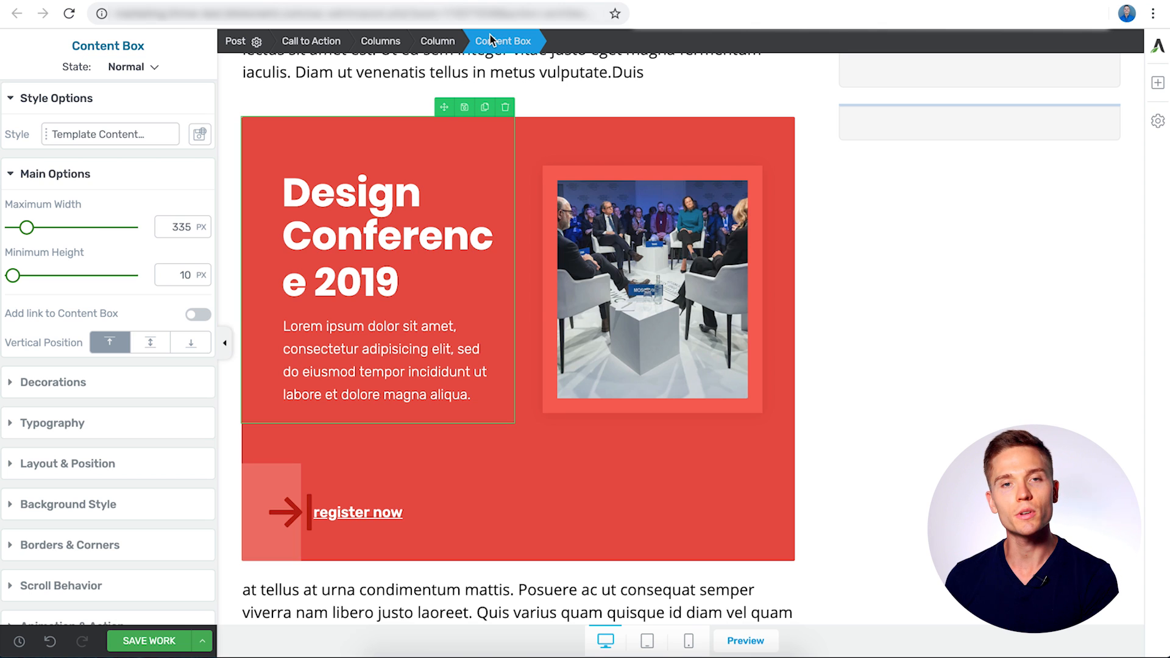
{"action": "mouse_move", "coordinate": [368, 38]}
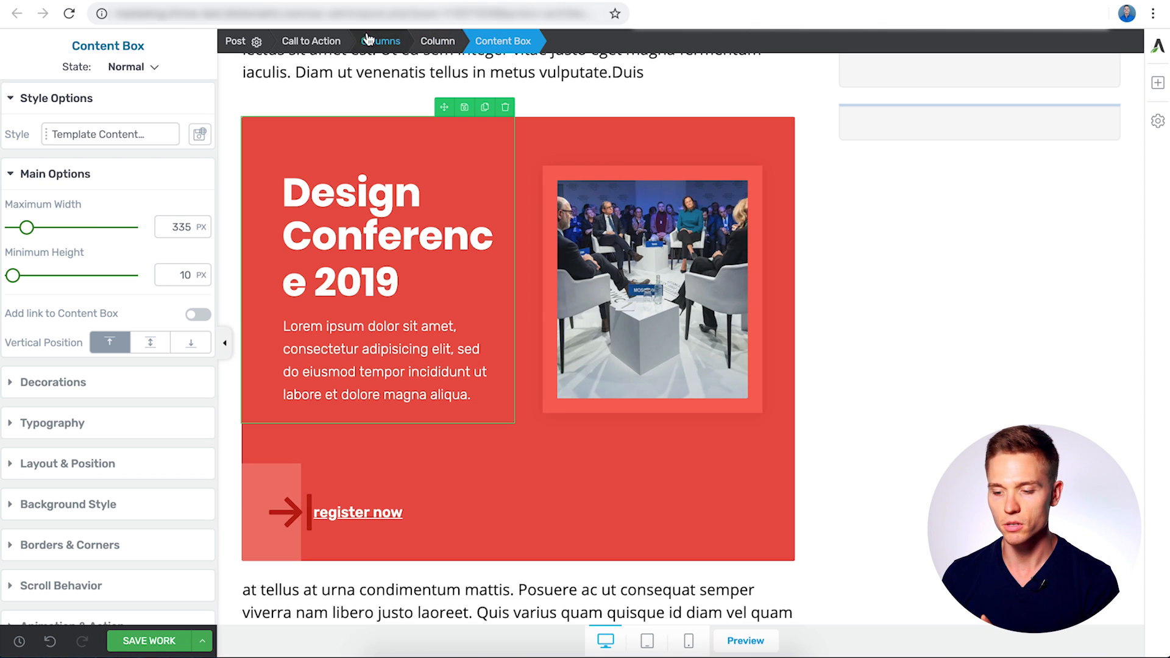
{"action": "left_click", "coordinate": [311, 42]}
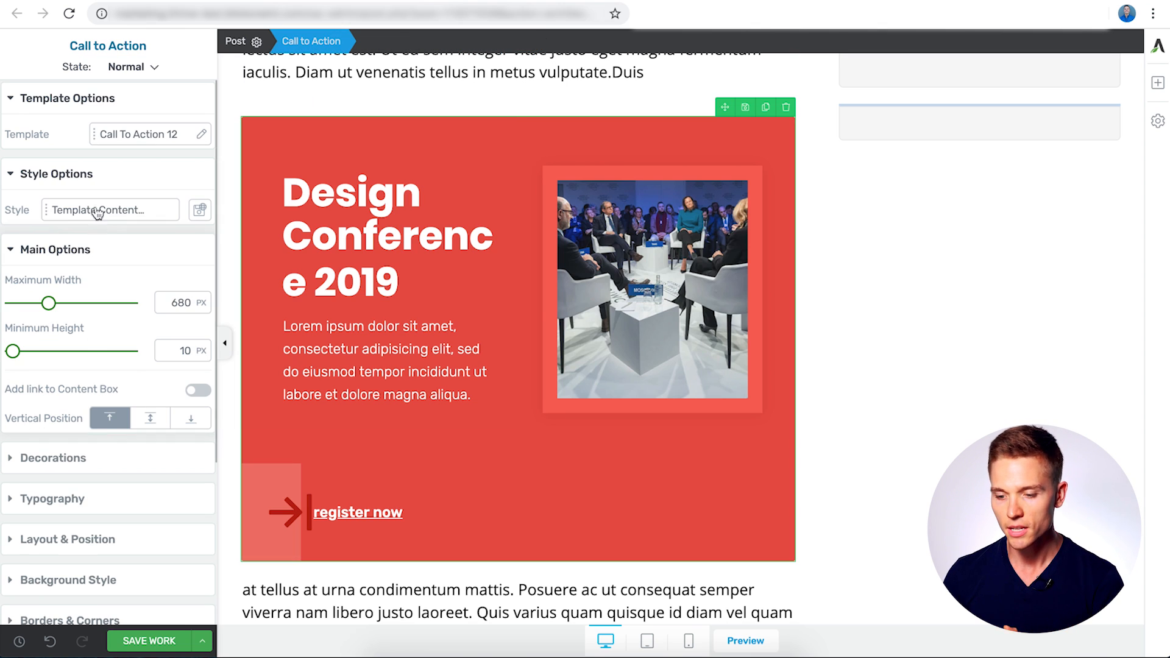
- Bring up the block's Background Style colour swatch to switch it from red to blue
{"action": "scroll", "scroll_direction": "down", "scroll_amount": 3}
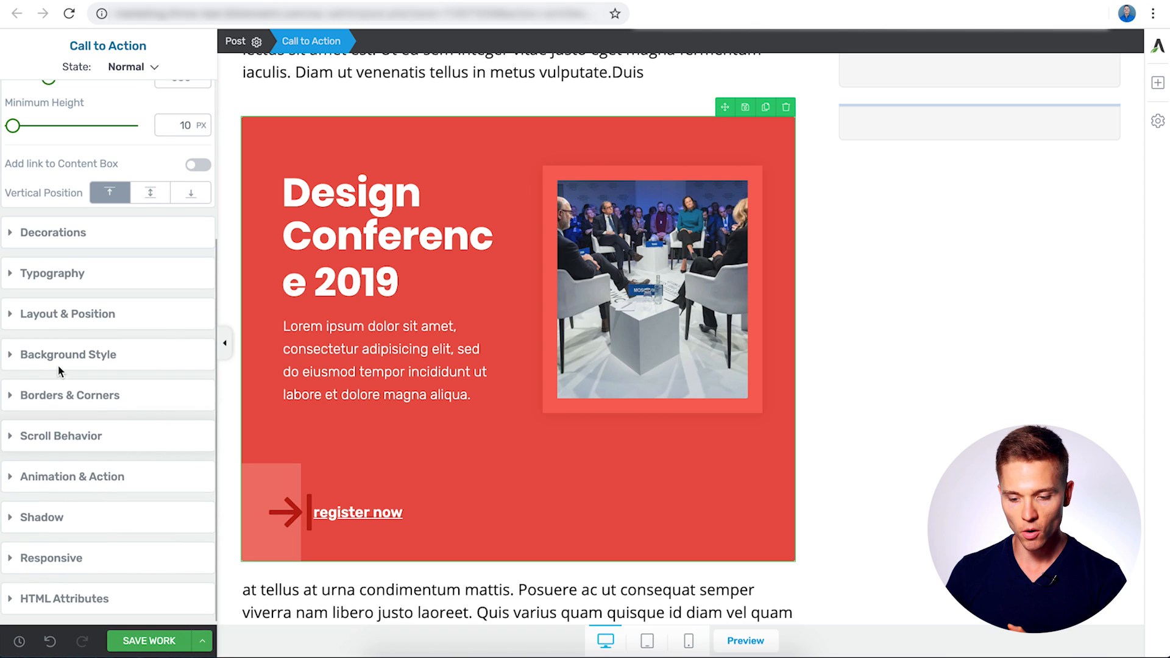
{"action": "left_click", "coordinate": [67, 354]}
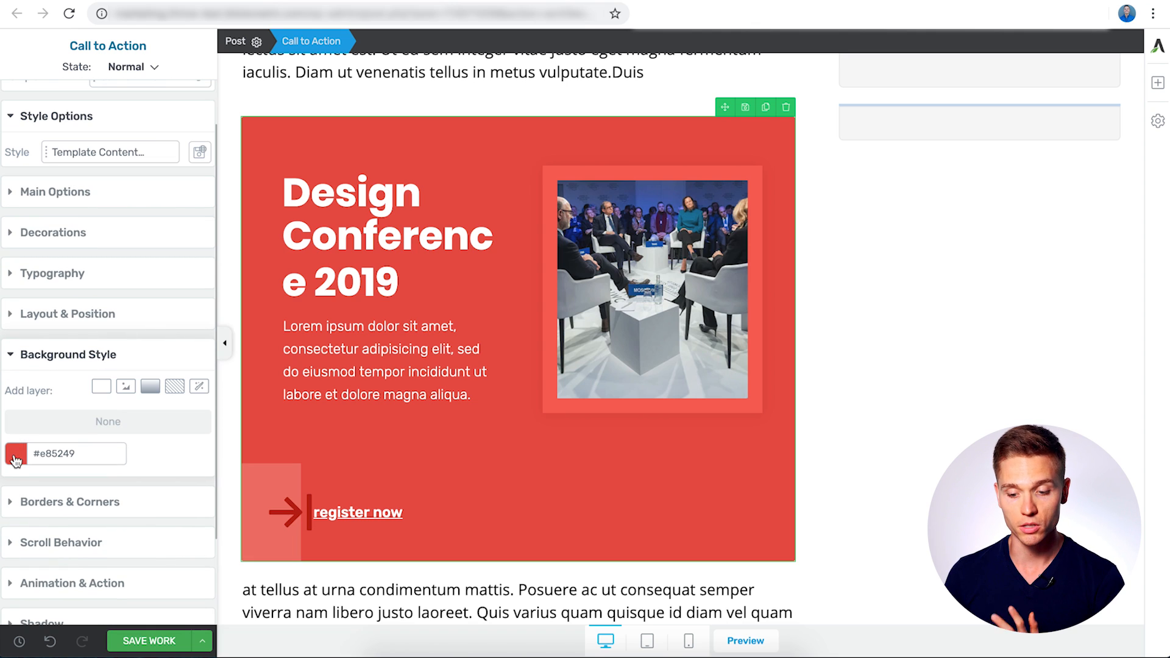
{"action": "left_click", "coordinate": [15, 453]}
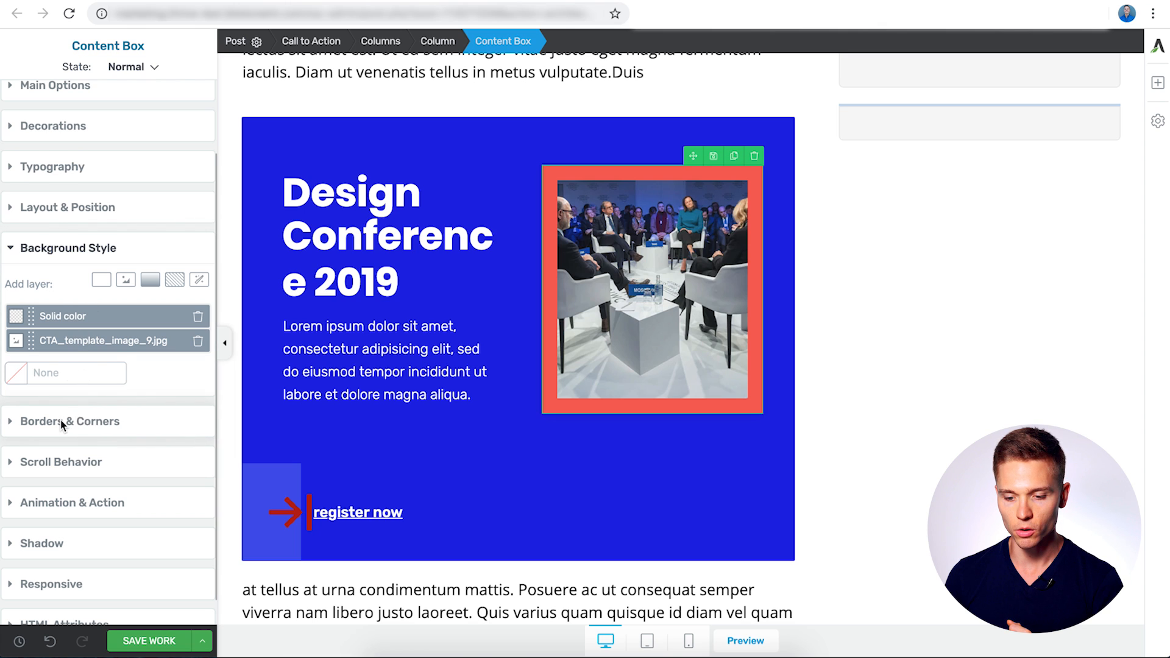
- Give the image Content Box an 18px solid blue border in Borders & Corners
{"action": "left_click", "coordinate": [70, 421]}
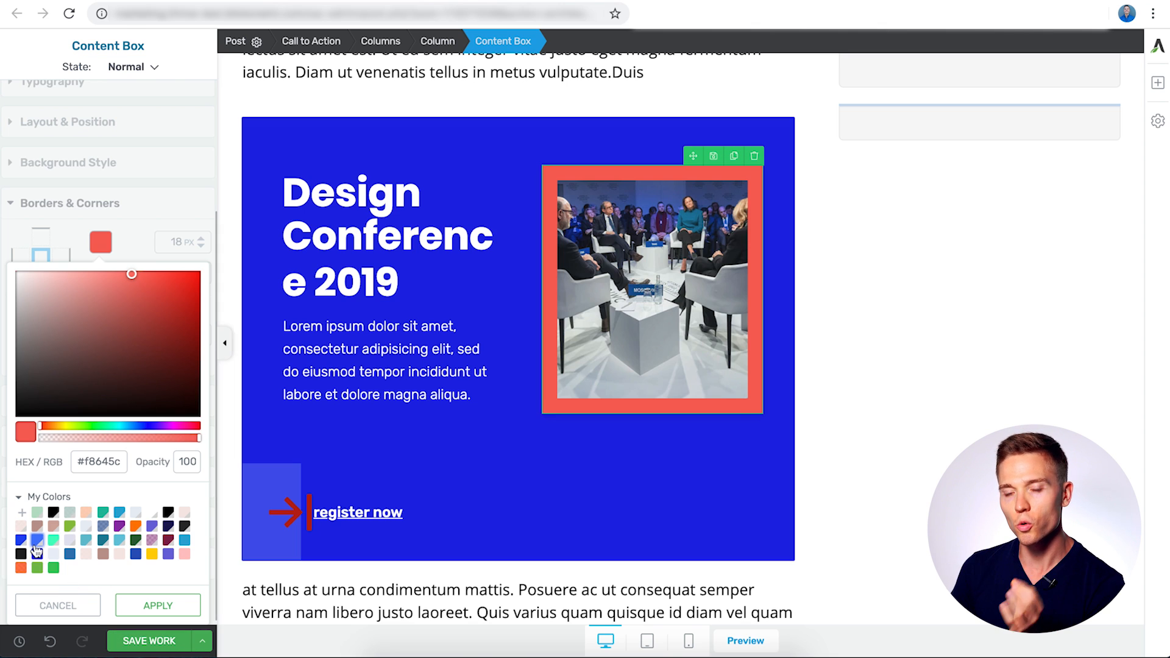
{"action": "left_click", "coordinate": [36, 555]}
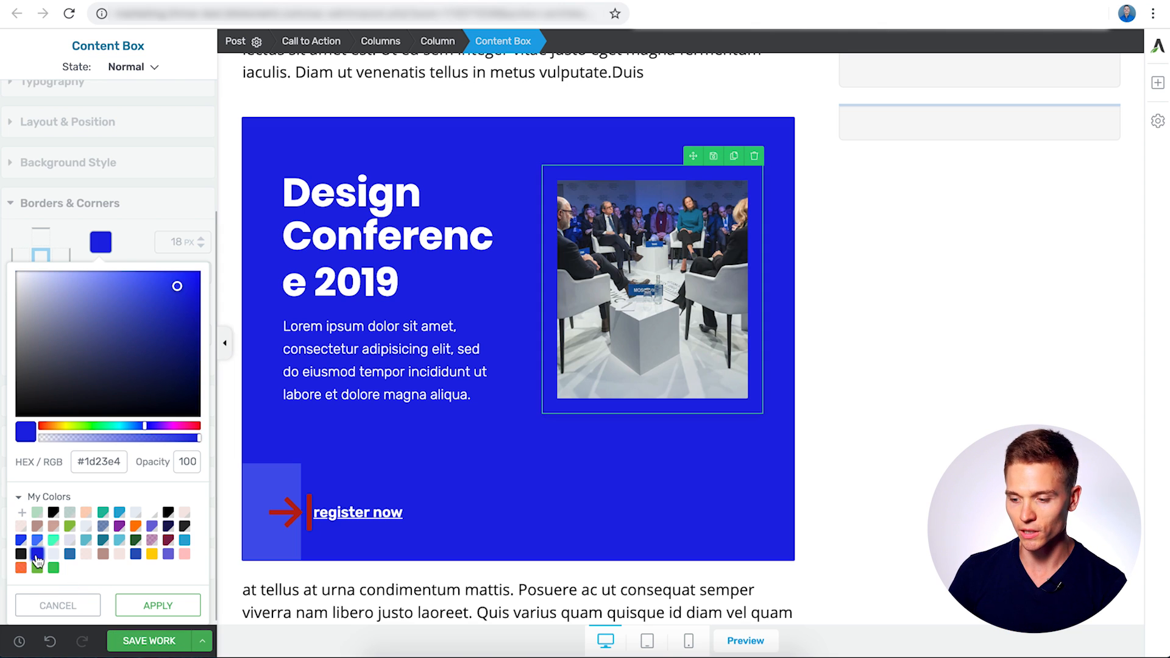
{"action": "mouse_move", "coordinate": [177, 288]}
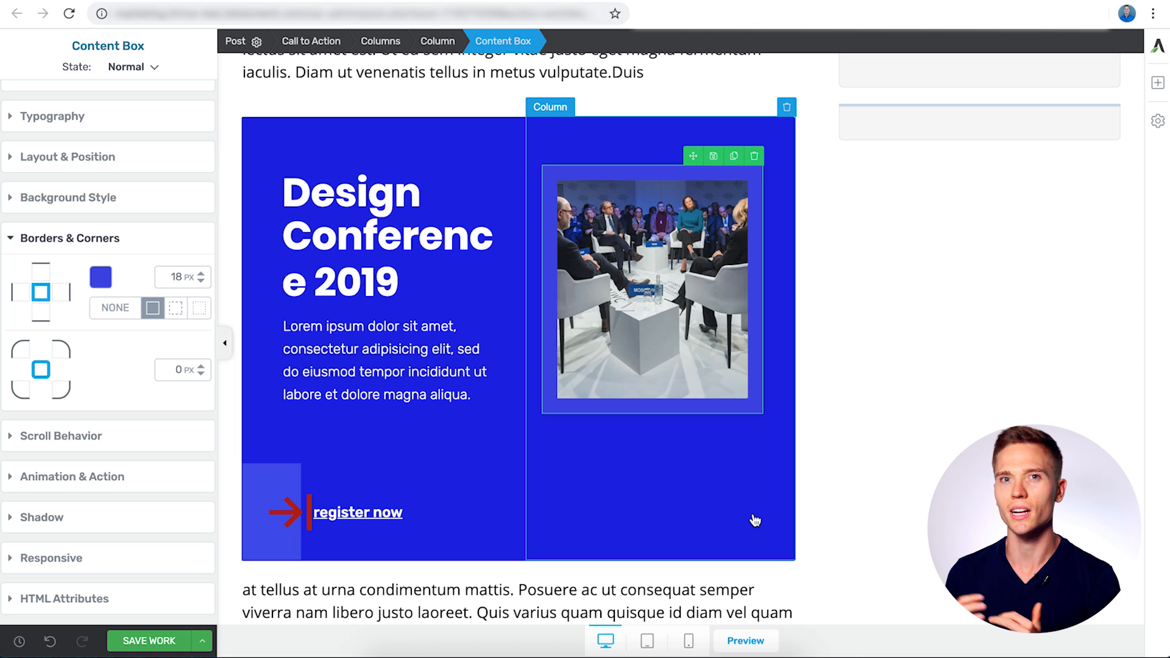
{"action": "mouse_move", "coordinate": [689, 342]}
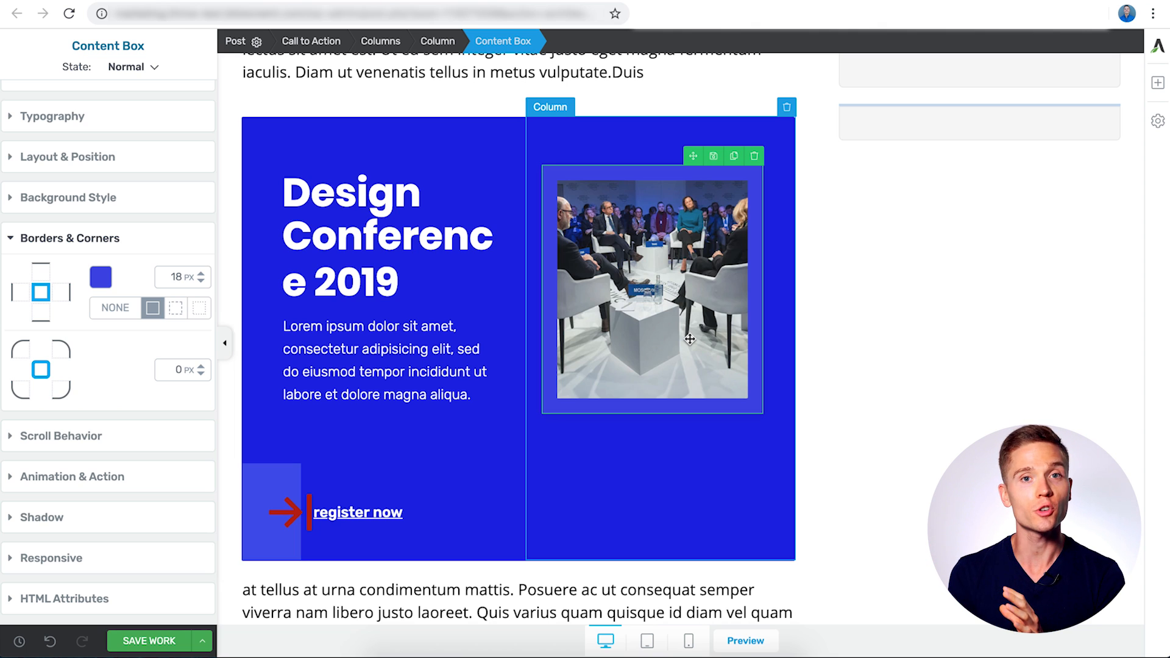
{"action": "mouse_move", "coordinate": [677, 324]}
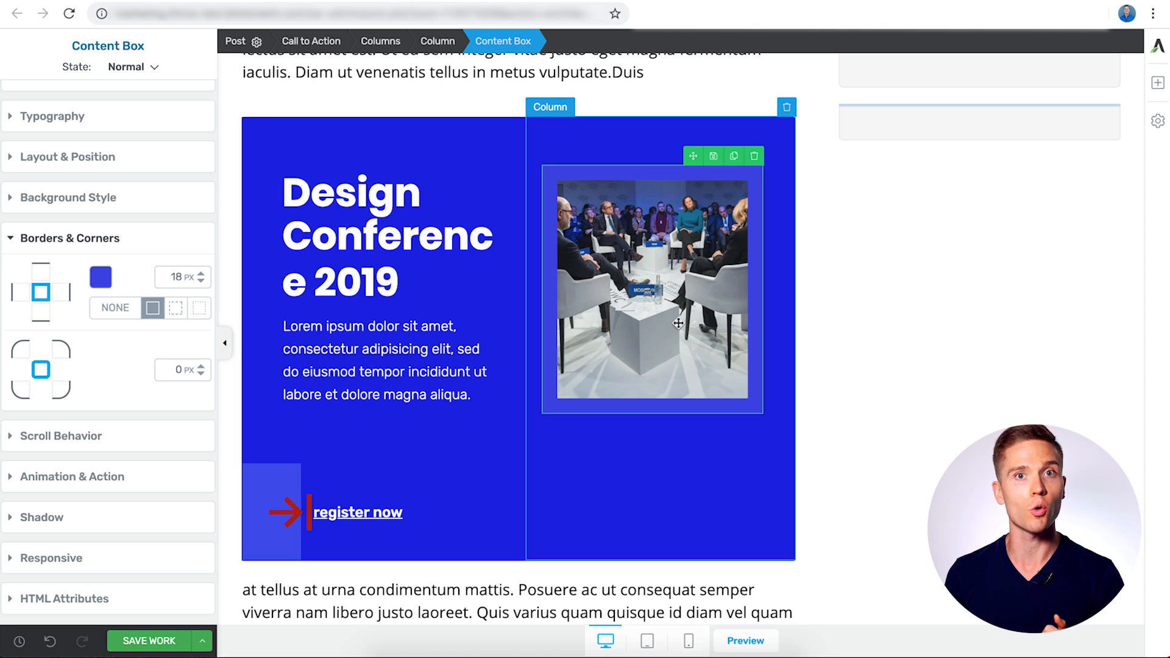
- Replace the conference photo with the whiteboard presentation image from the Media Library
{"action": "left_click", "coordinate": [71, 239]}
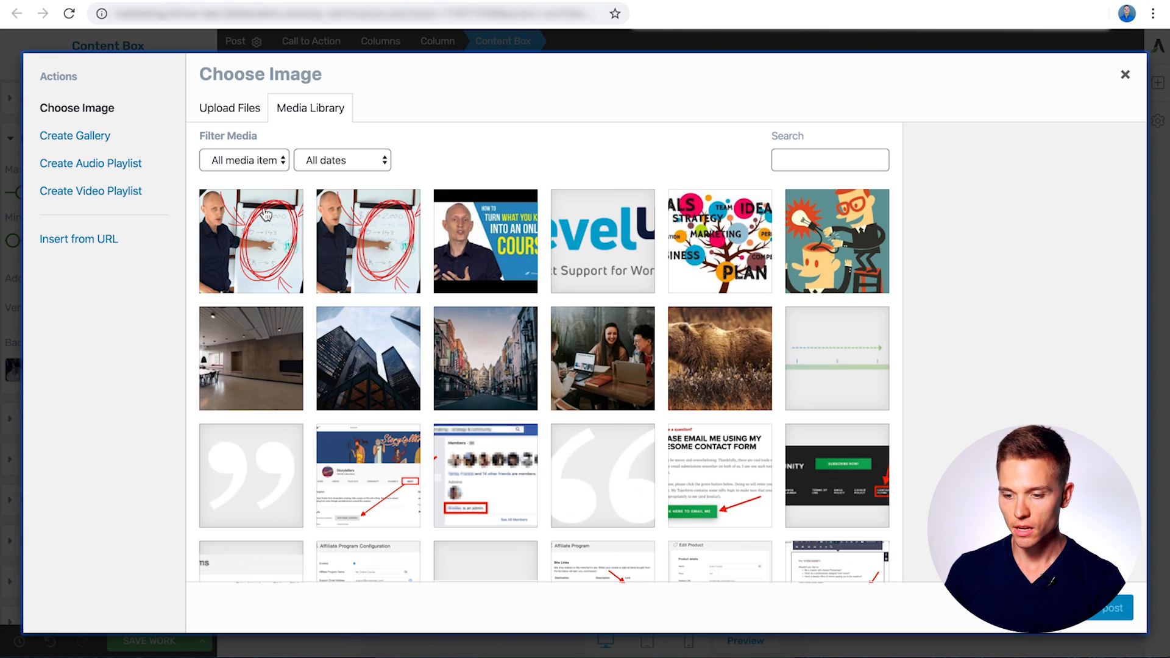
{"action": "left_click", "coordinate": [251, 240]}
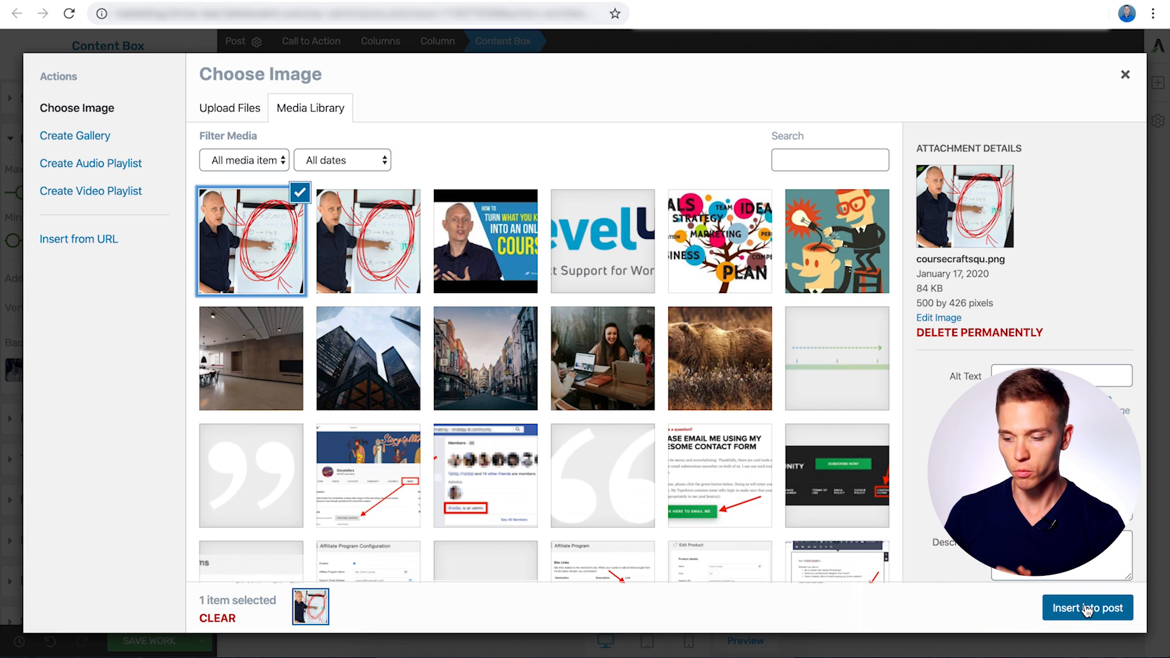
{"action": "left_click", "coordinate": [1089, 607]}
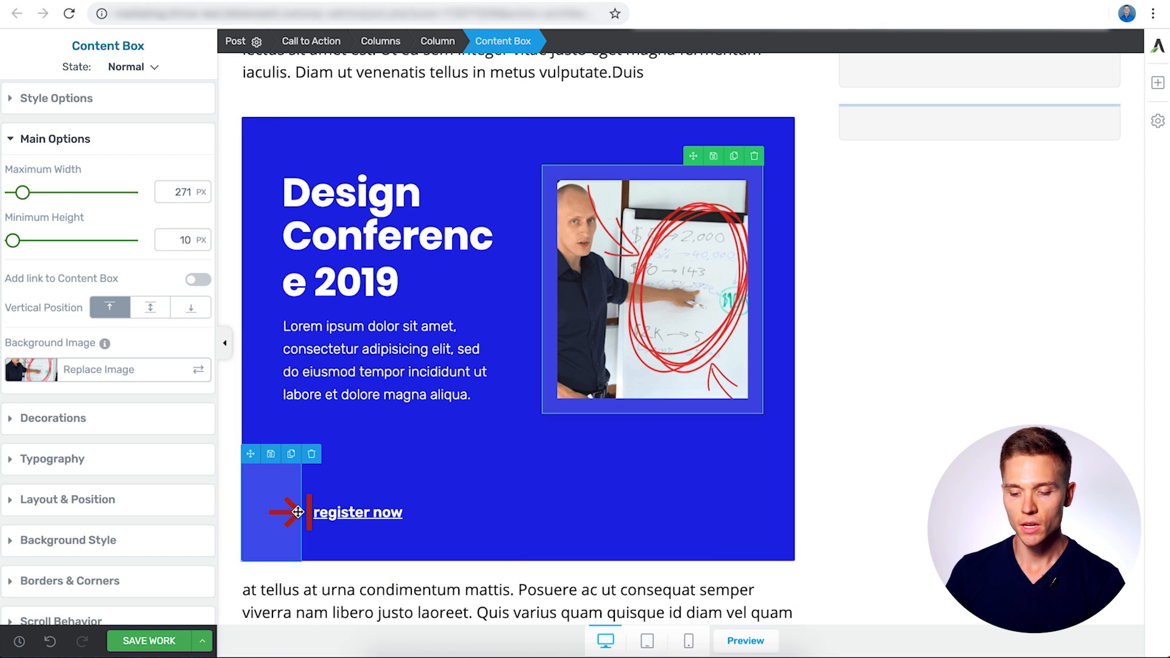
- Recolour the arrow icon beside the button to white (HEX fff)
{"action": "left_click", "coordinate": [290, 512]}
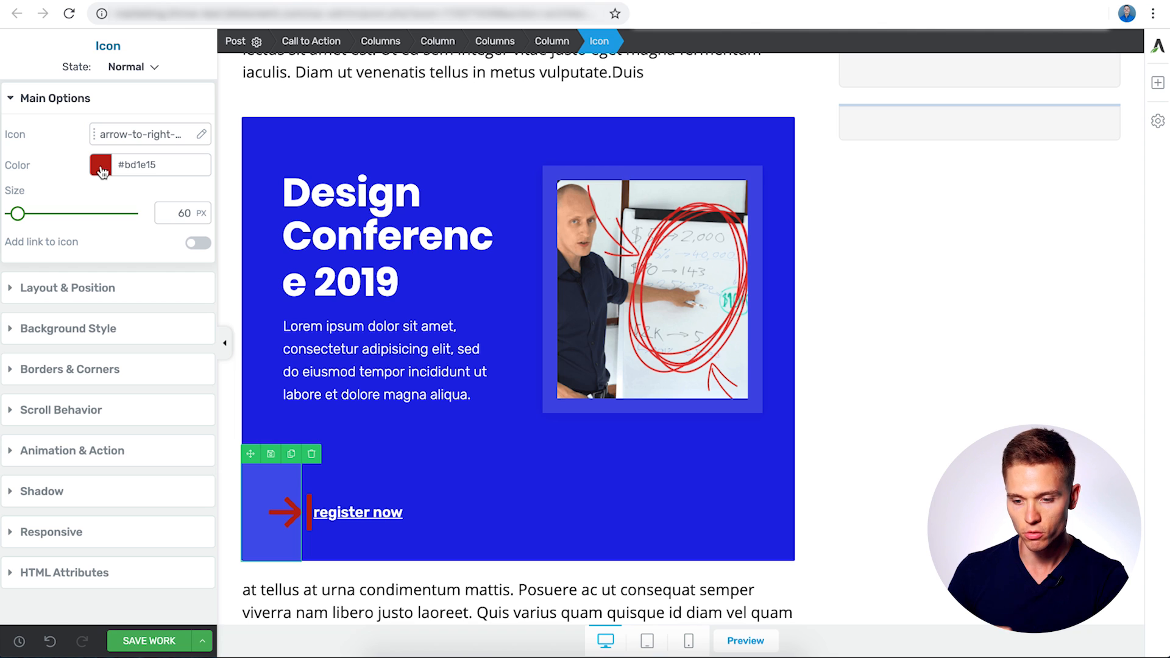
{"action": "left_click", "coordinate": [97, 165]}
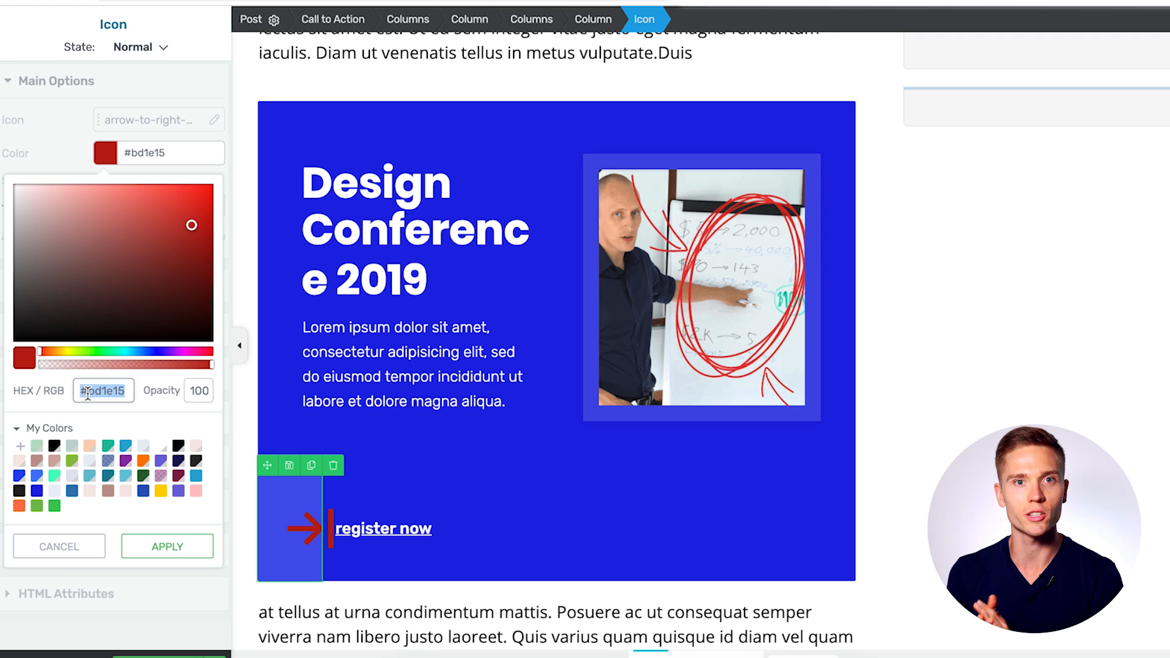
{"action": "type", "text": "fff"}
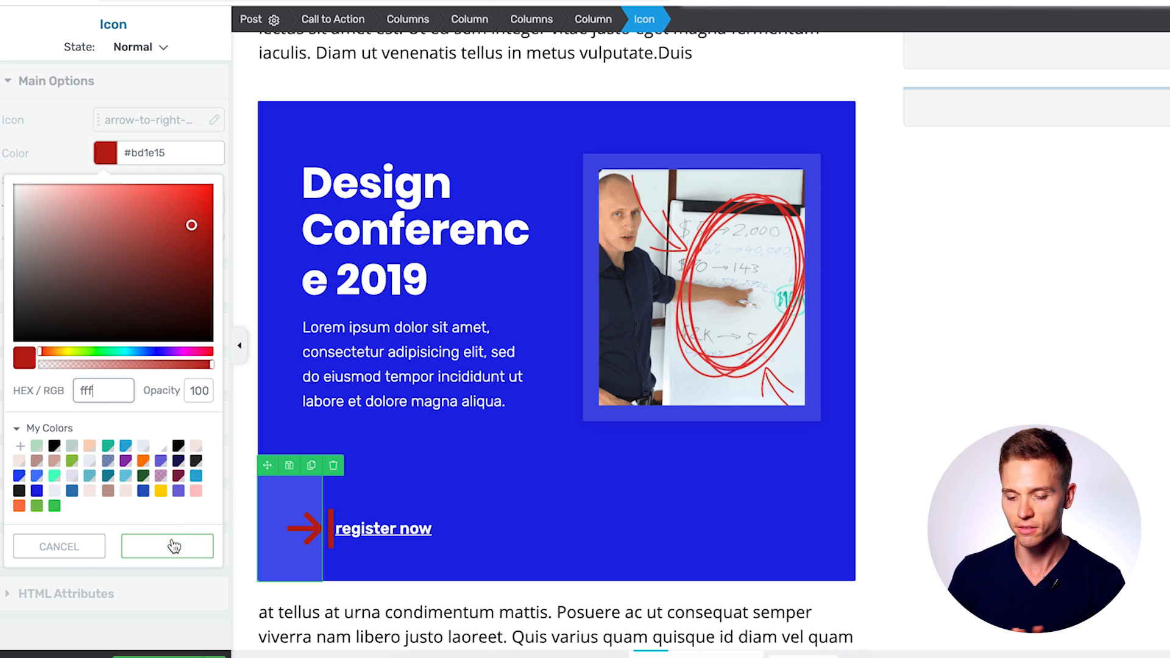
{"action": "left_click", "coordinate": [167, 546]}
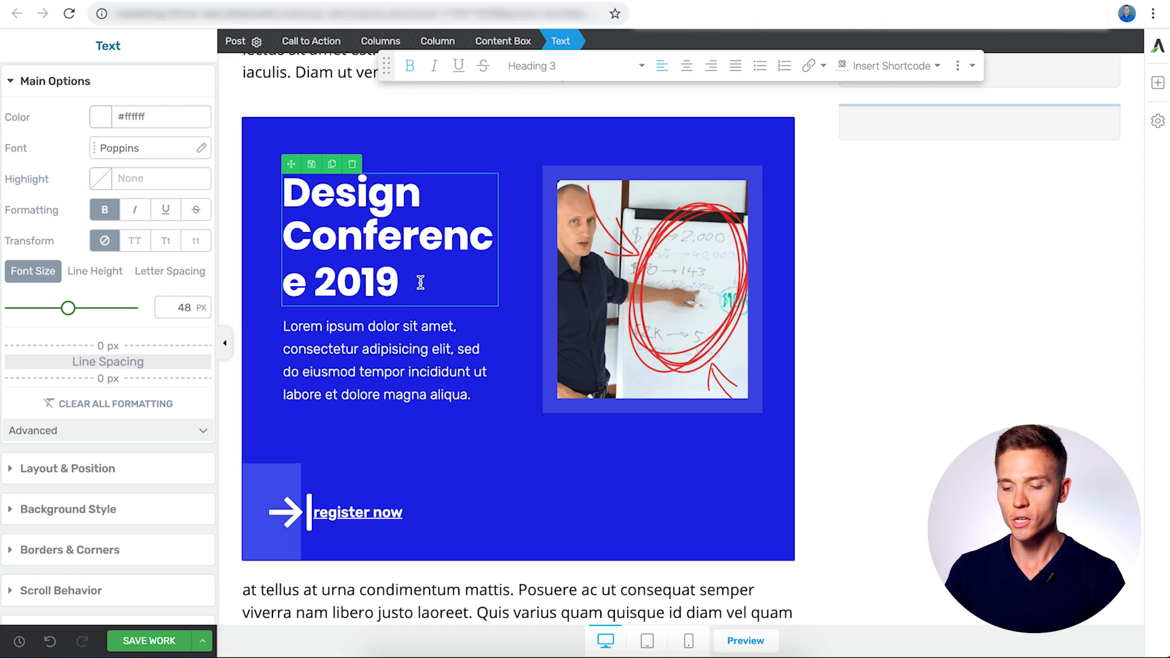
- Rewrite the heading, description and button to the online course wording with Learn More
{"action": "key", "text": "Backspace"}
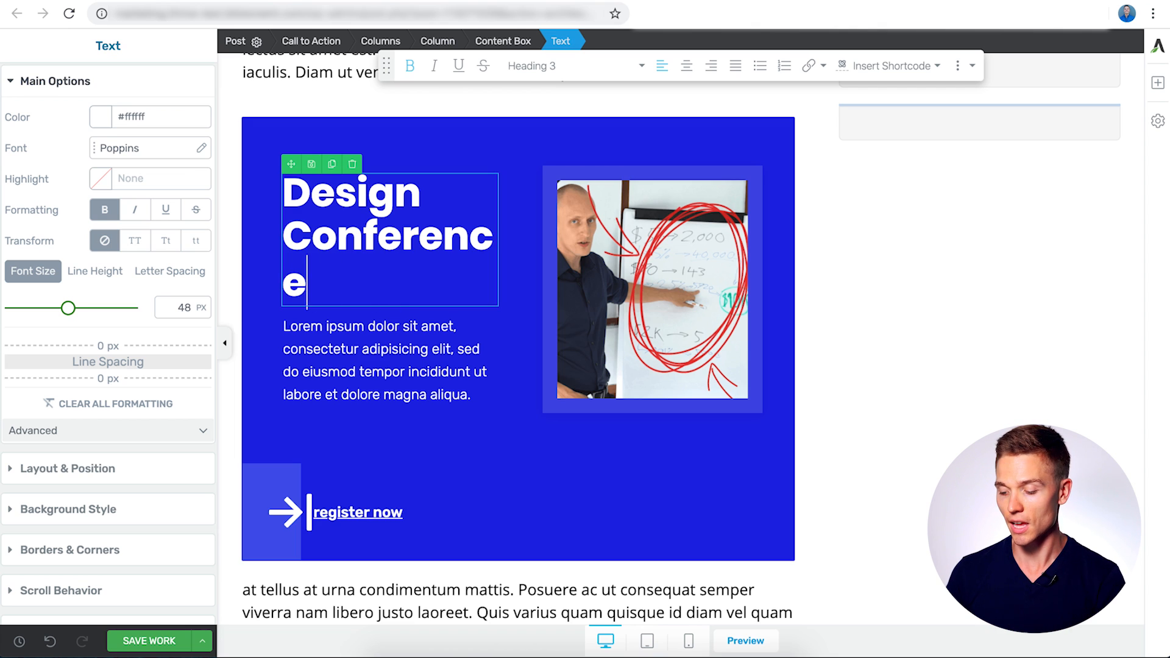
{"action": "type", "text": "da"}
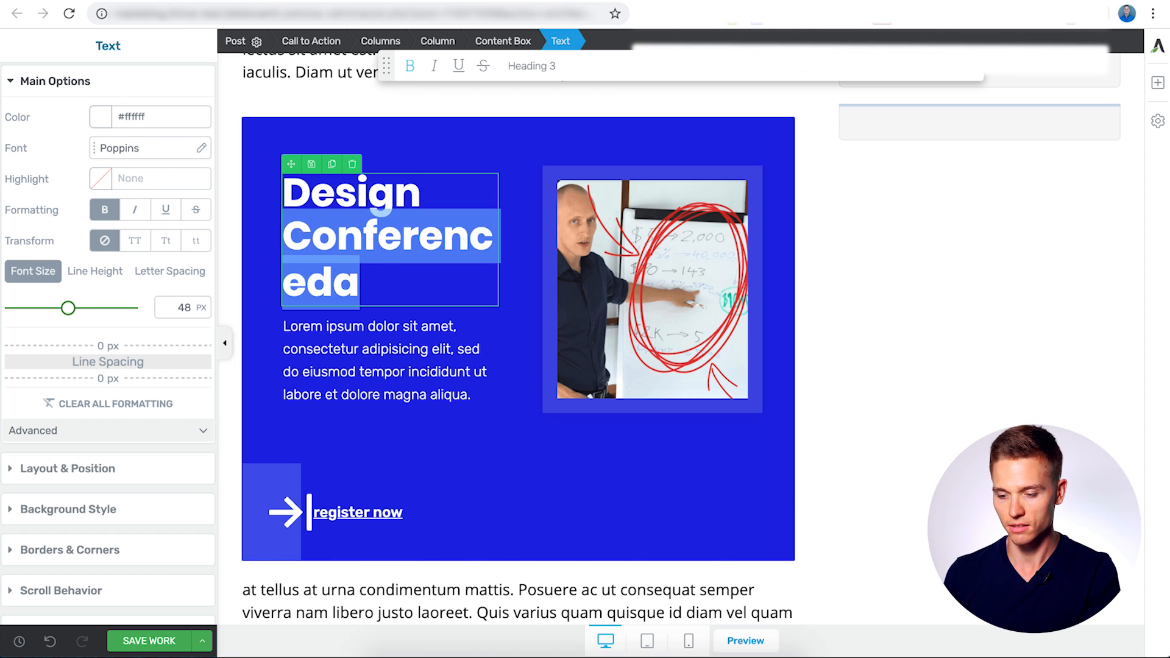
{"action": "left_click", "coordinate": [353, 553]}
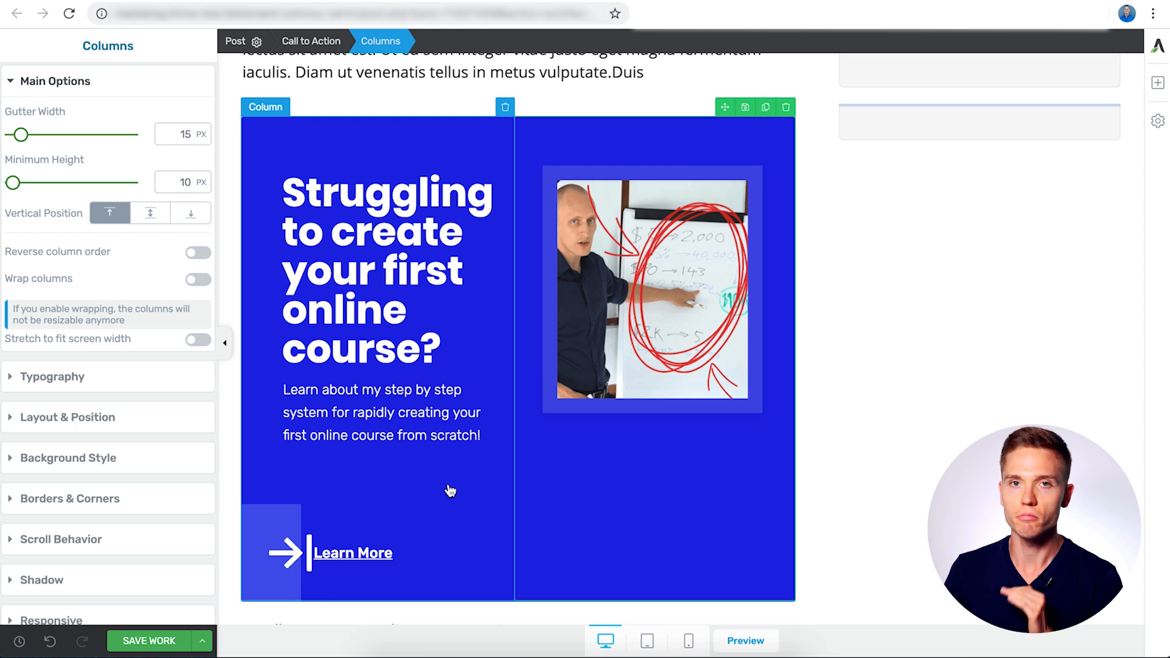
{"action": "left_click", "coordinate": [352, 553]}
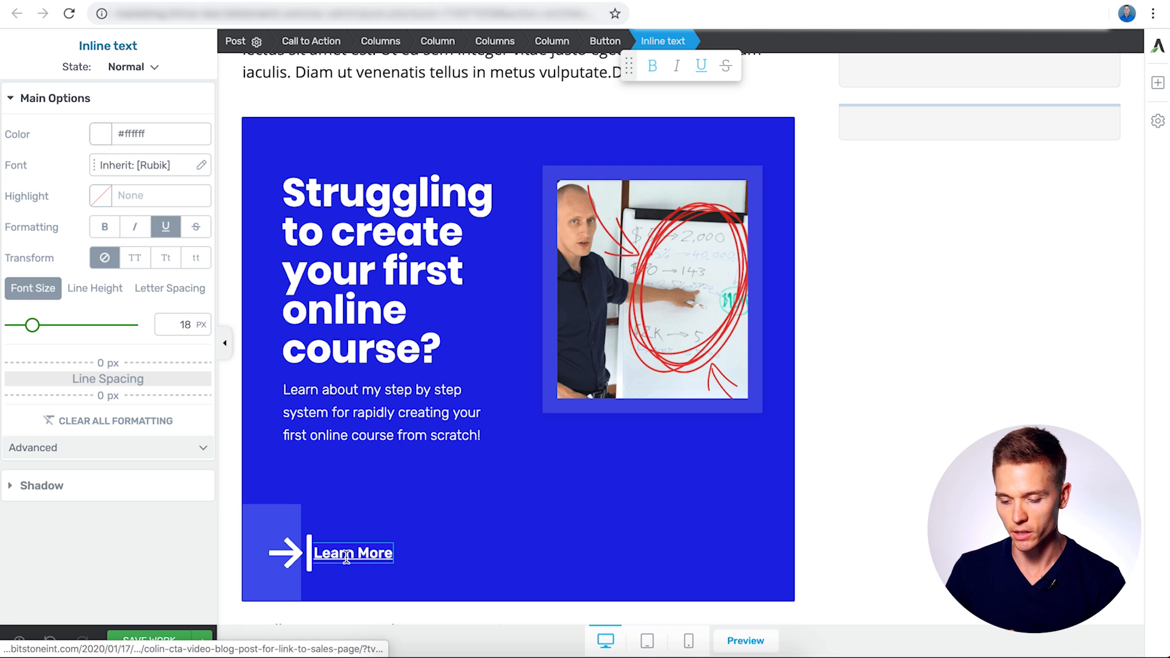
{"action": "left_click", "coordinate": [354, 553]}
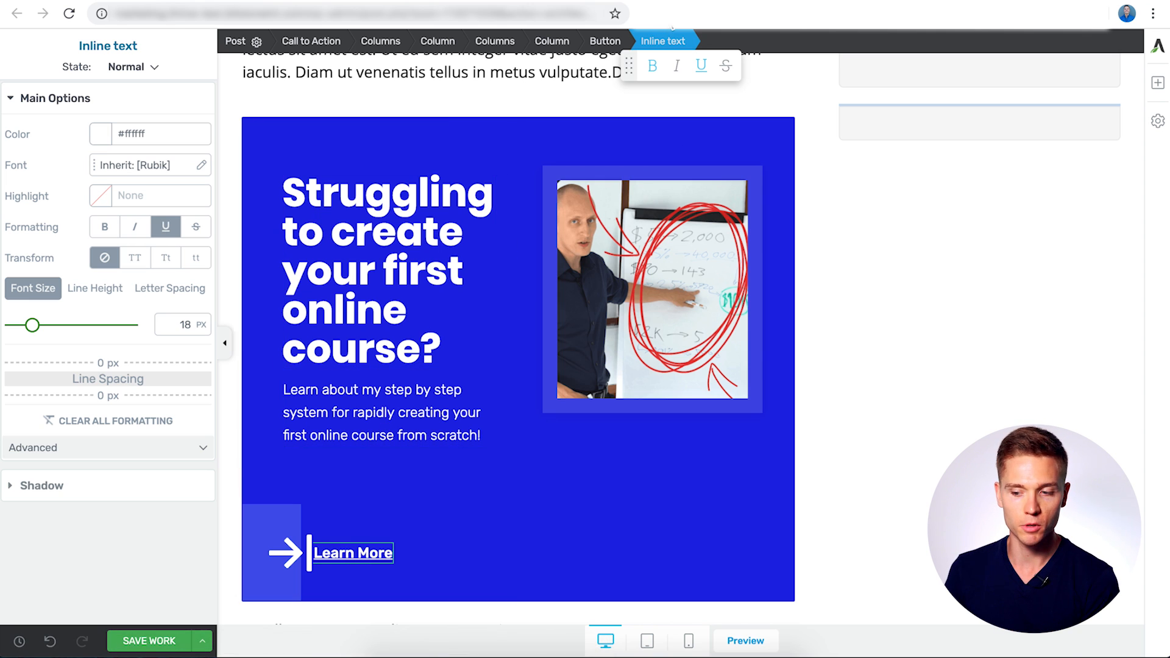
{"action": "left_click", "coordinate": [605, 42]}
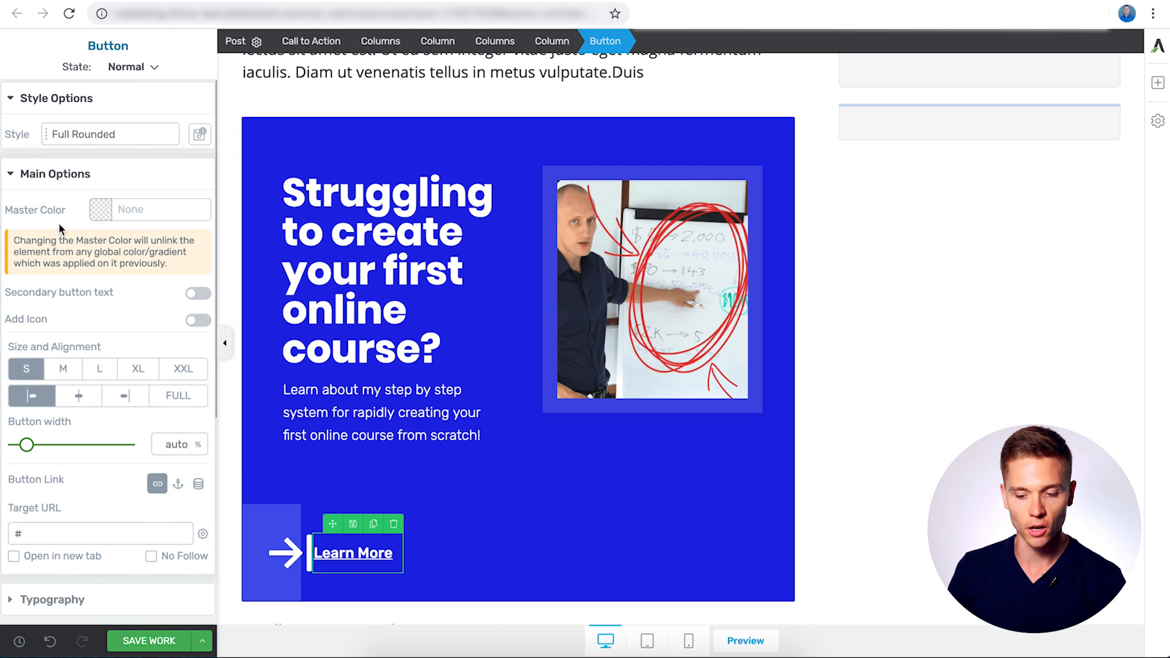
{"action": "left_click", "coordinate": [97, 534]}
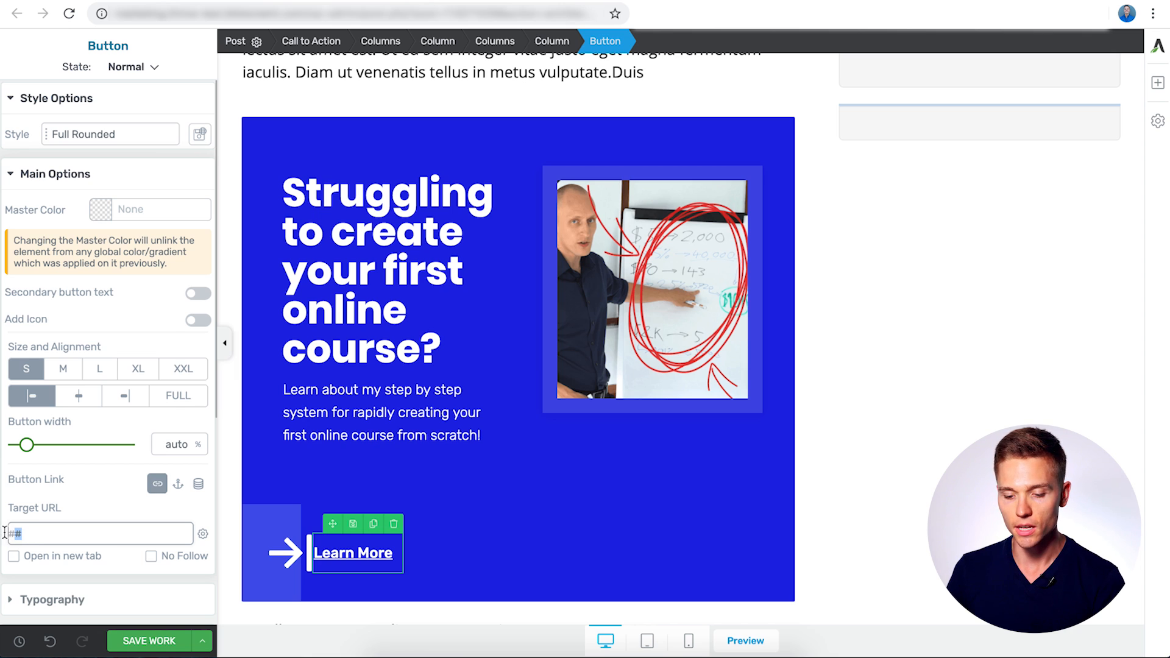
{"action": "type", "text": "thrivethene"}
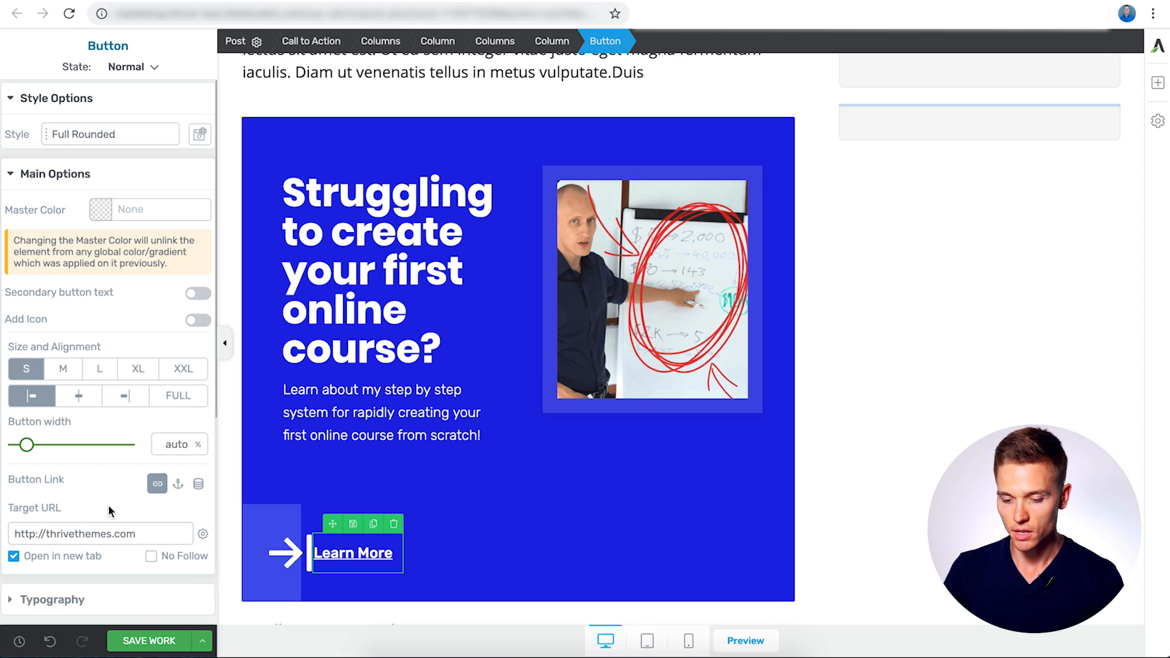
{"action": "mouse_move", "coordinate": [145, 515]}
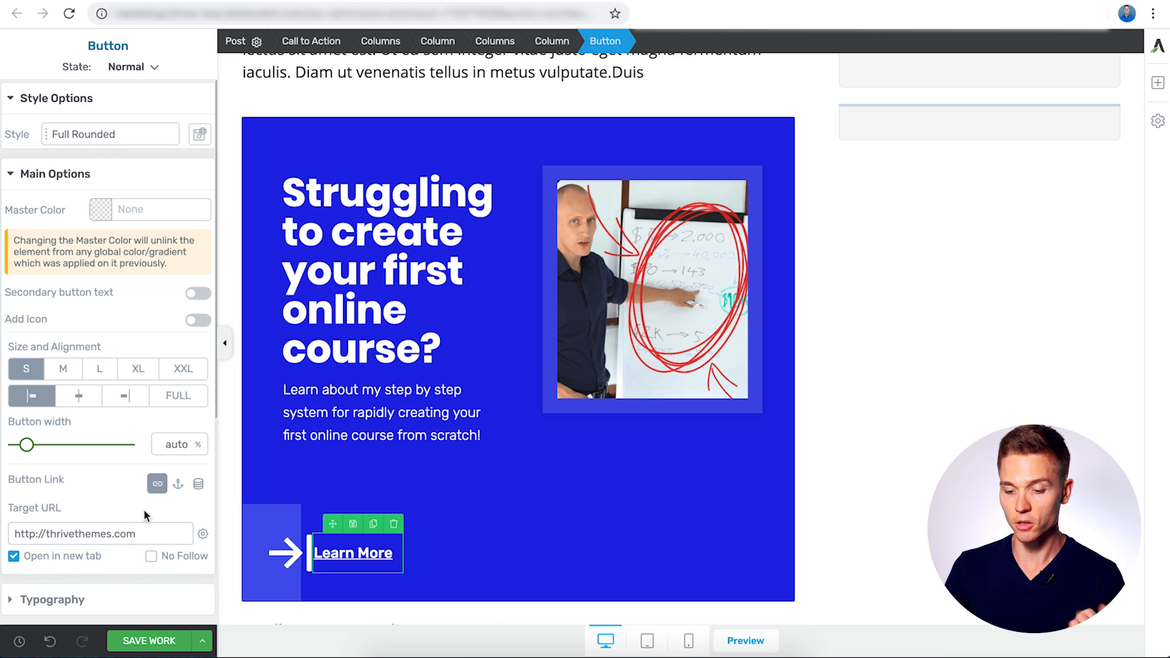
- Preview the live post to check the finished blue course call to action
{"action": "left_click", "coordinate": [746, 641]}
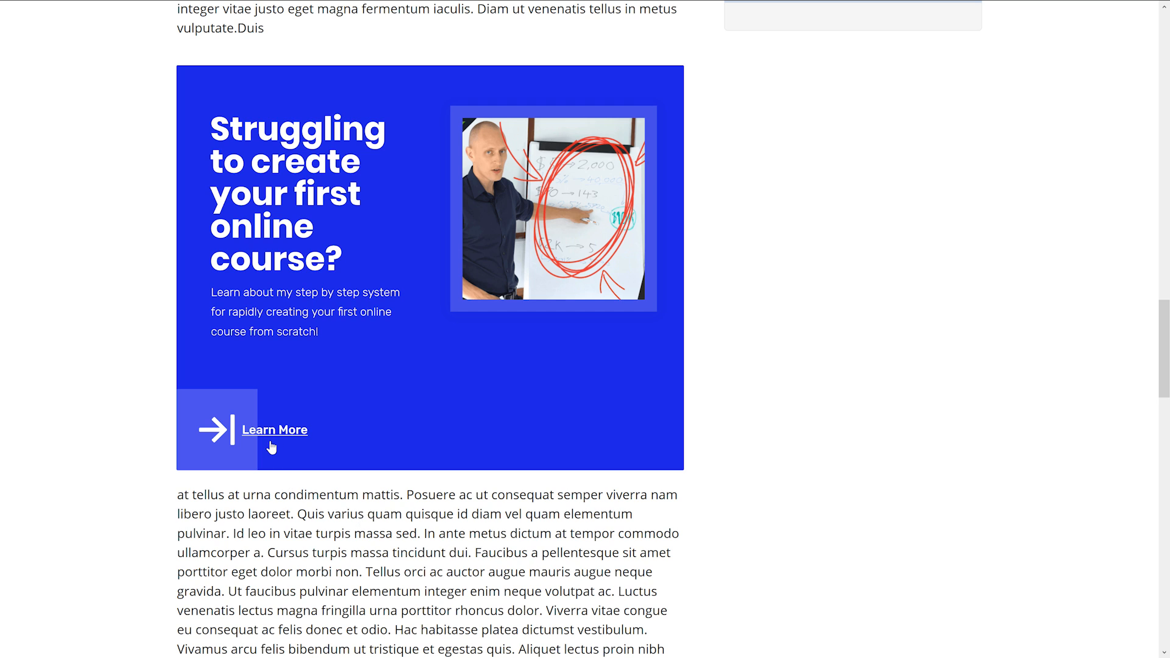
{"action": "mouse_move", "coordinate": [162, 513]}
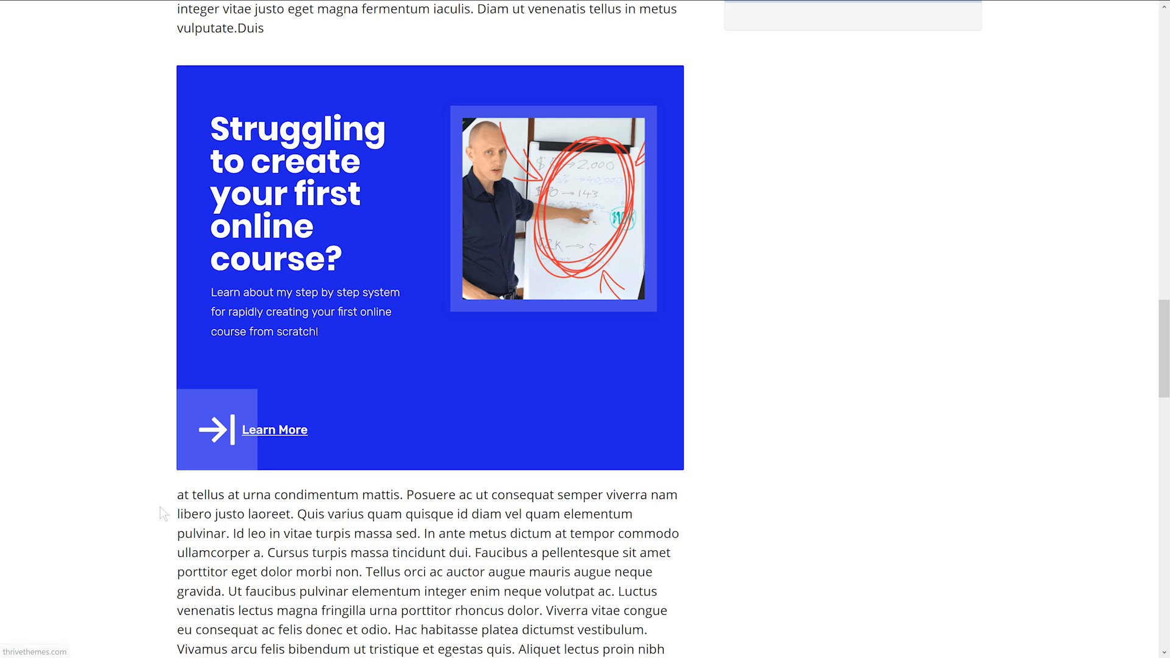
{"action": "mouse_move", "coordinate": [141, 519]}
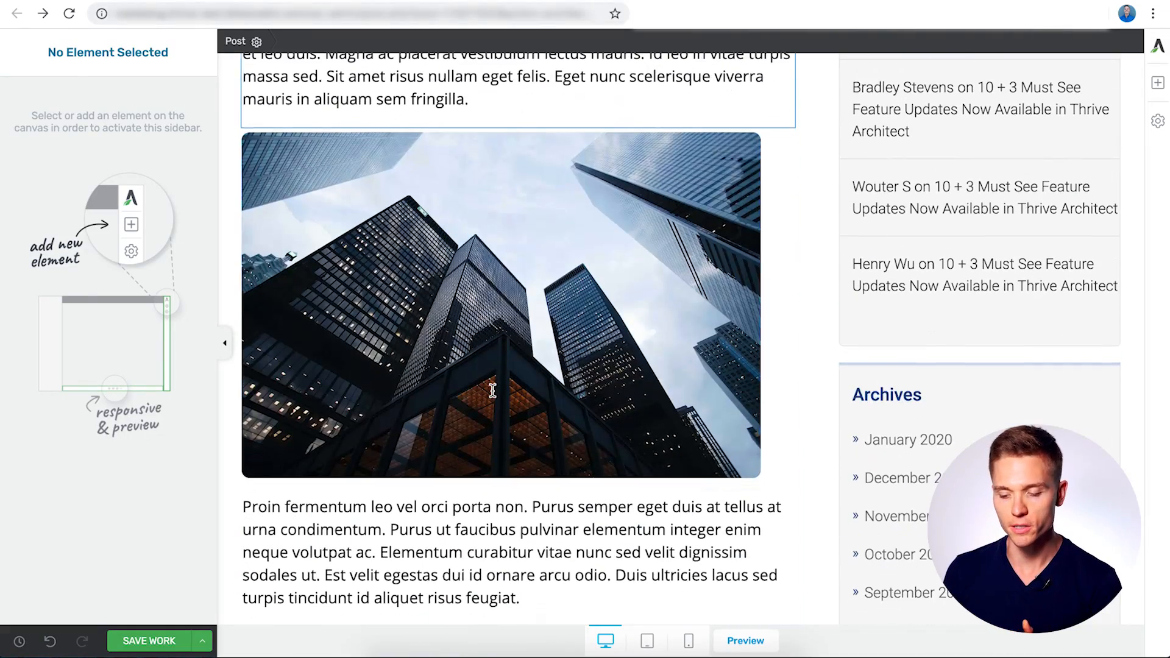
- Find Call to Action in Add Element and drag it between two later paragraphs
{"action": "scroll", "scroll_direction": "down", "scroll_amount": 3}
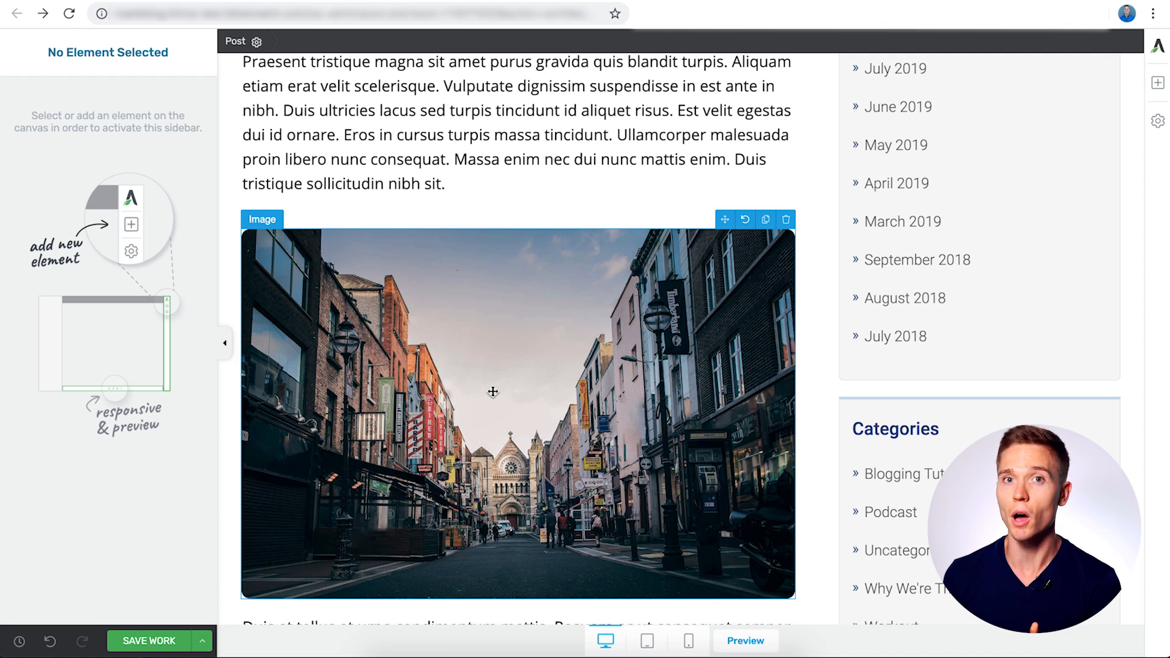
{"action": "scroll", "scroll_direction": "down", "scroll_amount": 3}
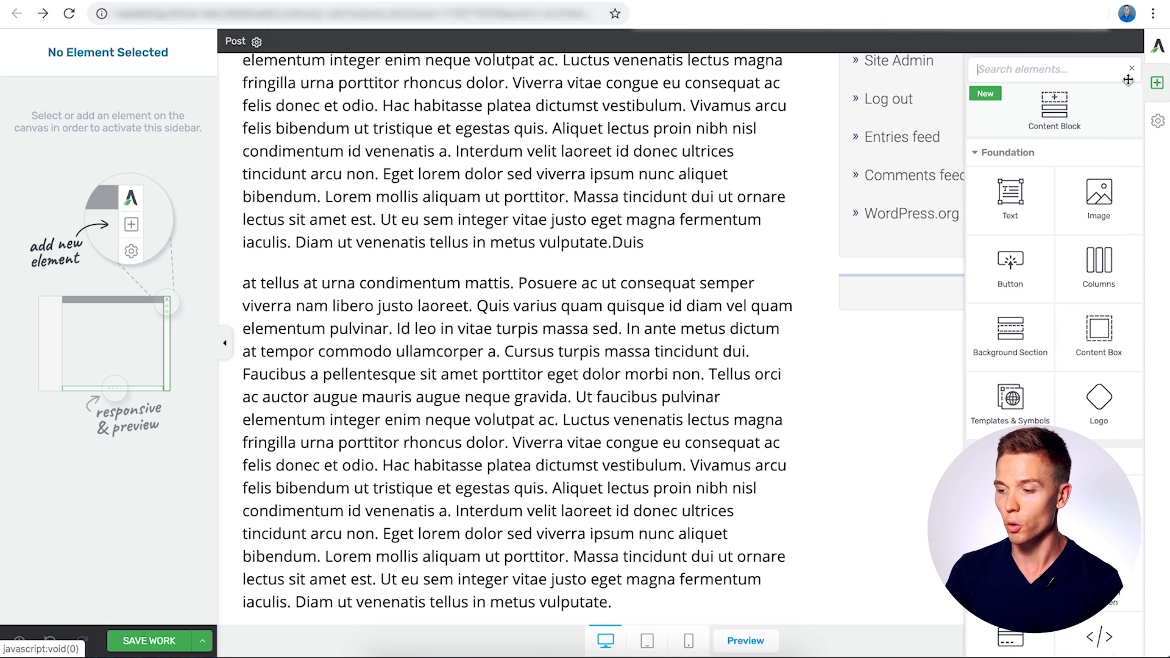
{"action": "type", "text": "call"}
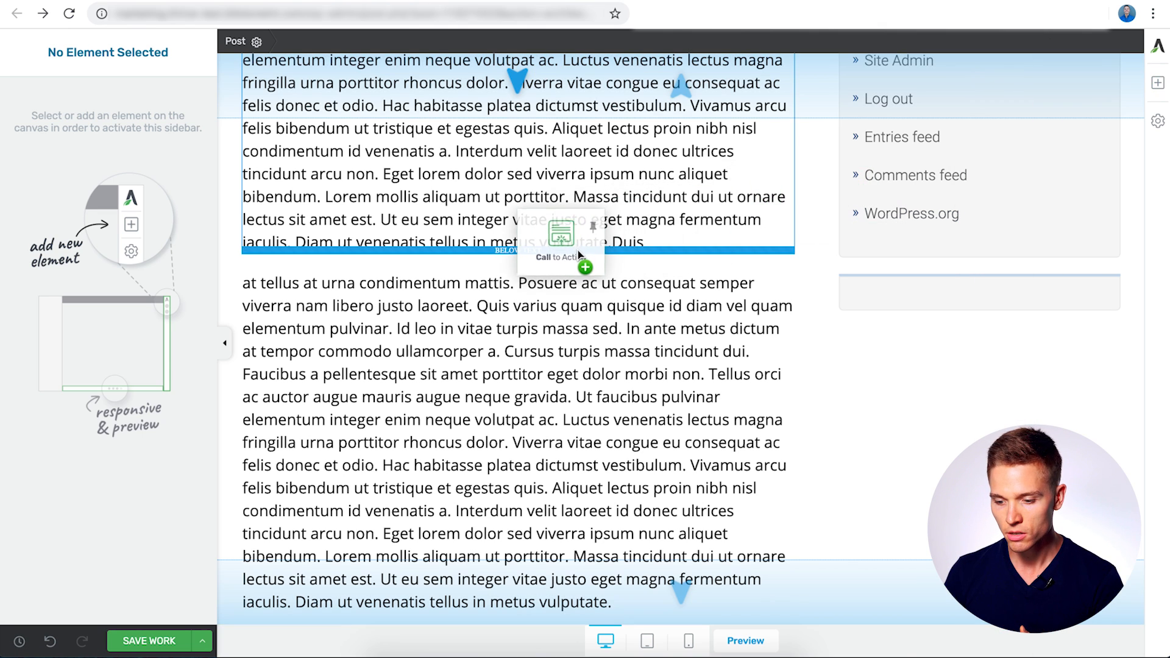
- Drop the block between the paragraphs and browse the call-to-action template chooser
{"action": "left_click", "coordinate": [582, 266]}
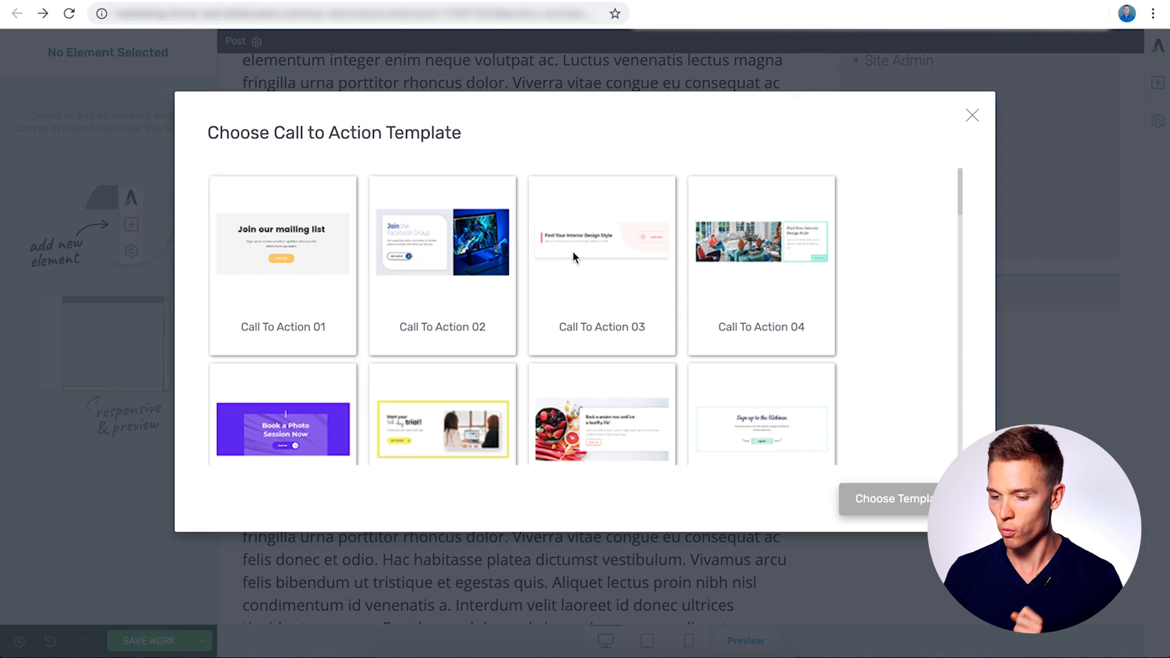
{"action": "scroll", "scroll_direction": "down", "scroll_amount": 3}
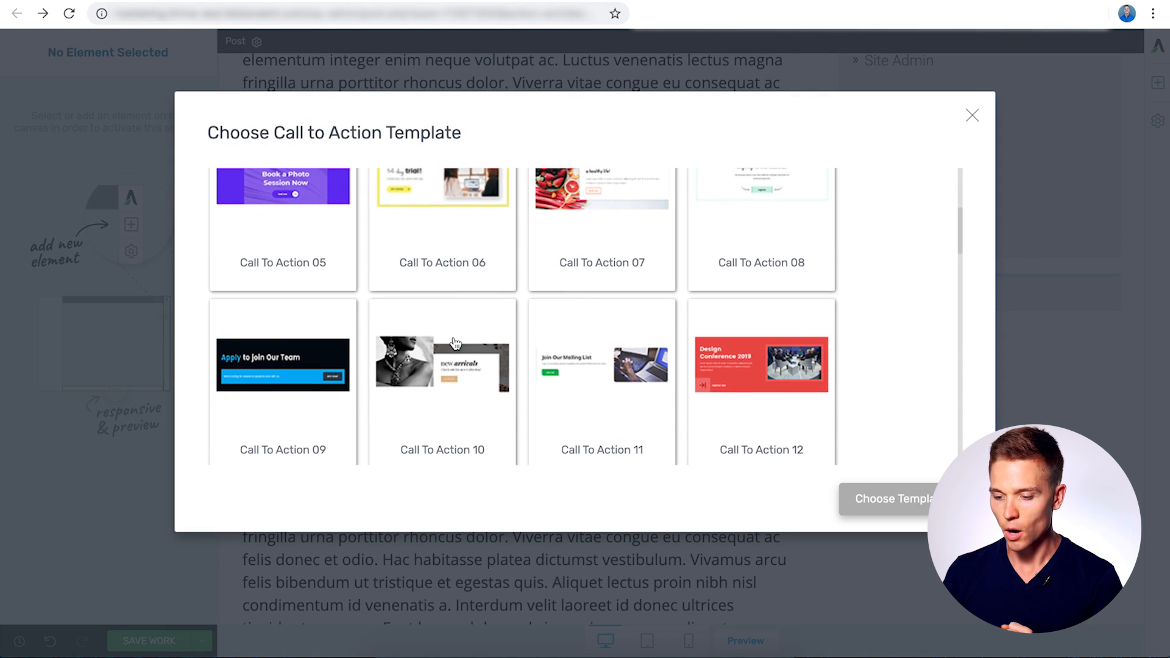
{"action": "scroll", "scroll_direction": "down", "scroll_amount": 3}
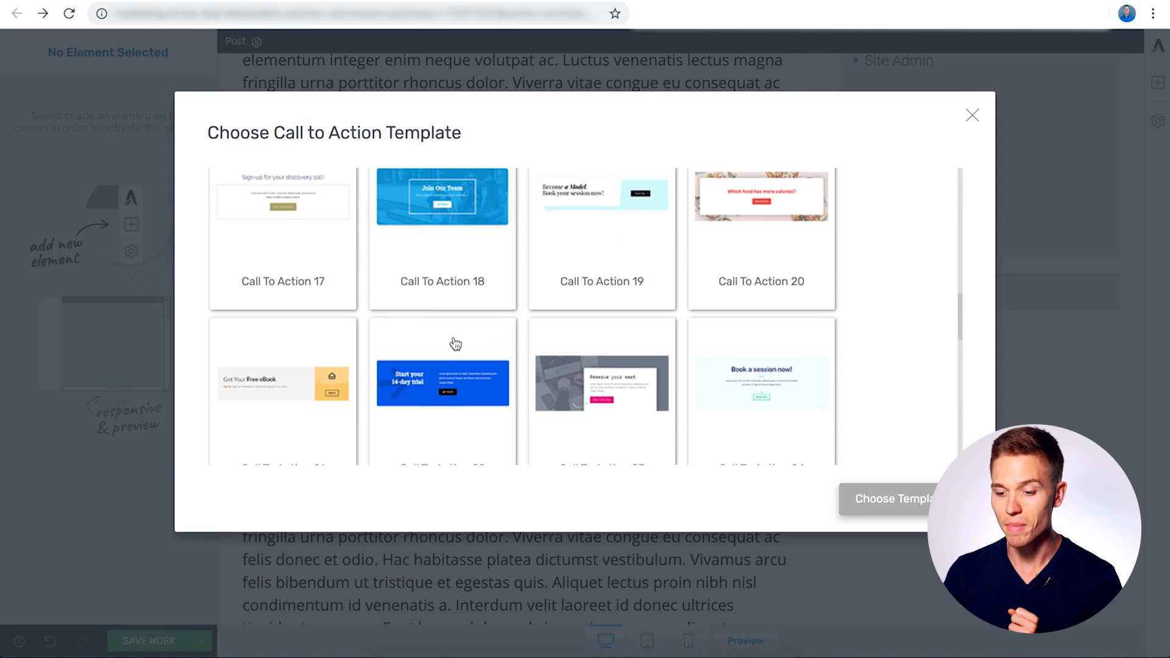
{"action": "scroll", "scroll_direction": "down", "scroll_amount": 3}
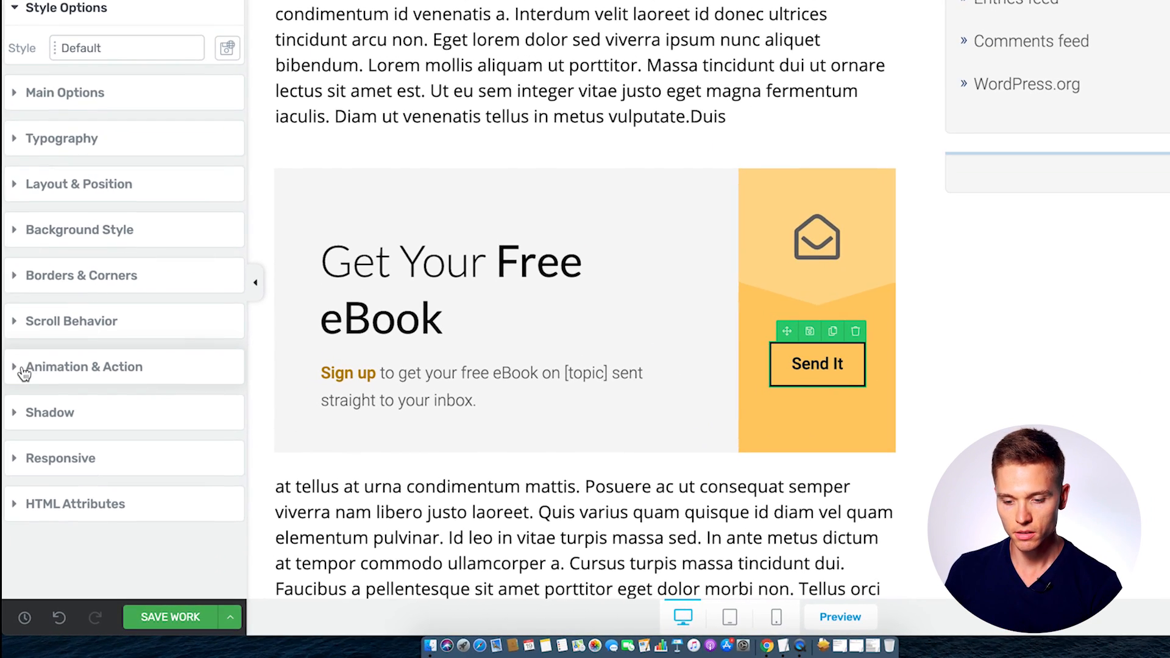
- Delete the default Link action from the Send It button's Animation & Action settings
{"action": "left_click", "coordinate": [84, 367]}
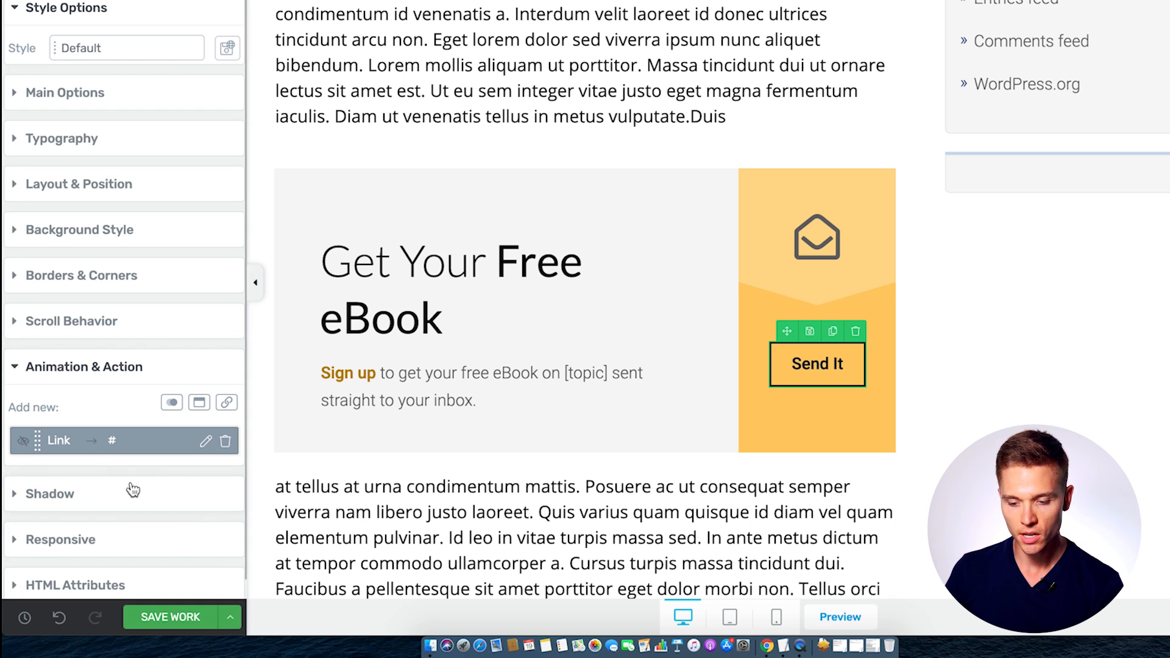
{"action": "mouse_move", "coordinate": [146, 438]}
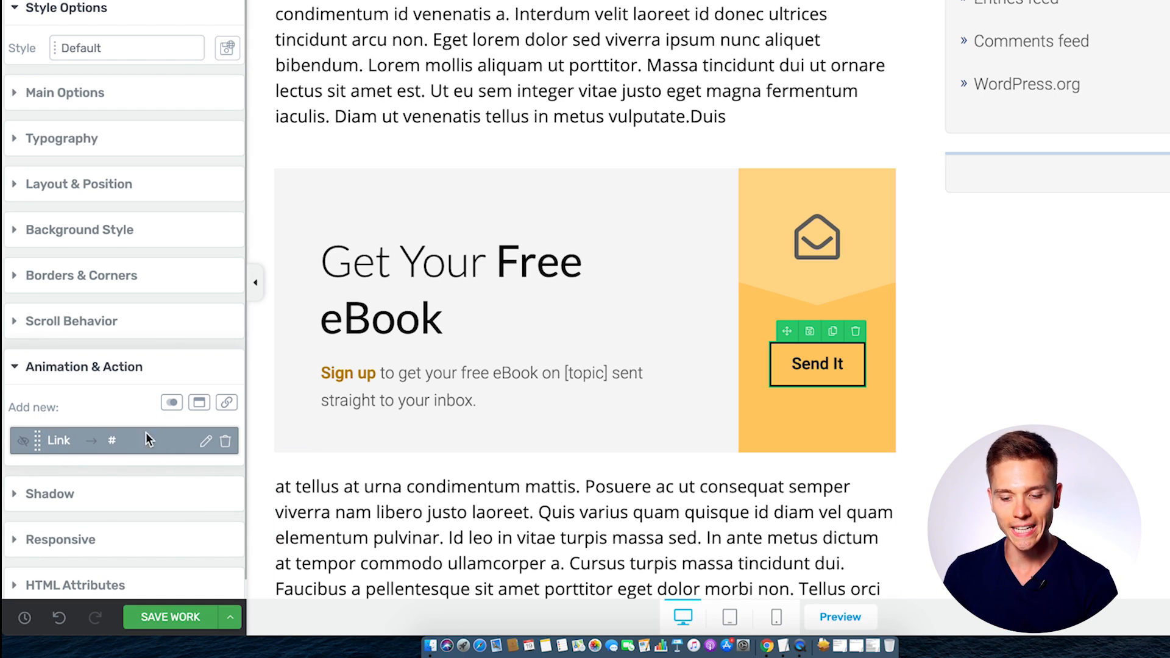
{"action": "mouse_move", "coordinate": [226, 443]}
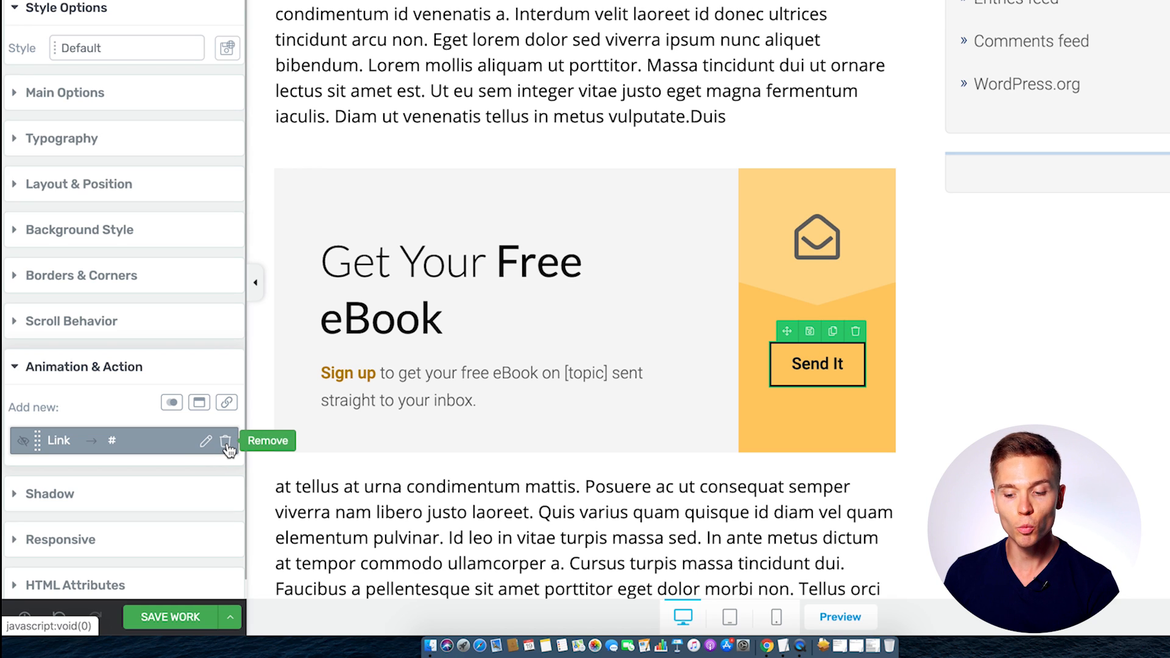
{"action": "left_click", "coordinate": [225, 441]}
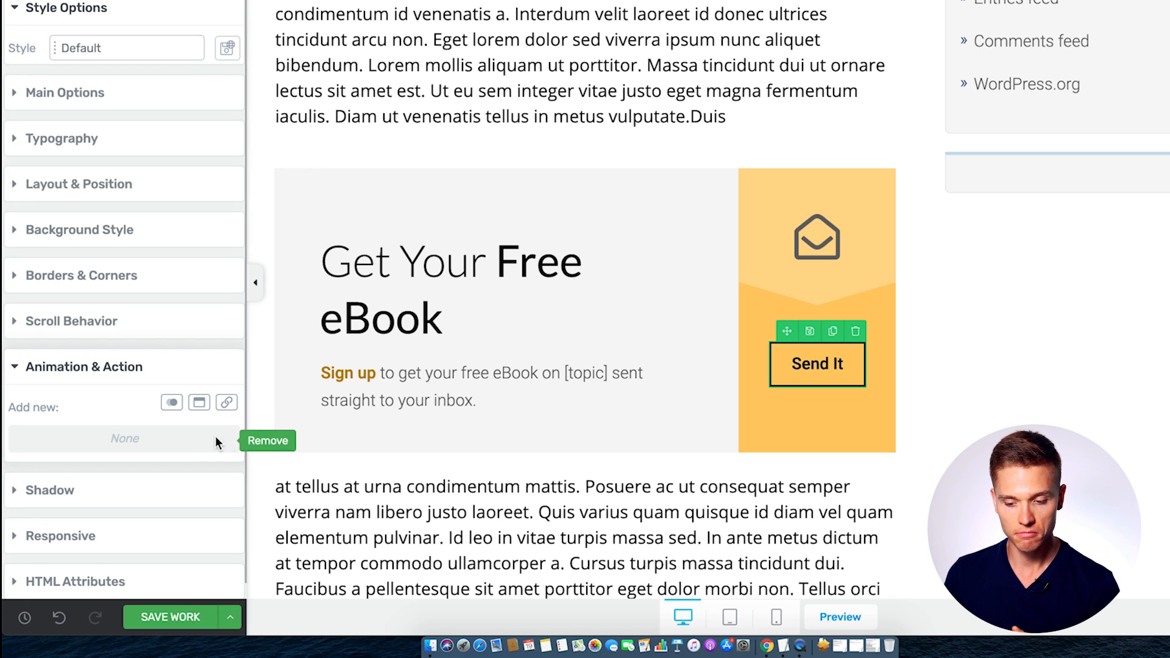
{"action": "mouse_move", "coordinate": [194, 431]}
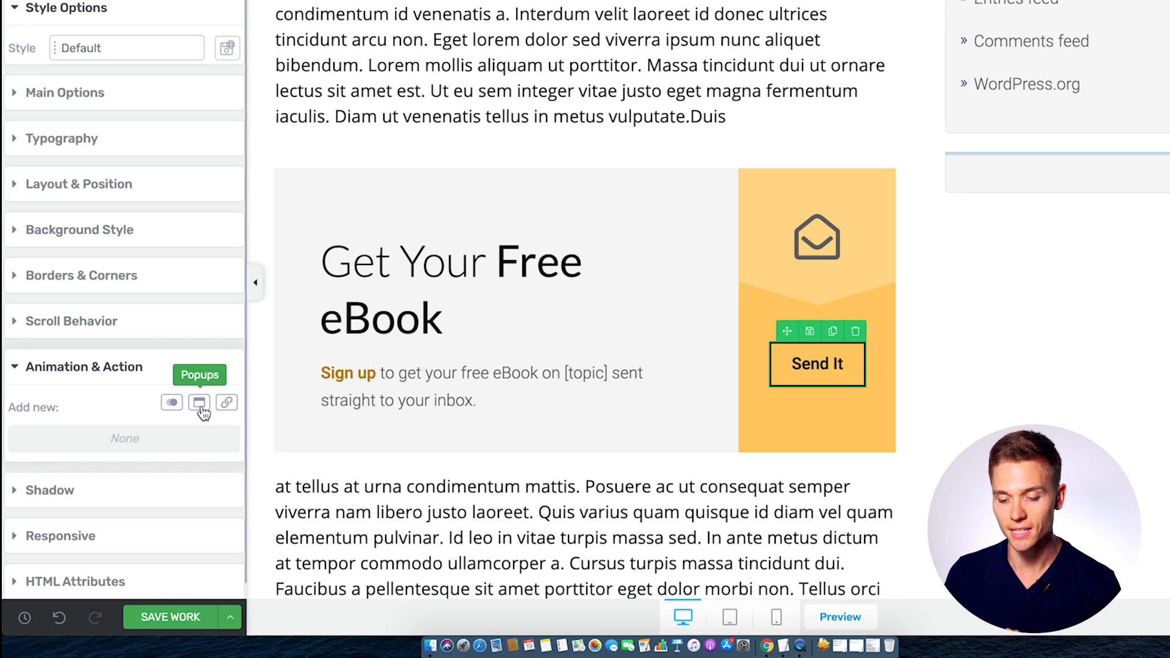
- Add a click-triggered Open Thrive Leads ThriveBox action using the lightbox, then save the work
{"action": "left_click", "coordinate": [198, 403]}
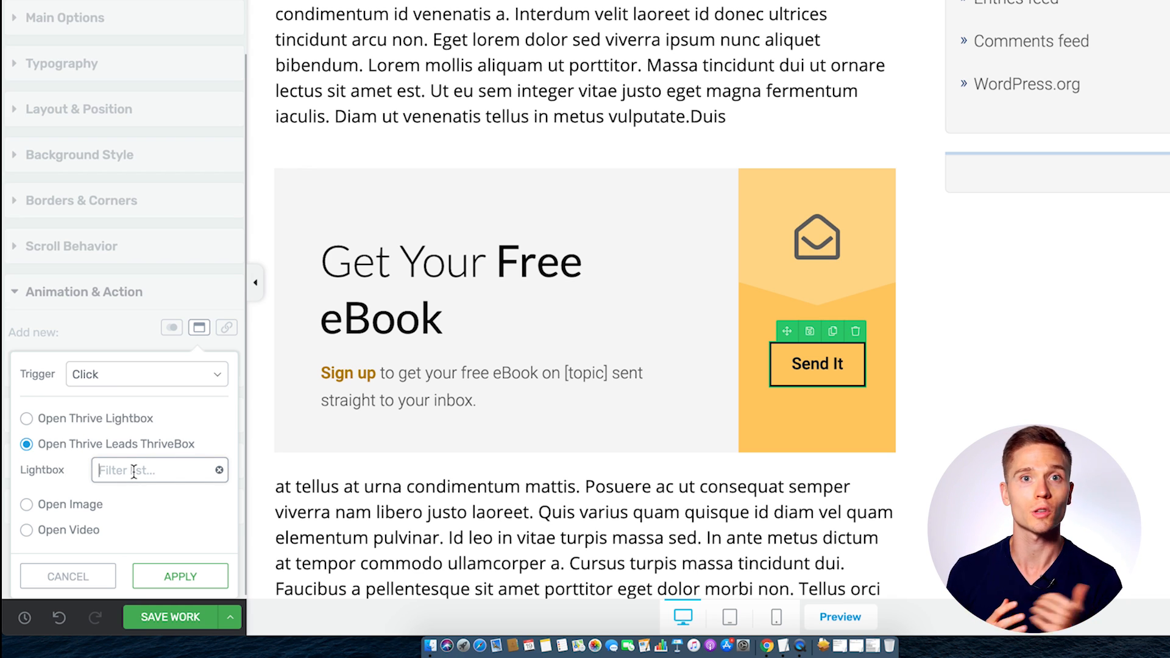
{"action": "type", "text": "ge"}
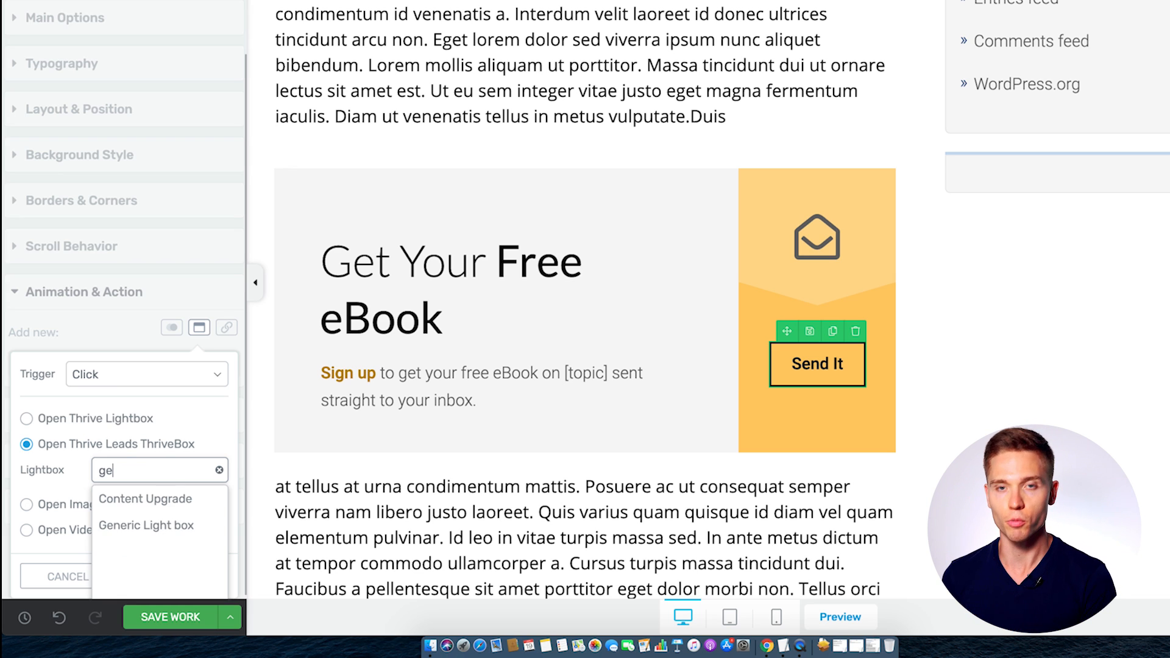
{"action": "left_click", "coordinate": [146, 525]}
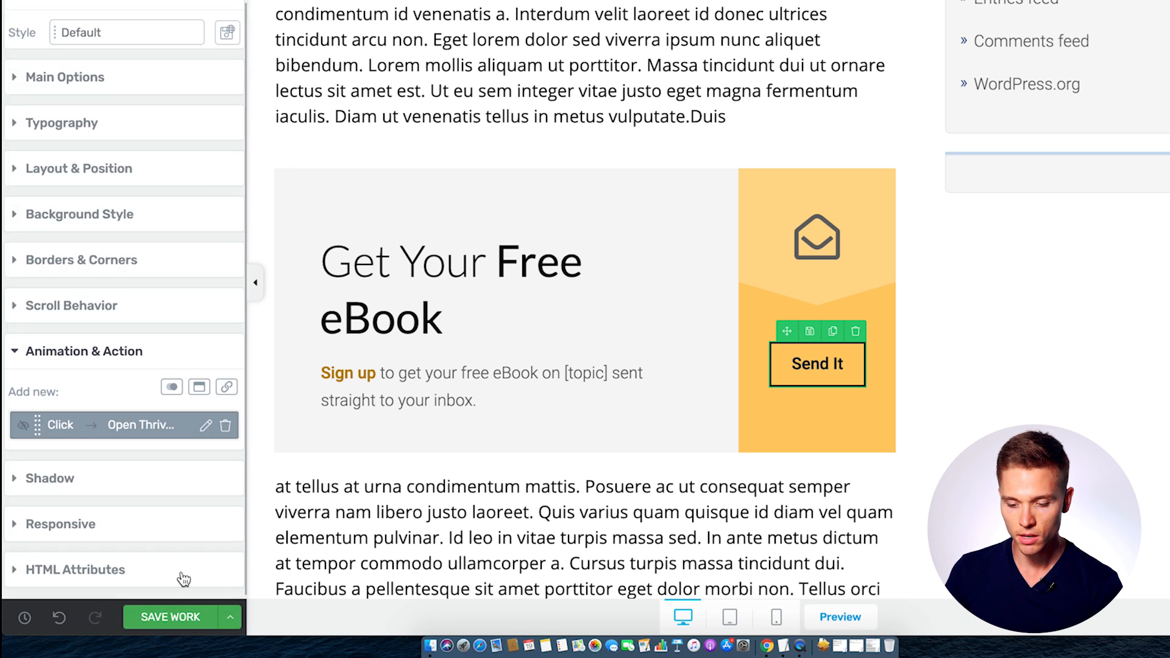
{"action": "left_click", "coordinate": [476, 362]}
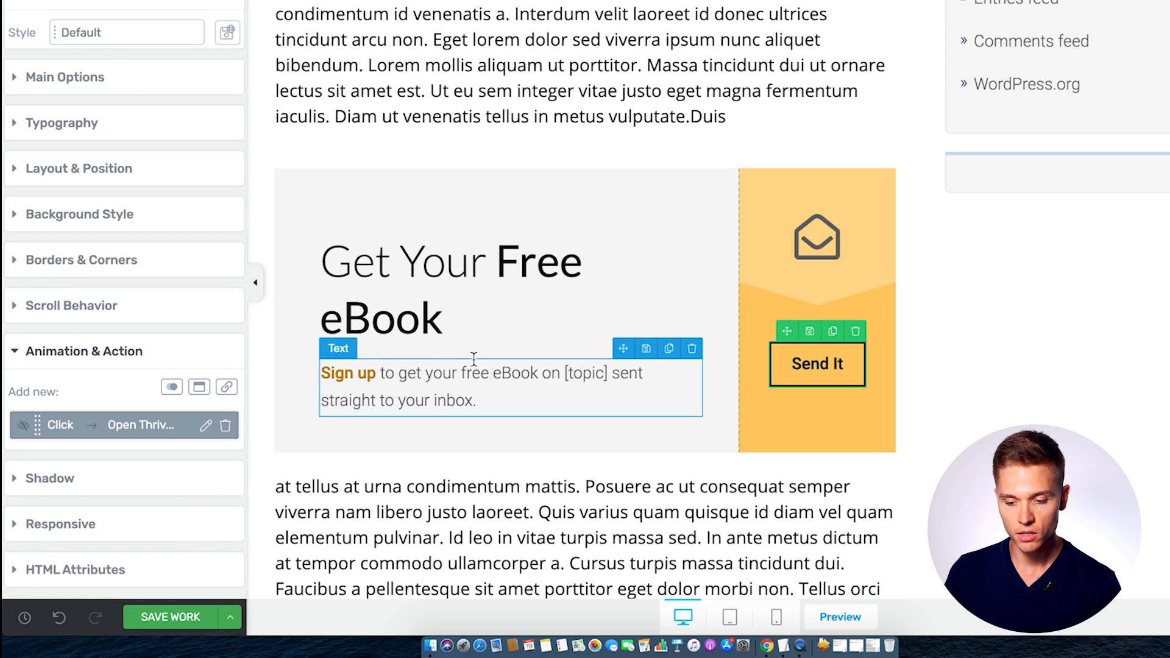
{"action": "left_click", "coordinate": [171, 616]}
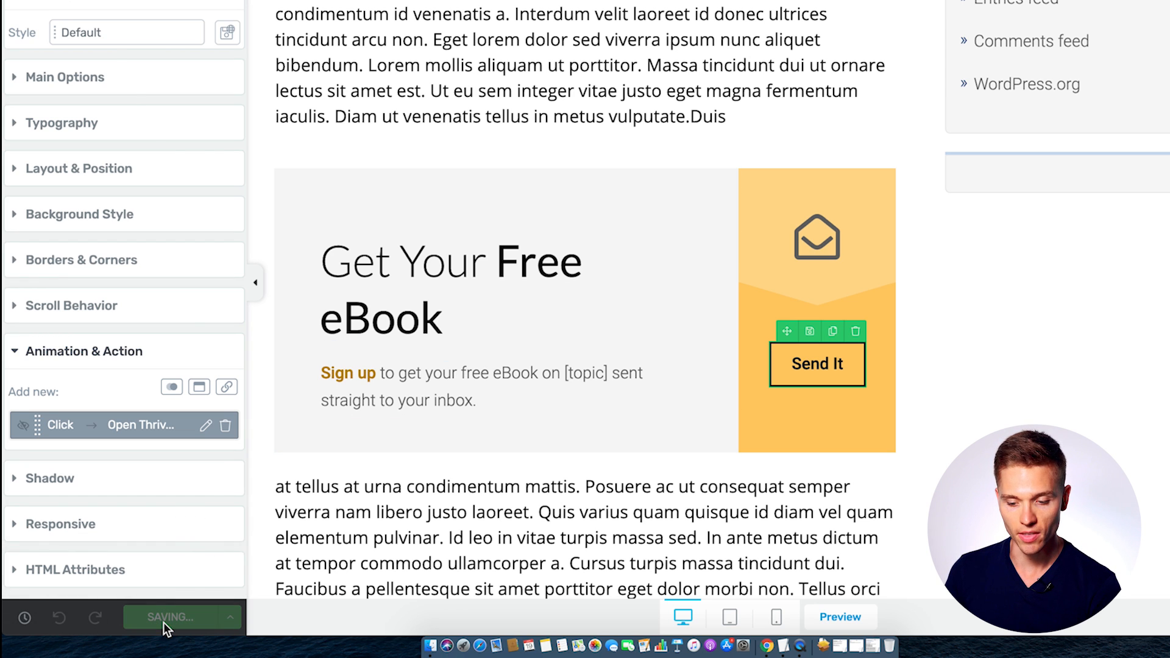
- Preview the post and click Send It to confirm the ThriveBox popup appears
{"action": "left_click", "coordinate": [840, 616]}
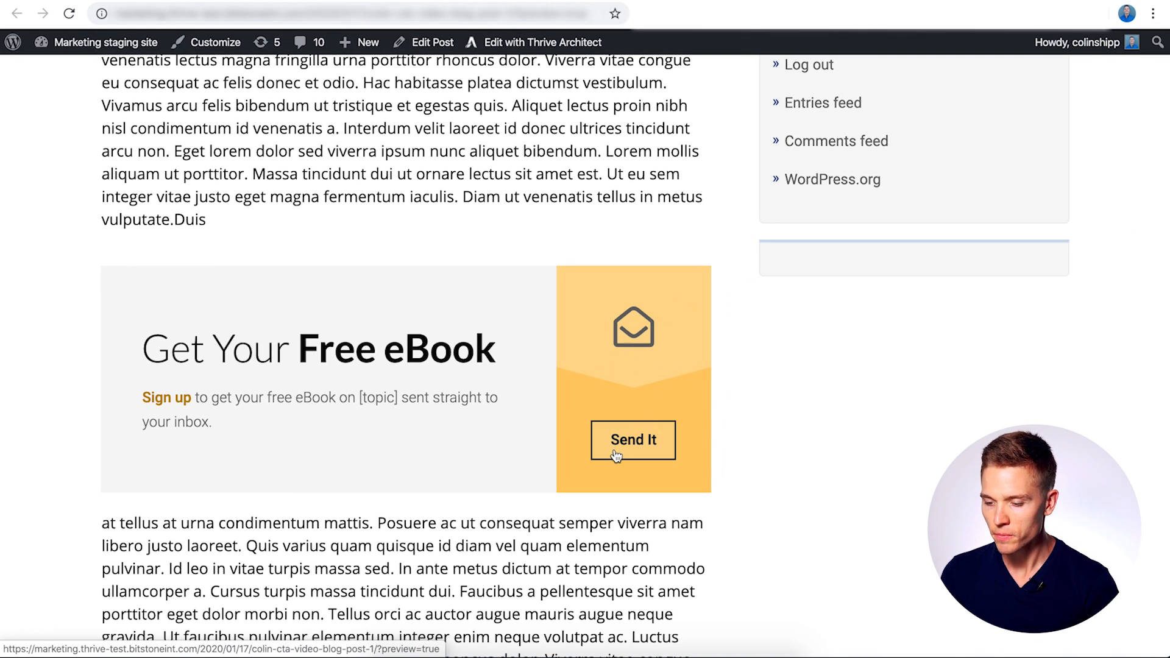
{"action": "left_click", "coordinate": [632, 441]}
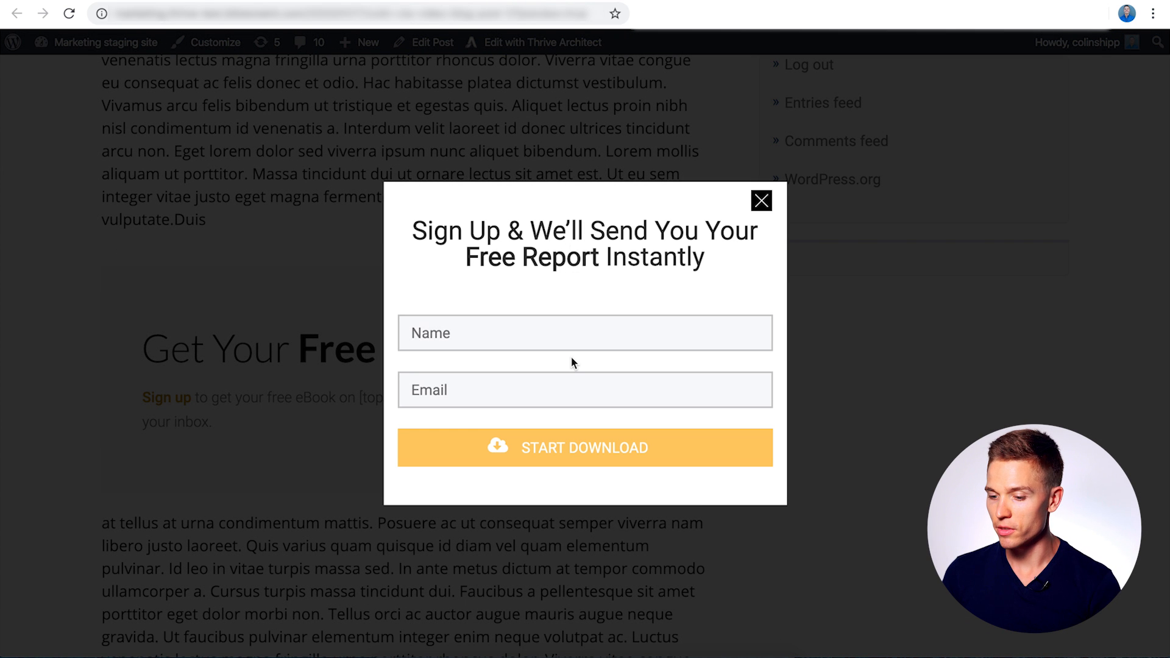
{"action": "mouse_move", "coordinate": [566, 362]}
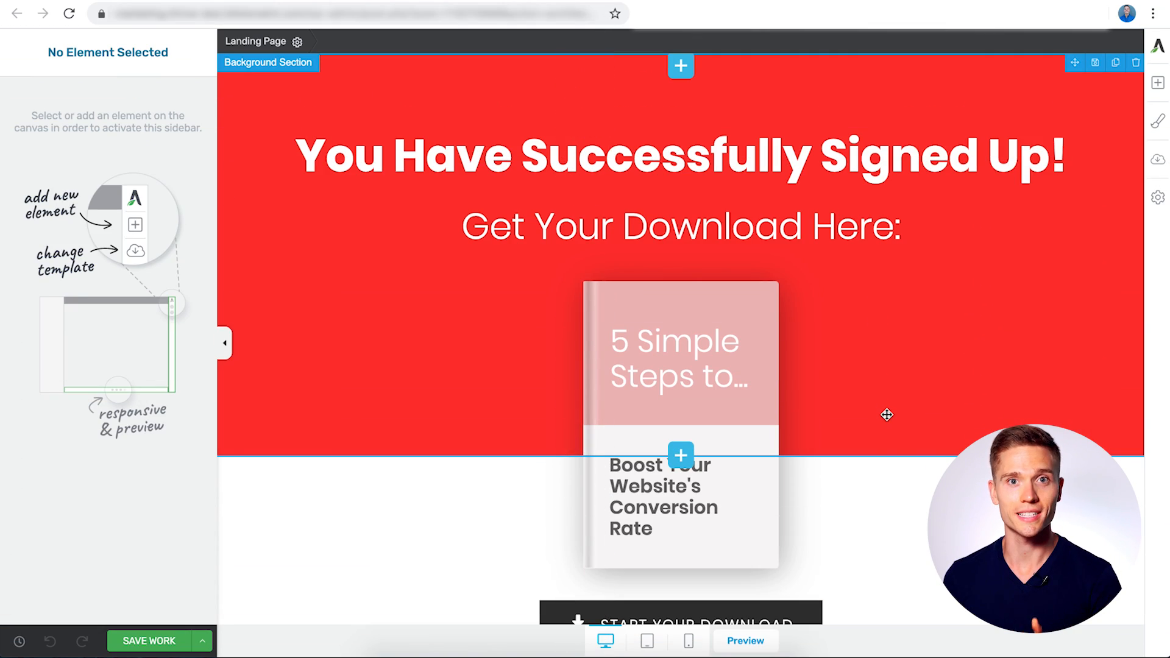
- Scroll through the landing page's sections down to the footer and back up
{"action": "scroll", "scroll_direction": "down", "scroll_amount": 3}
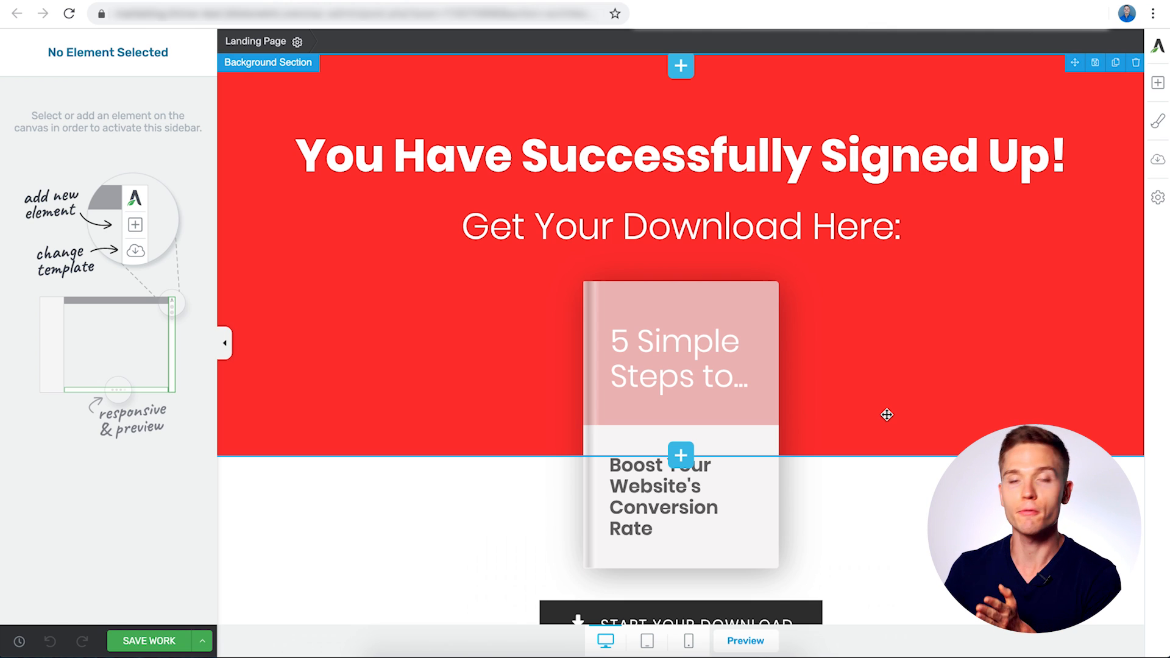
{"action": "scroll", "scroll_direction": "down", "scroll_amount": 3}
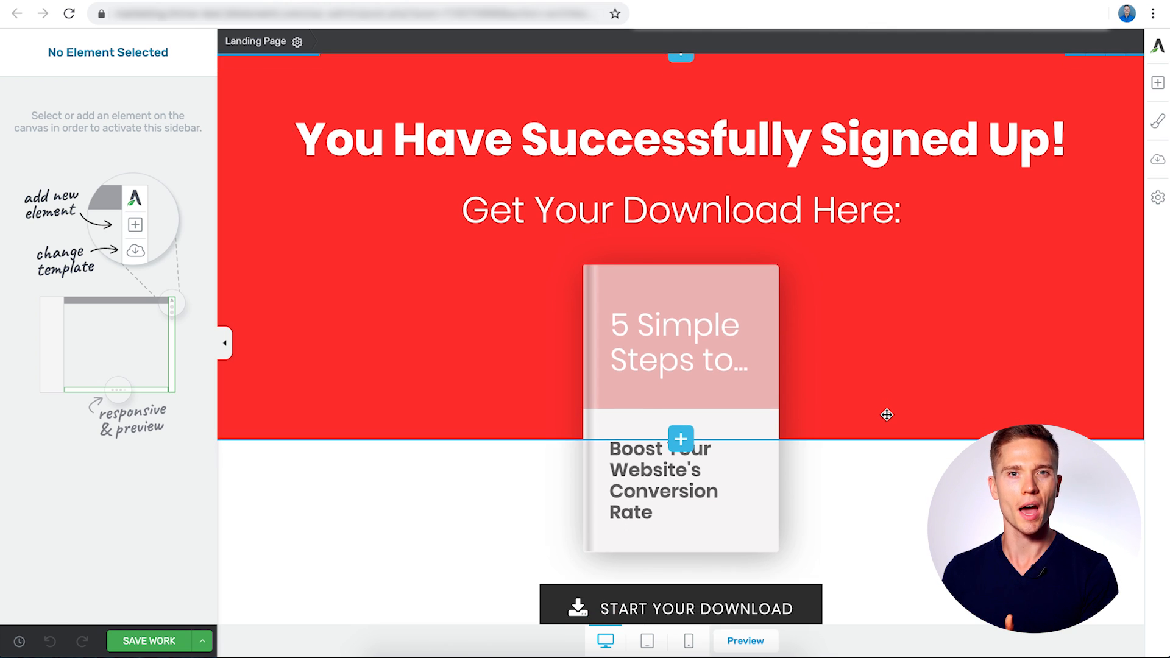
{"action": "scroll", "scroll_direction": "down", "scroll_amount": 3}
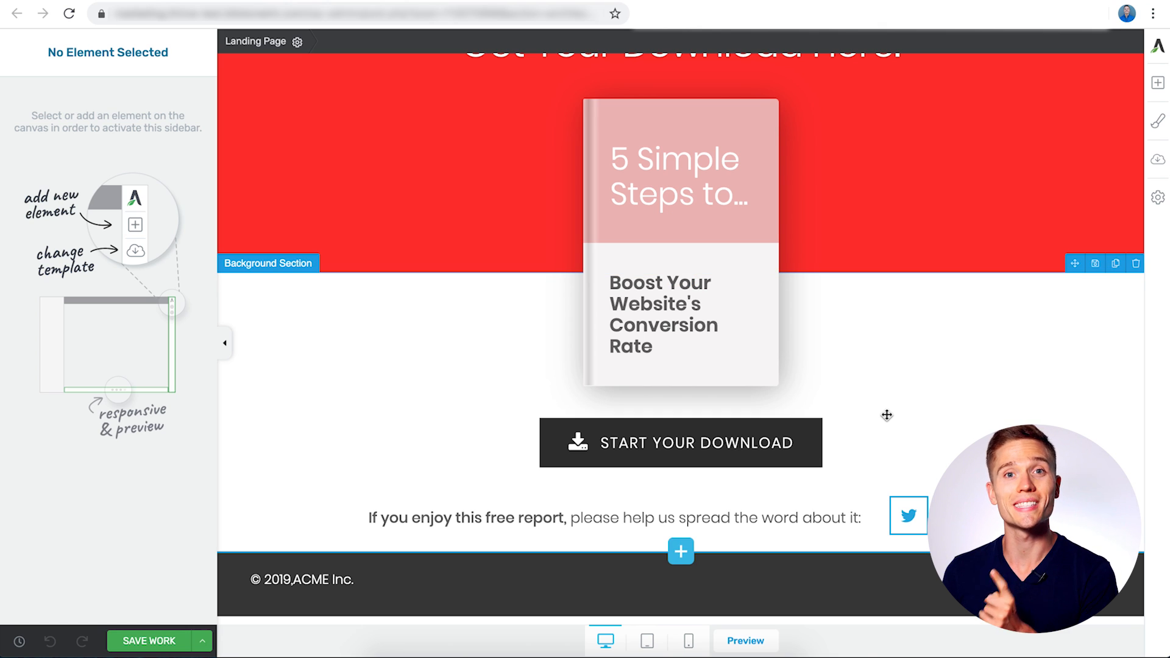
{"action": "scroll", "scroll_direction": "up", "scroll_amount": 3}
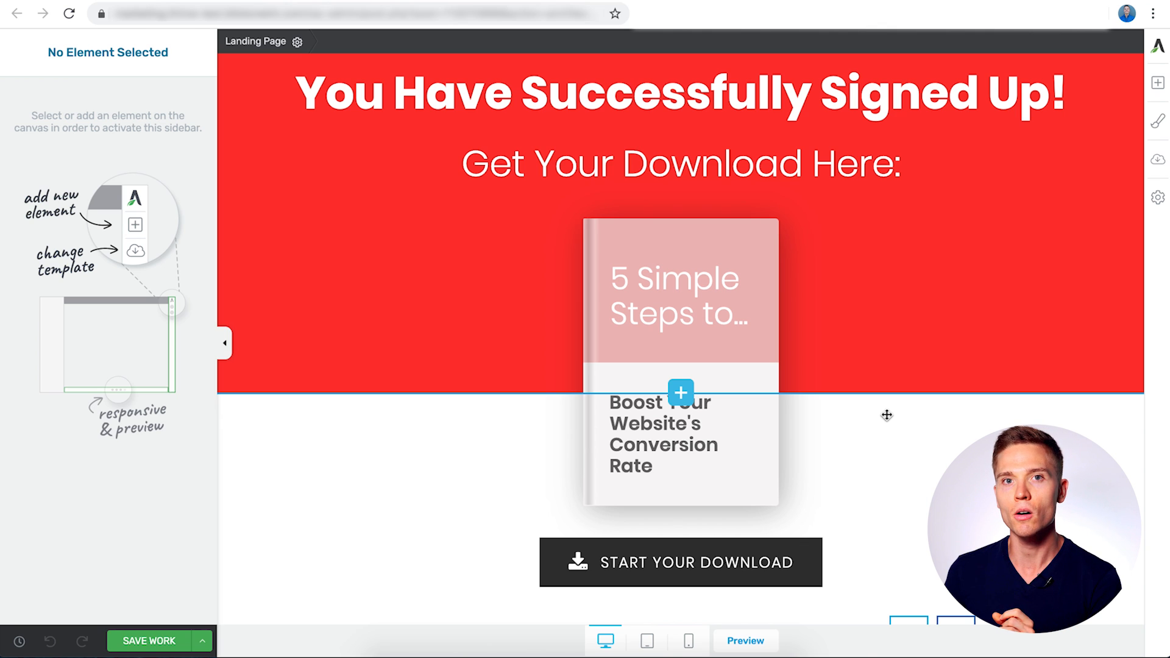
- Insert the Call To Action 06 template ('Start your 14-day trial!') below the share prompt
{"action": "left_click", "coordinate": [1158, 84]}
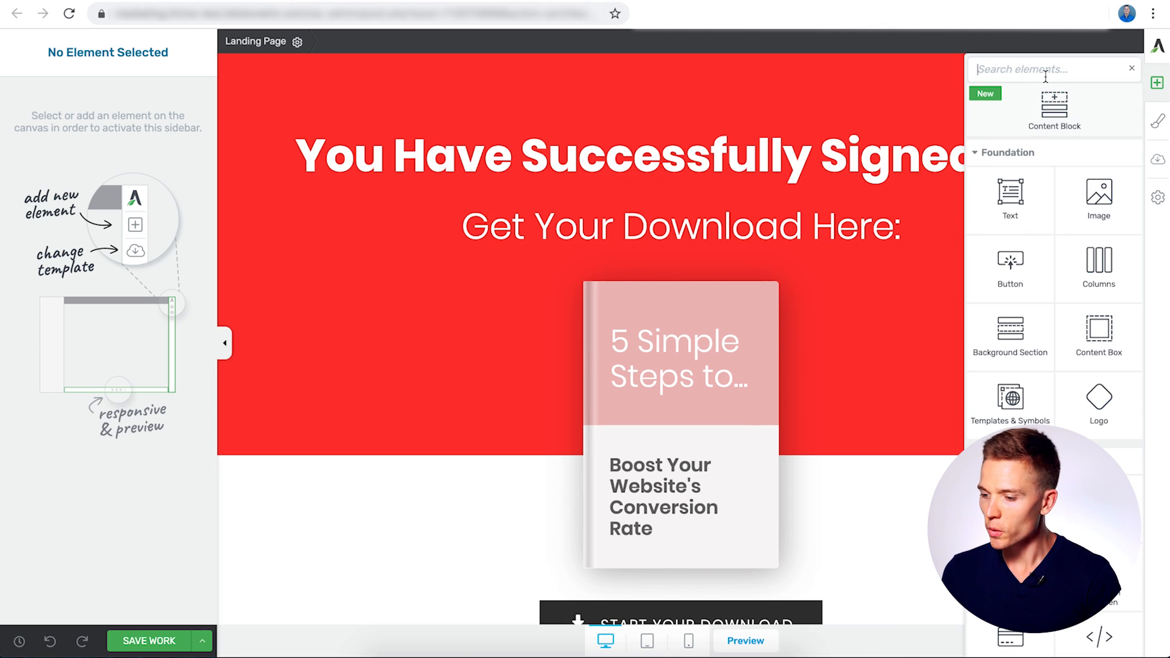
{"action": "type", "text": "call"}
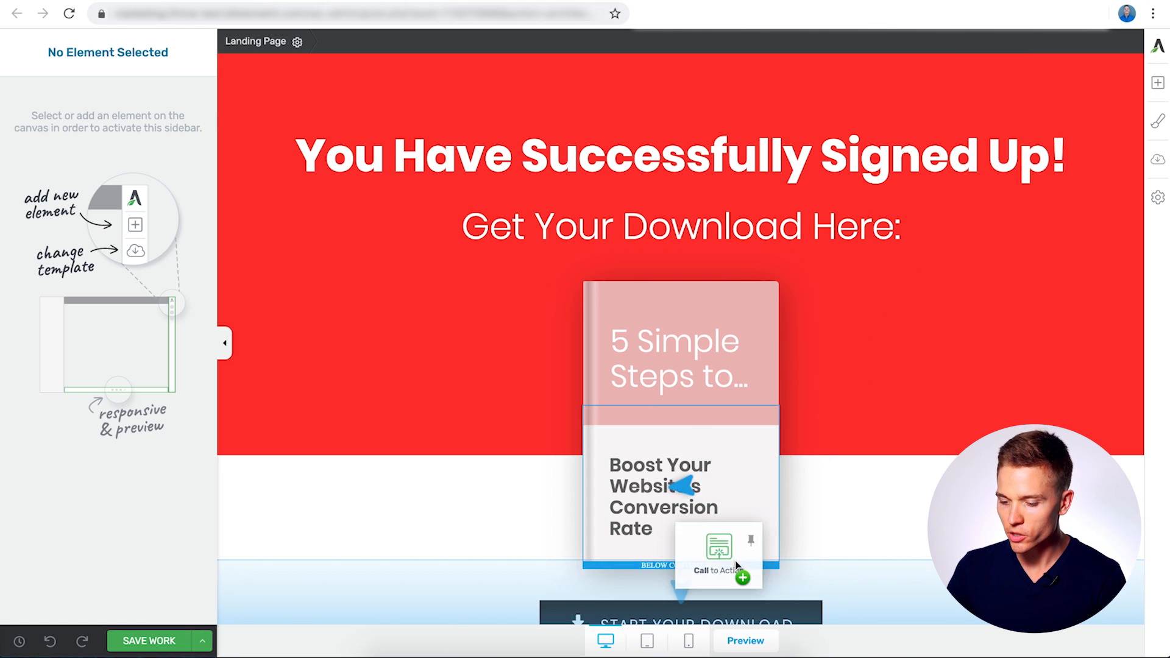
{"action": "scroll", "scroll_direction": "down", "scroll_amount": 3}
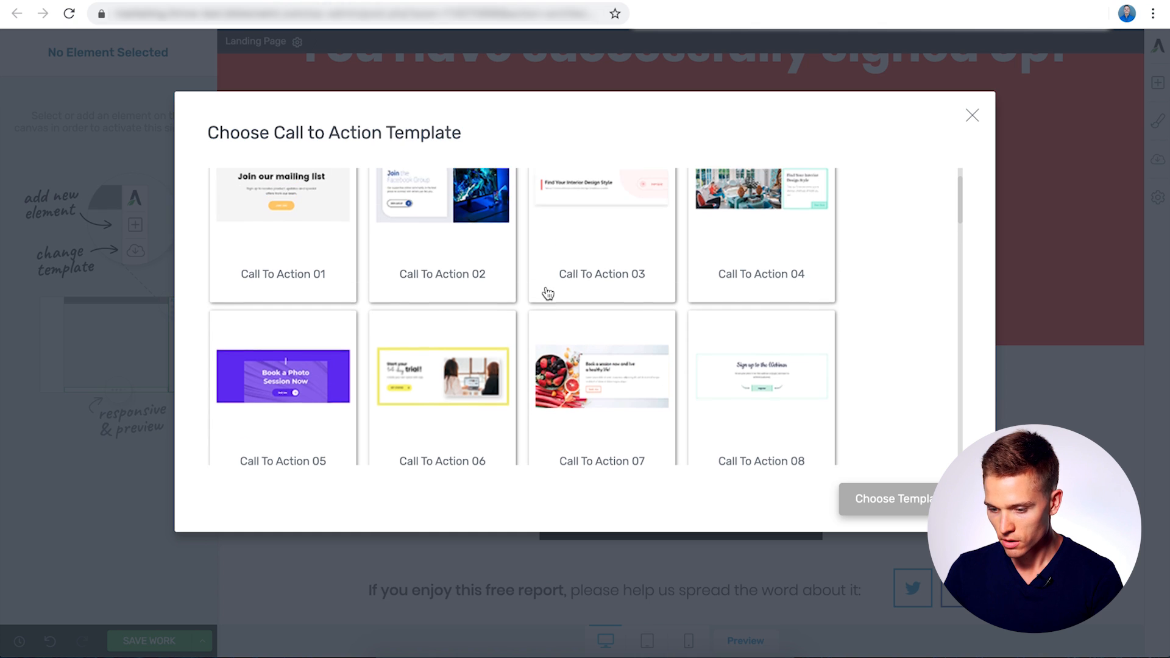
{"action": "scroll", "scroll_direction": "down", "scroll_amount": 3}
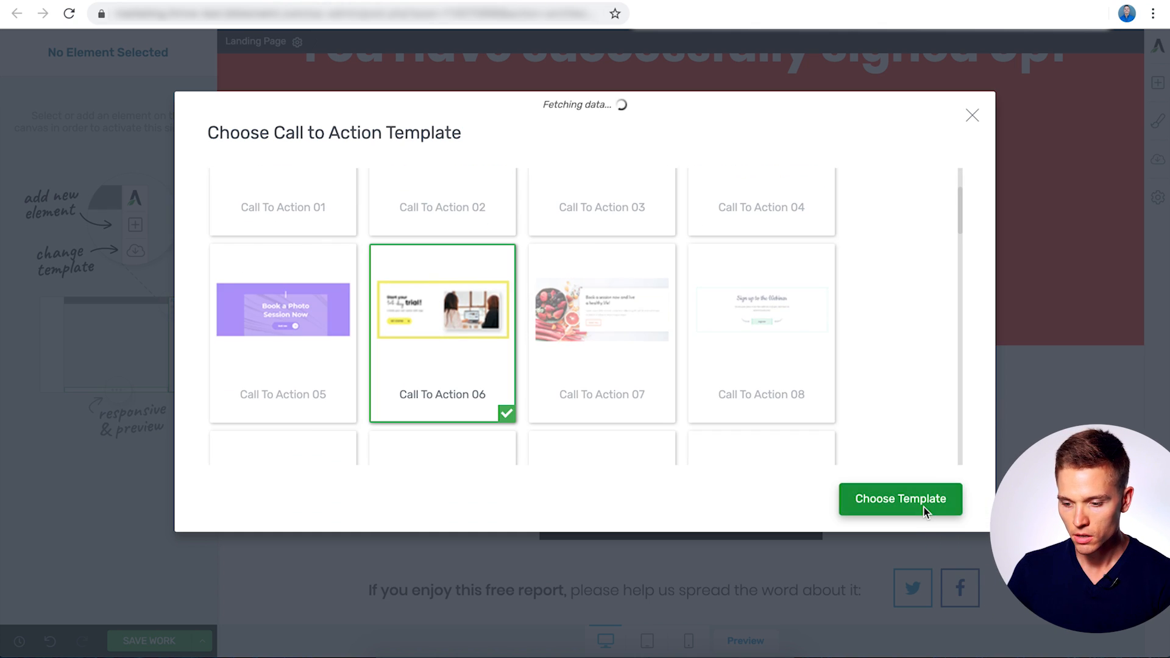
{"action": "left_click", "coordinate": [902, 499]}
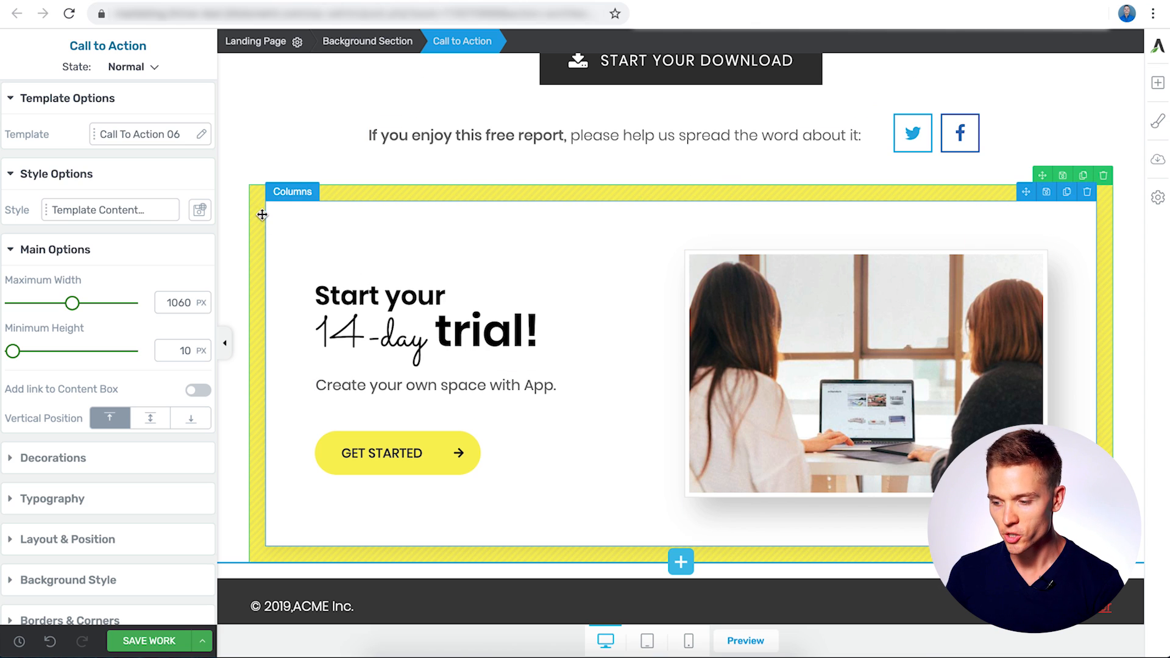
- Select the whole call-to-action block and open its yellow pattern background colour for editing
{"action": "left_click", "coordinate": [292, 191]}
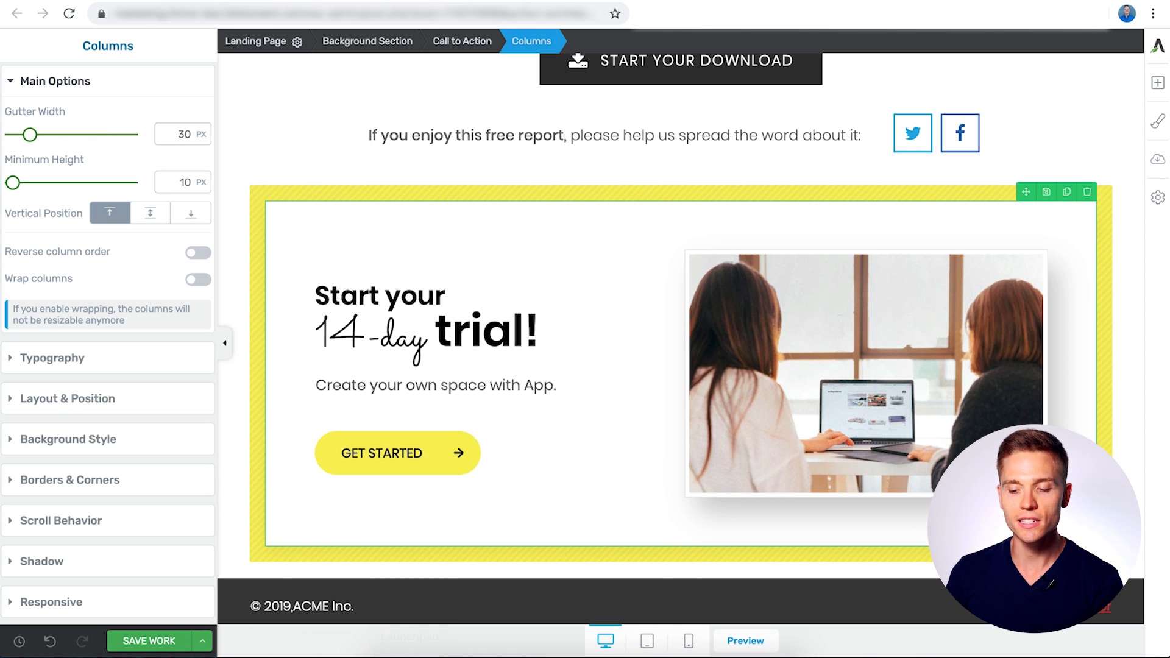
{"action": "left_click", "coordinate": [368, 41]}
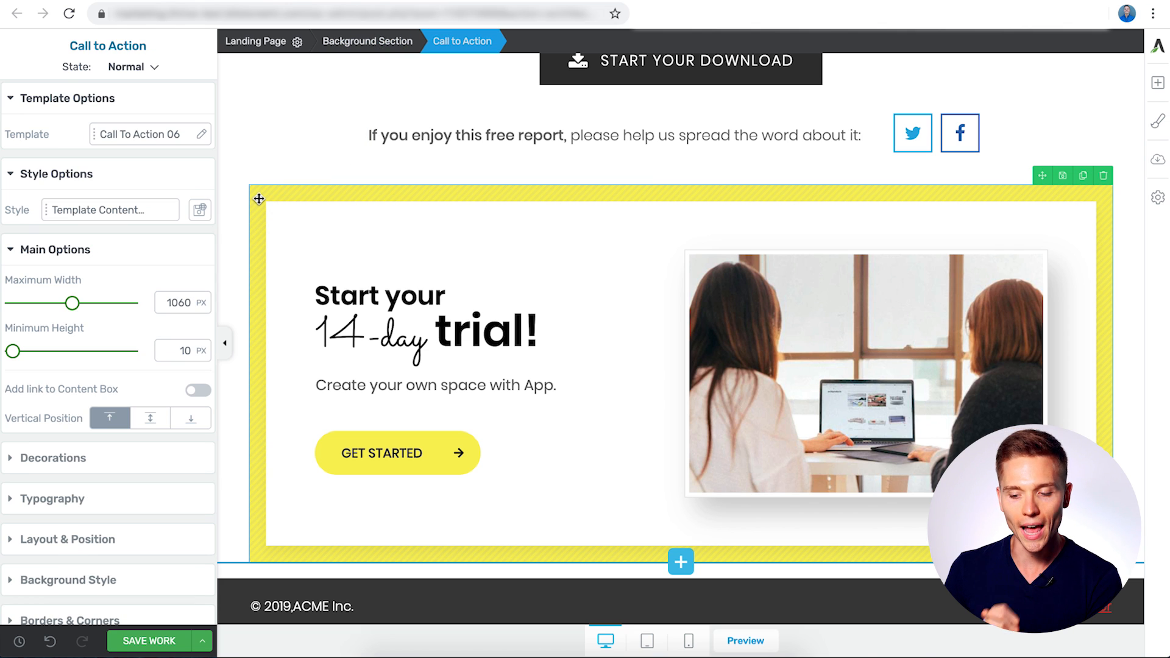
{"action": "scroll", "scroll_direction": "down", "scroll_amount": 3}
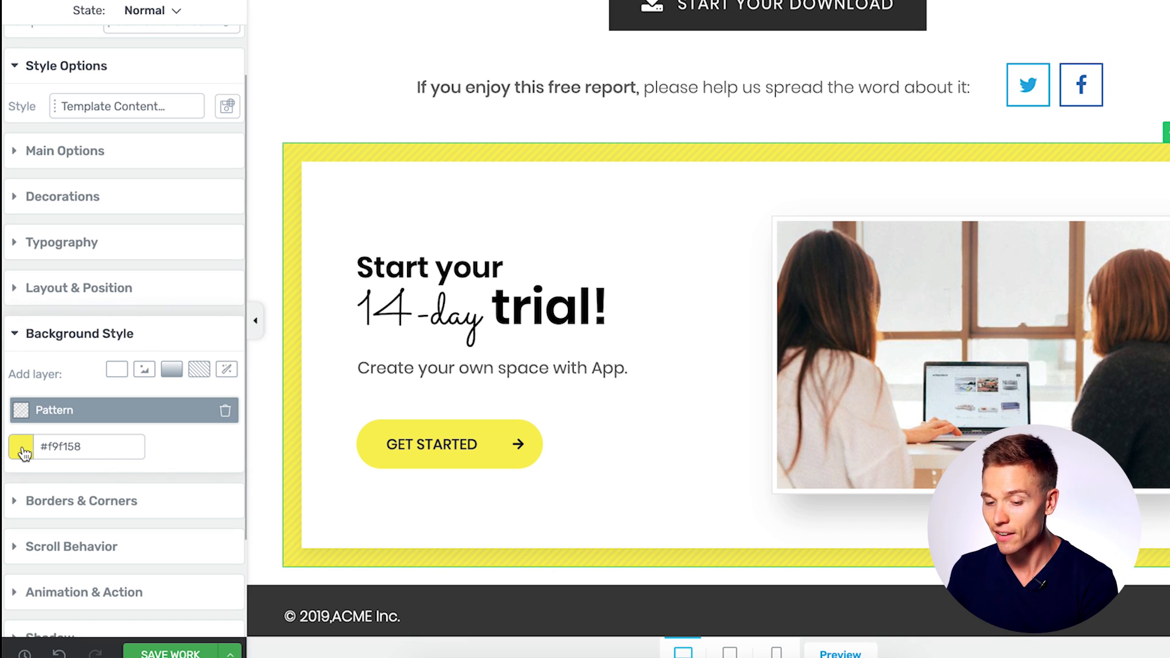
{"action": "left_click", "coordinate": [20, 447]}
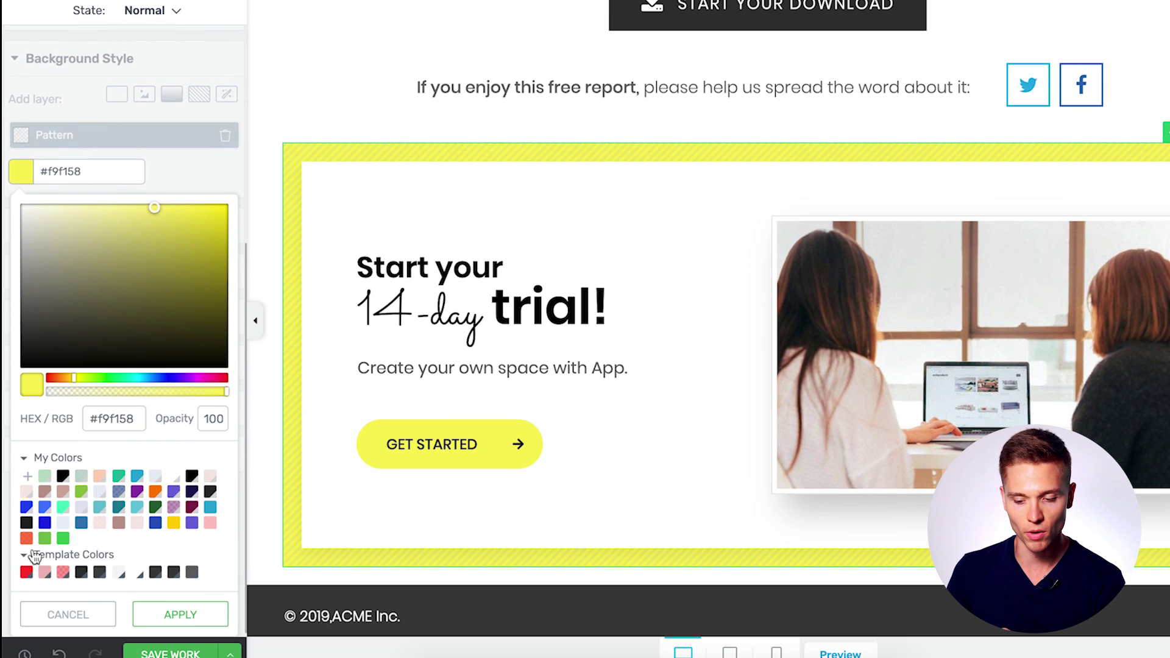
{"action": "mouse_move", "coordinate": [24, 574]}
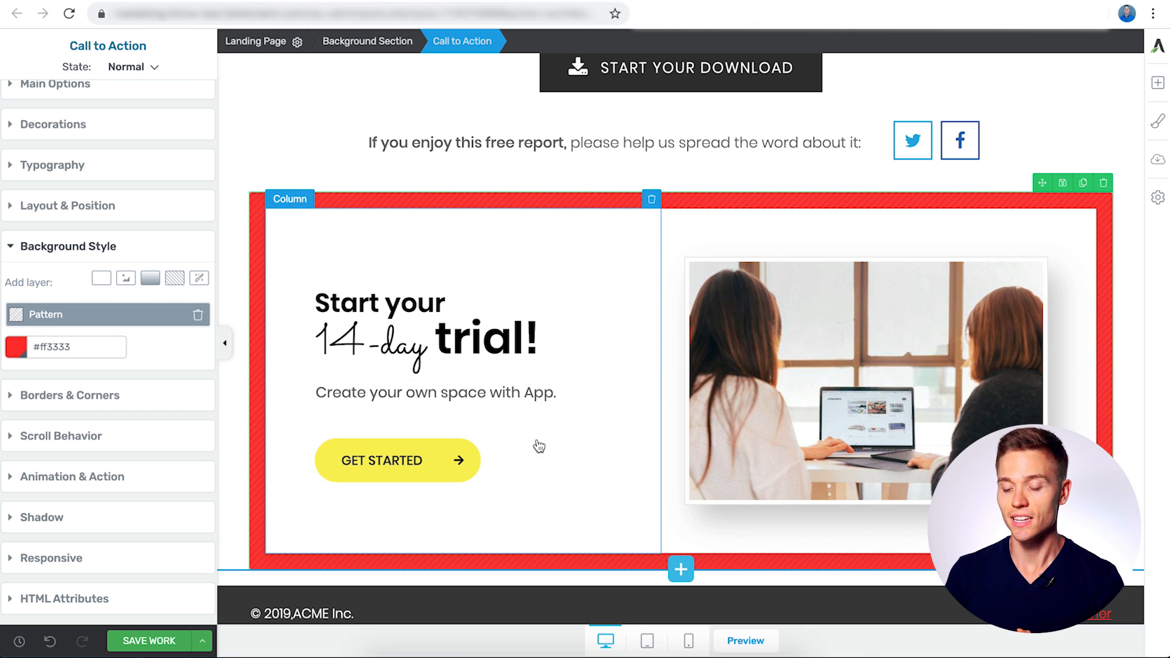
- Delete the yellow GET STARTED button and place a duplicate START YOUR DOWNLOAD button in its column
{"action": "left_click", "coordinate": [383, 461]}
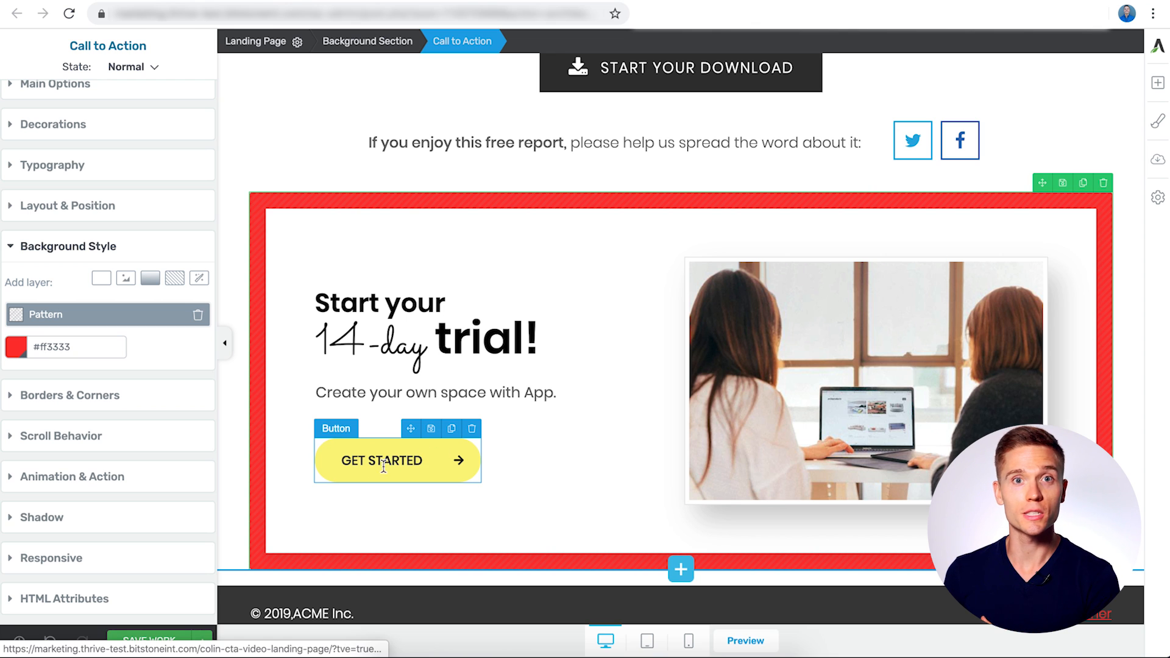
{"action": "left_click", "coordinate": [383, 460]}
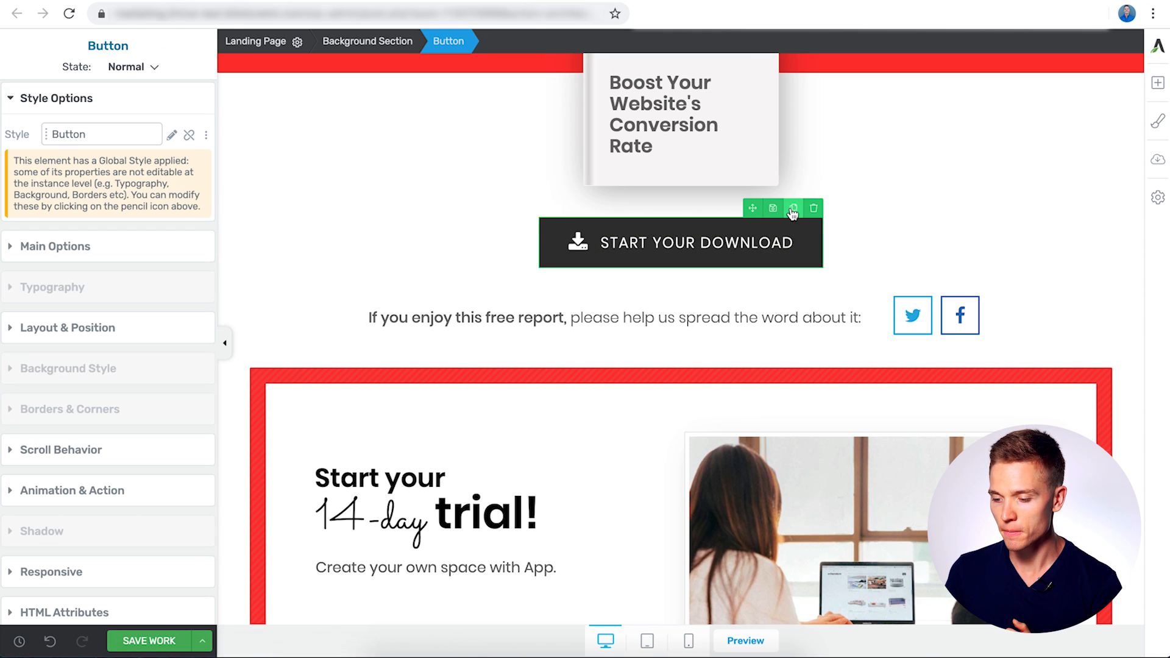
{"action": "left_click", "coordinate": [792, 208]}
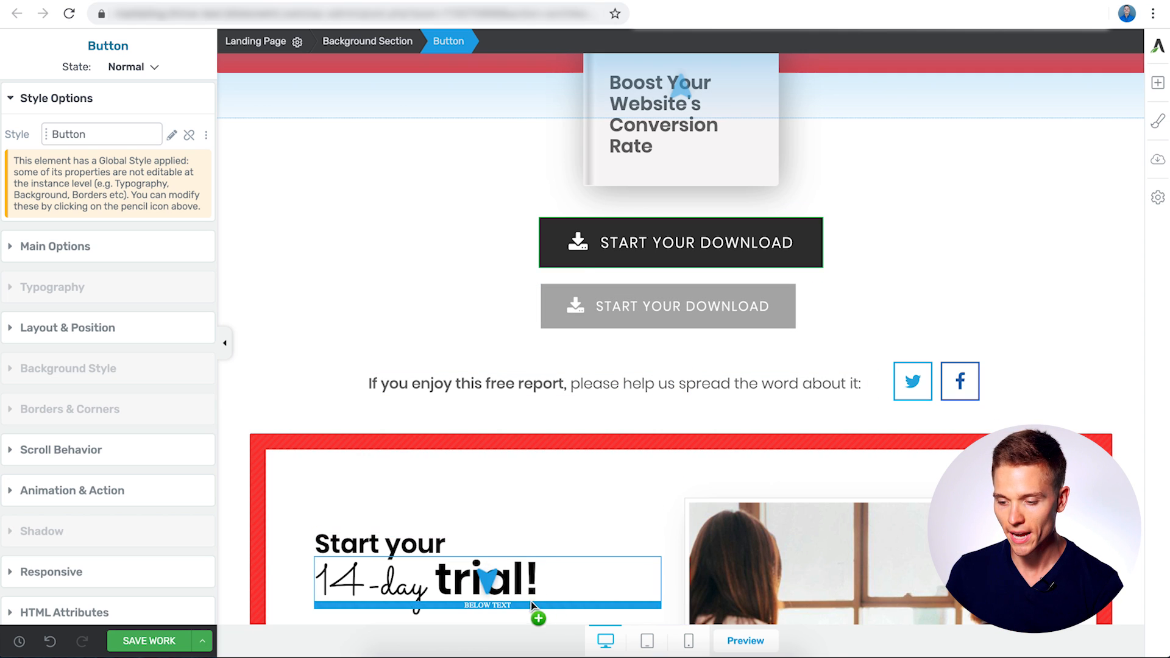
{"action": "scroll", "scroll_direction": "down", "scroll_amount": 3}
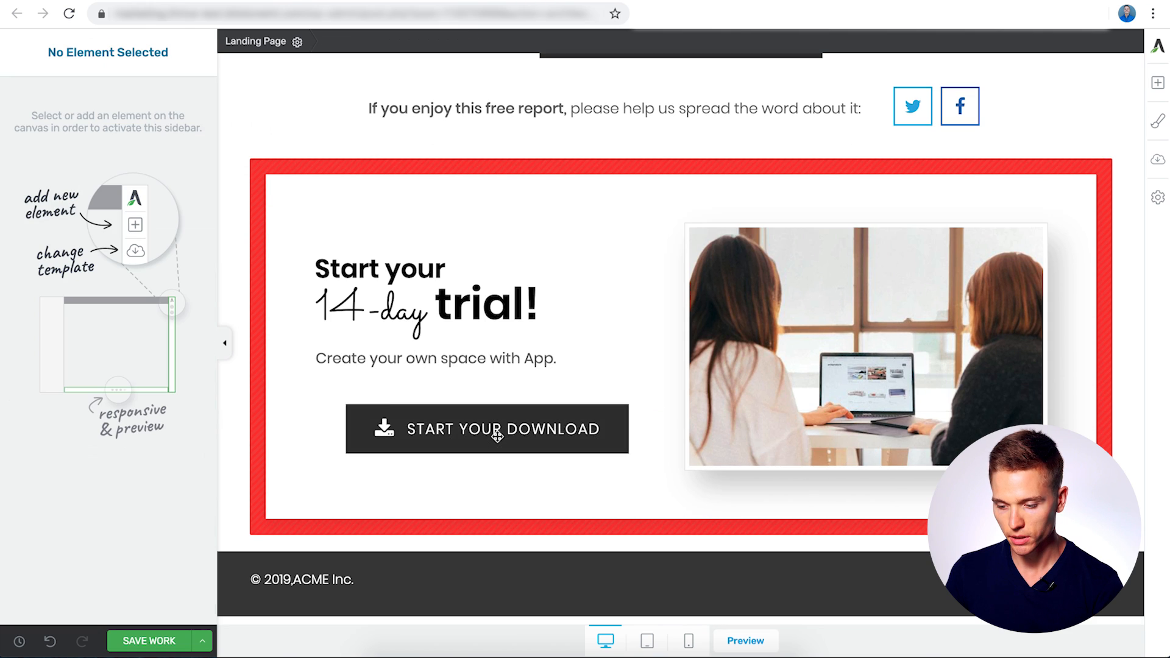
{"action": "left_click", "coordinate": [497, 436]}
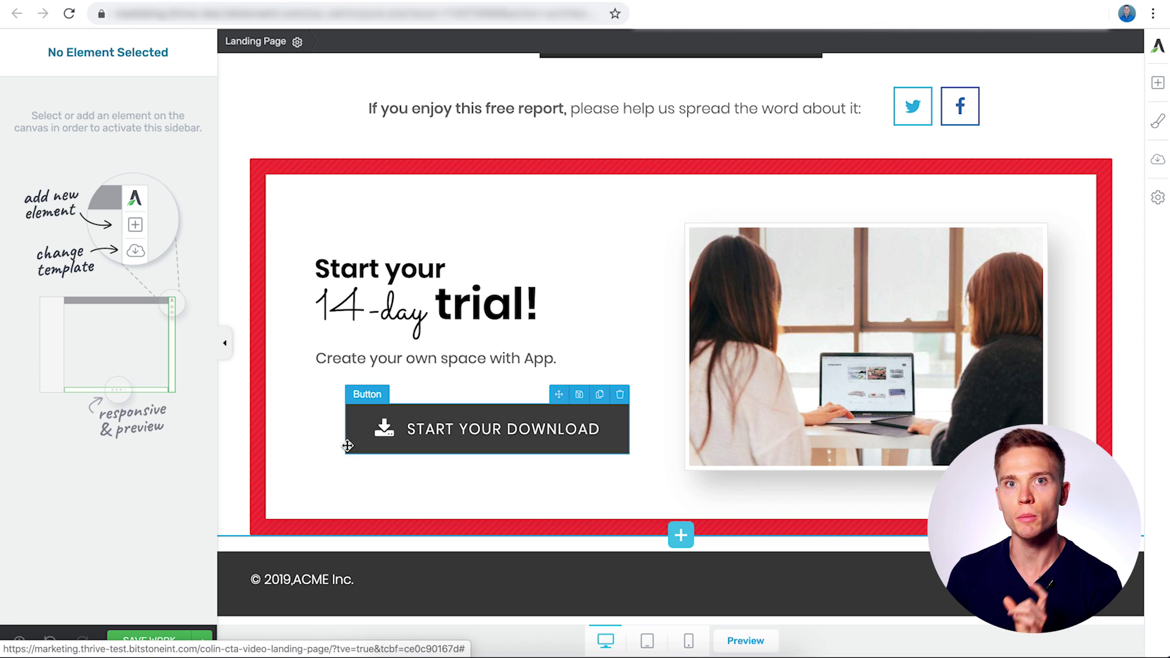
- Give the copied button an arrow icon and change its text to LEARN MORE
{"action": "left_click", "coordinate": [383, 430]}
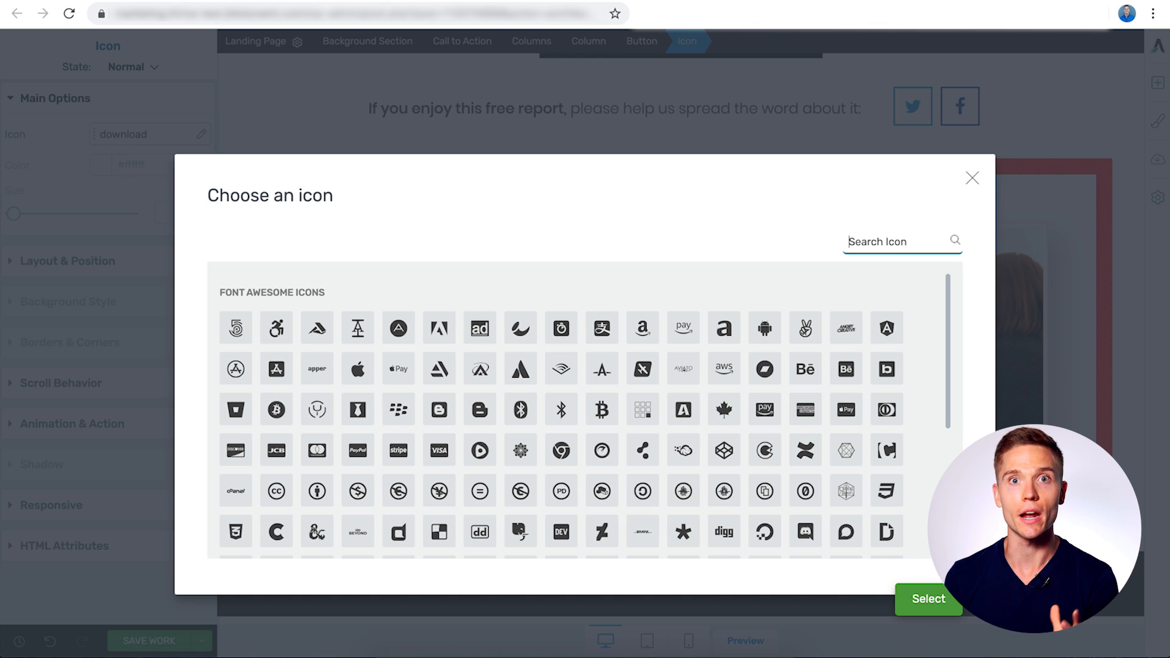
{"action": "type", "text": "arrow"}
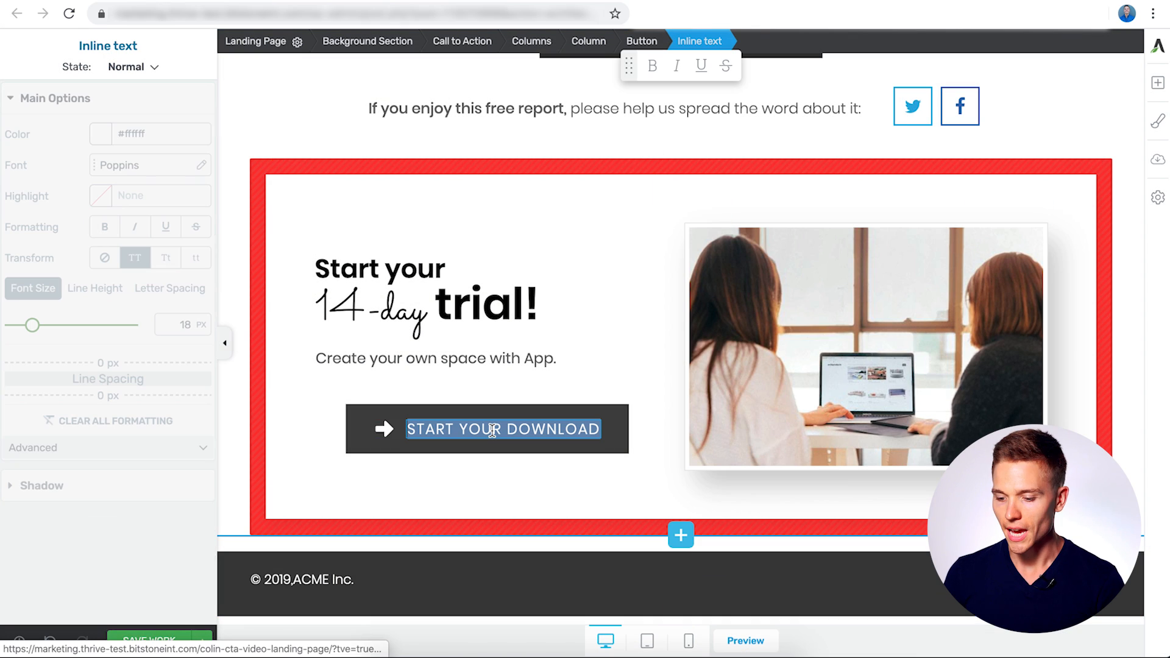
{"action": "type", "text": "LEARN"}
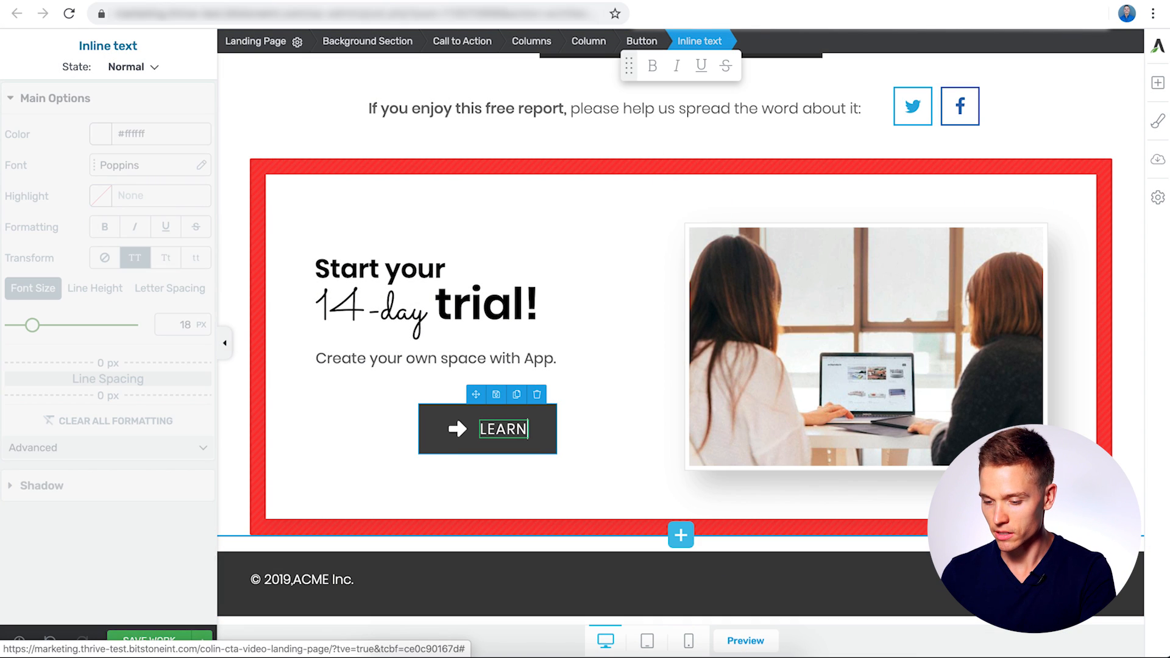
{"action": "type", "text": "MORE"}
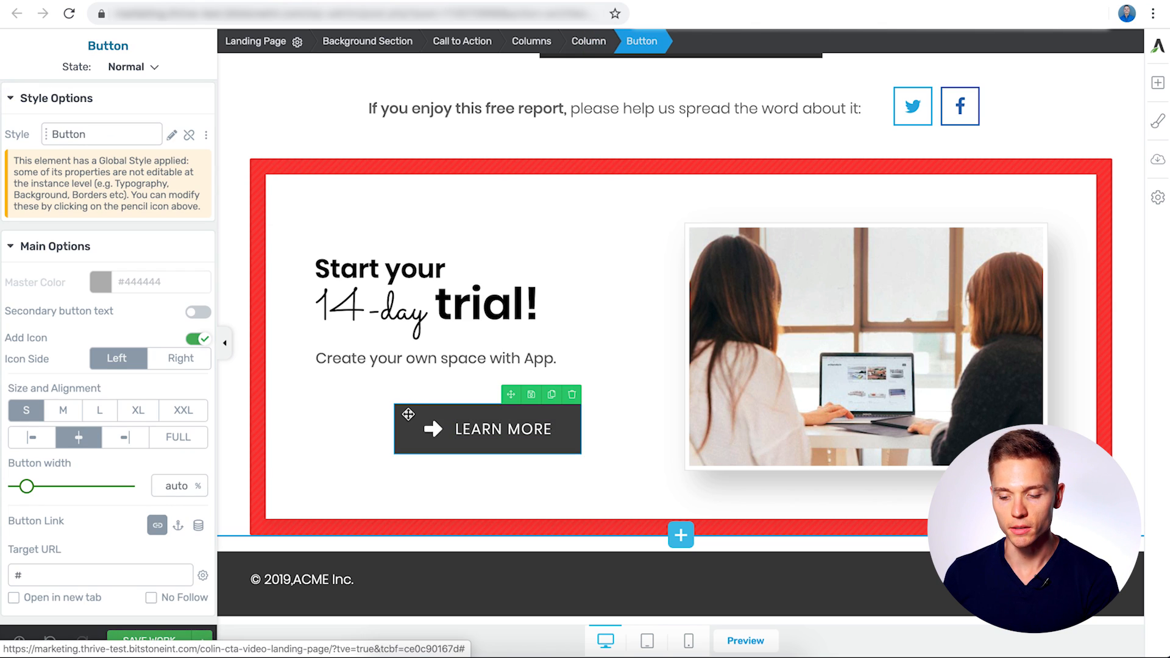
{"action": "left_click_drag", "start_coordinate": [24, 486], "coordinate": [71, 457]}
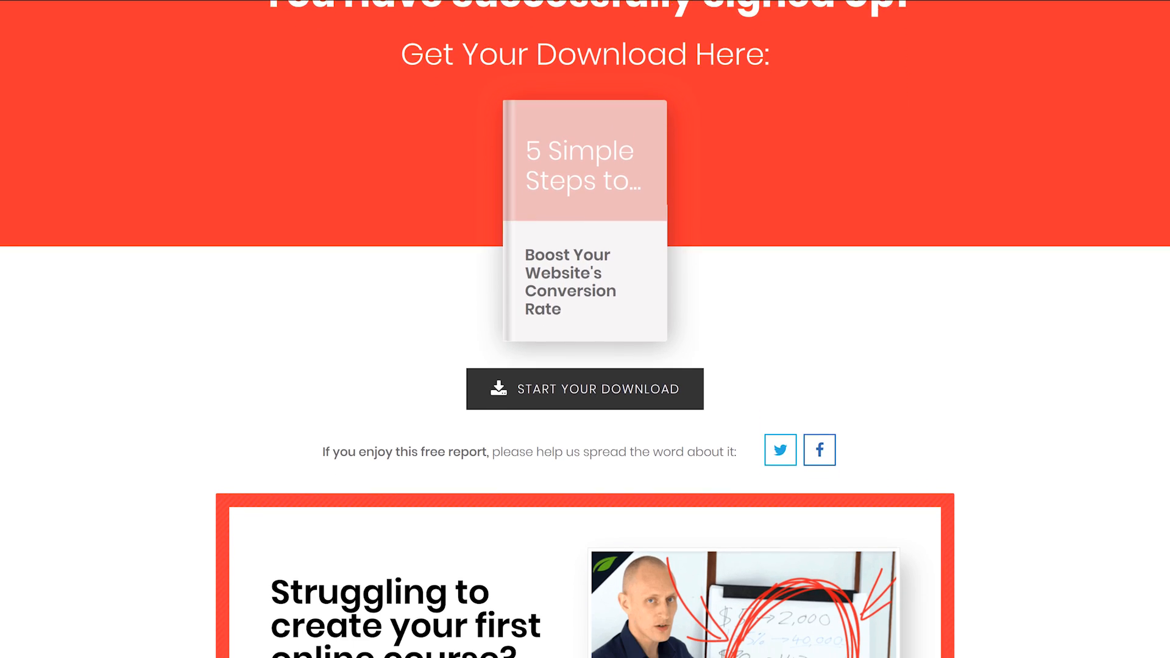
- Scroll down the homepage to the 'Boost Your Skills. Join 20,000+ Subscribers' opt-in section
{"action": "scroll", "scroll_direction": "down", "scroll_amount": 3}
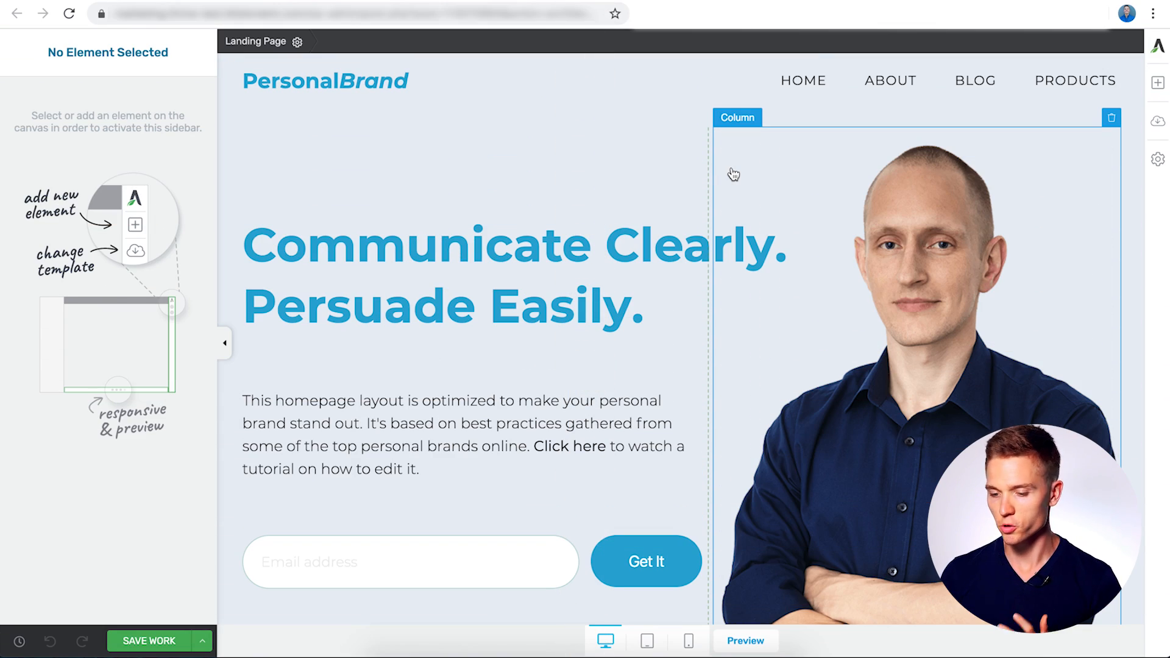
{"action": "scroll", "scroll_direction": "down", "scroll_amount": 3}
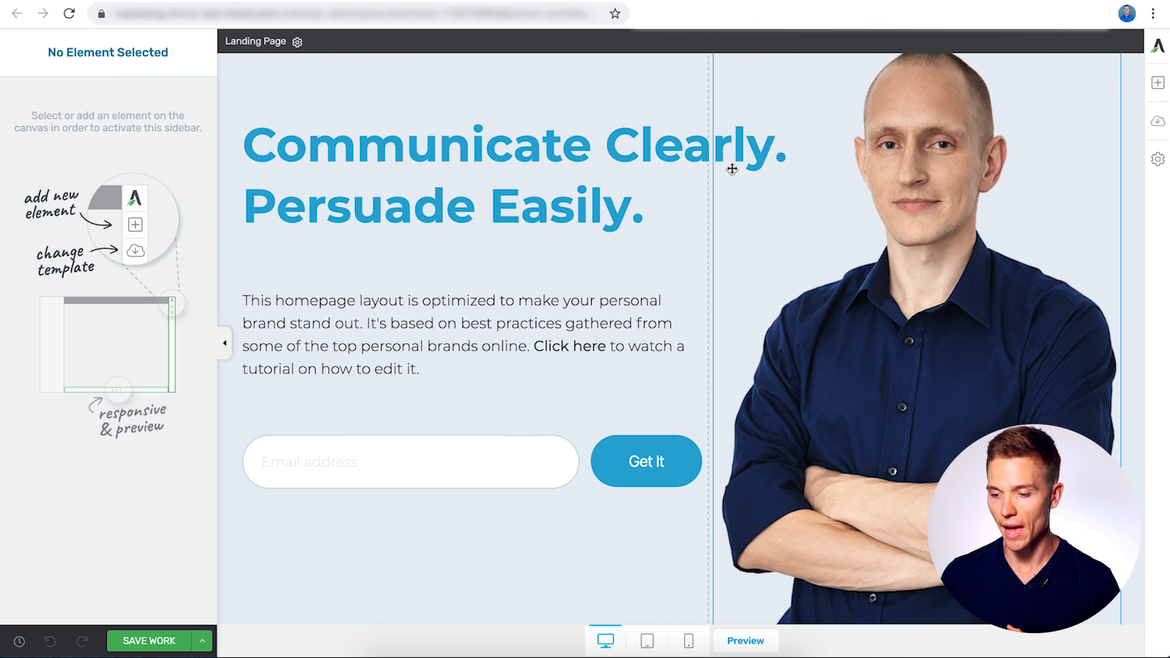
{"action": "scroll", "scroll_direction": "down", "scroll_amount": 3}
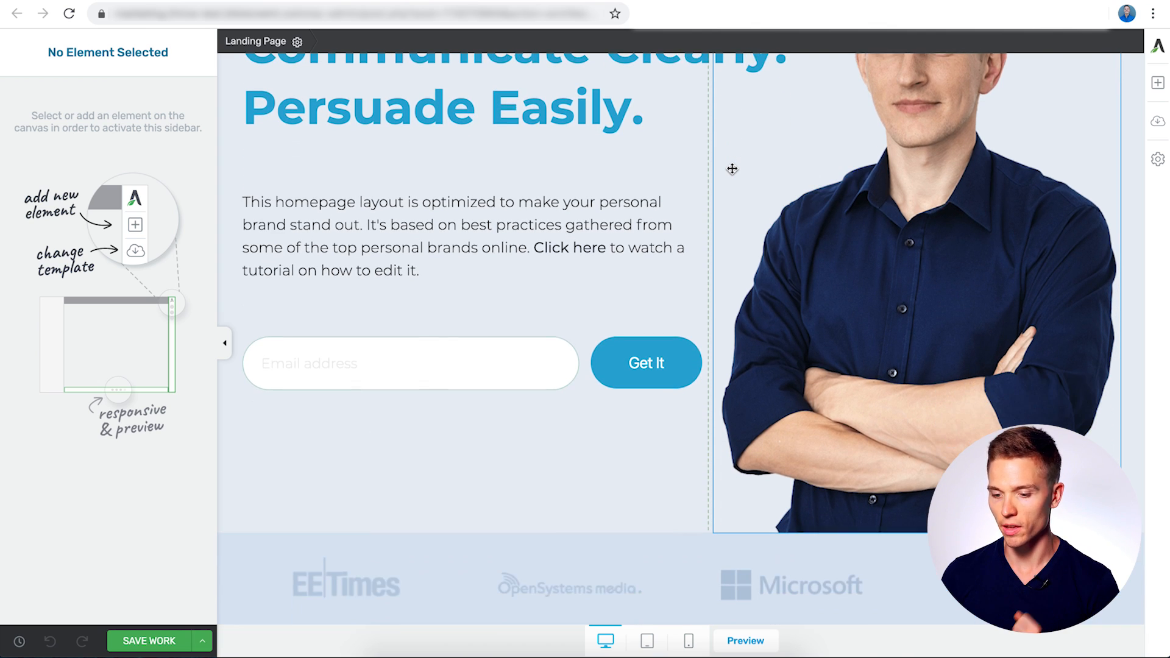
{"action": "scroll", "scroll_direction": "down", "scroll_amount": 3}
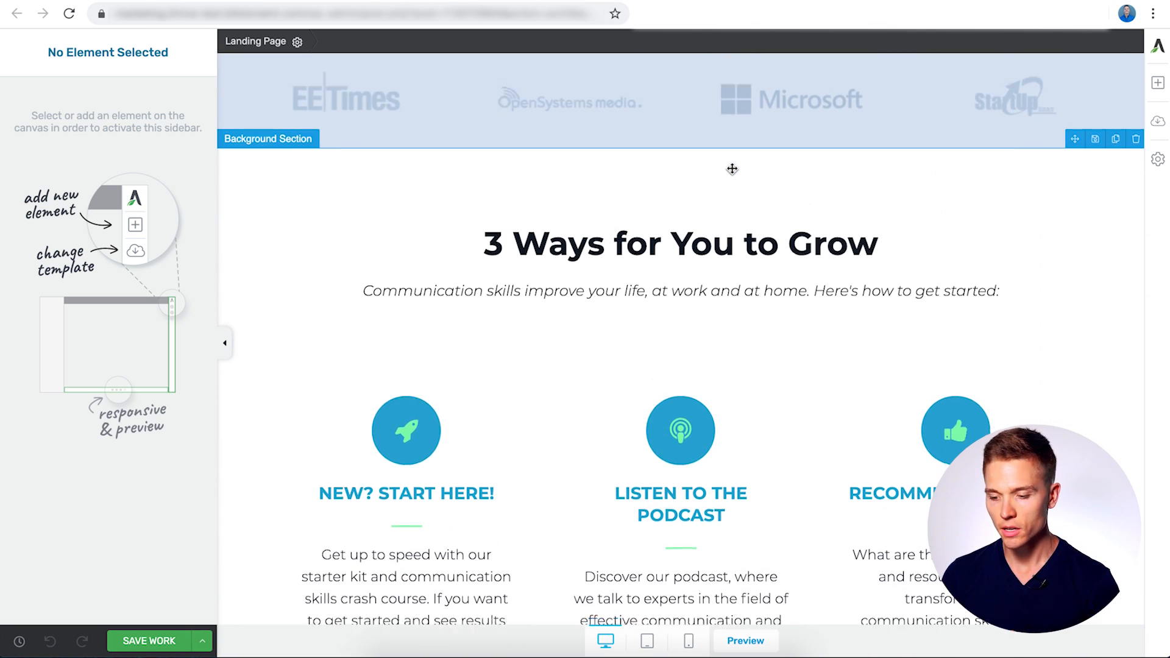
{"action": "scroll", "scroll_direction": "down", "scroll_amount": 3}
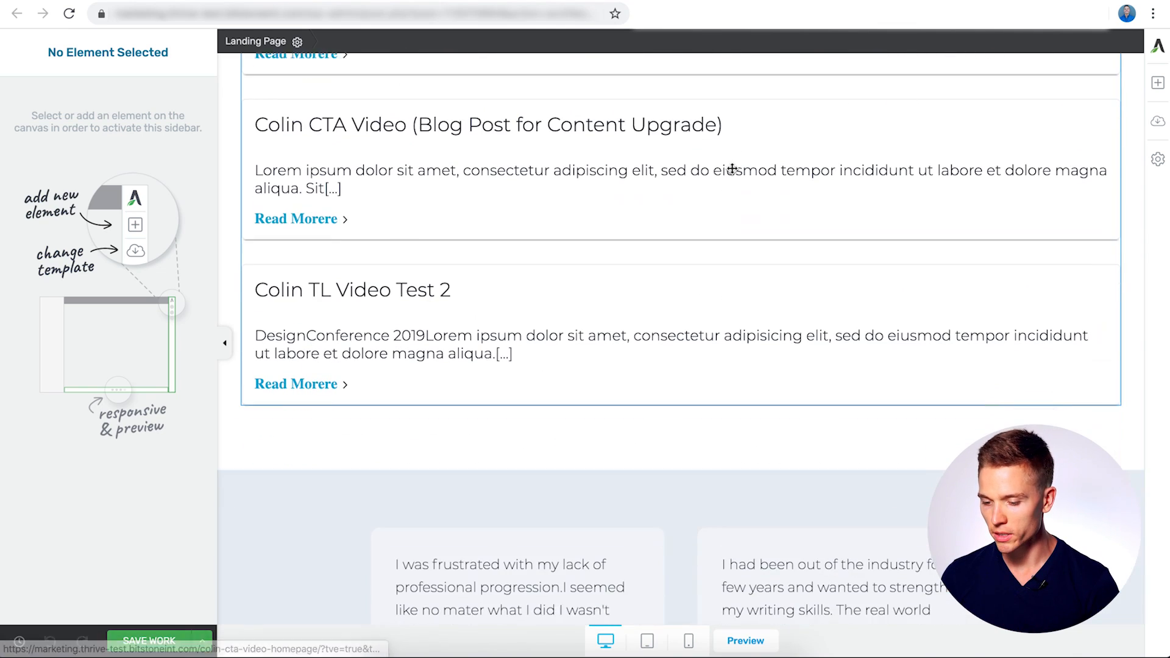
{"action": "scroll", "scroll_direction": "down", "scroll_amount": 3}
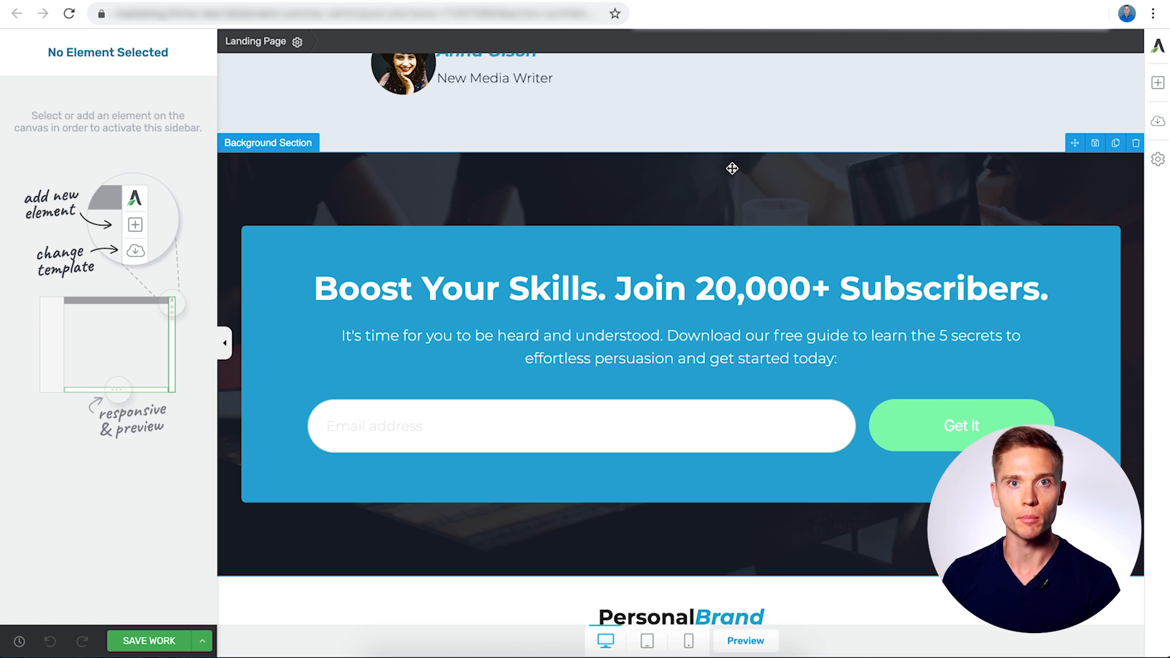
- Drag a Call to Action onto the homepage and apply the blue Call To Action 22 template
{"action": "type", "text": "call"}
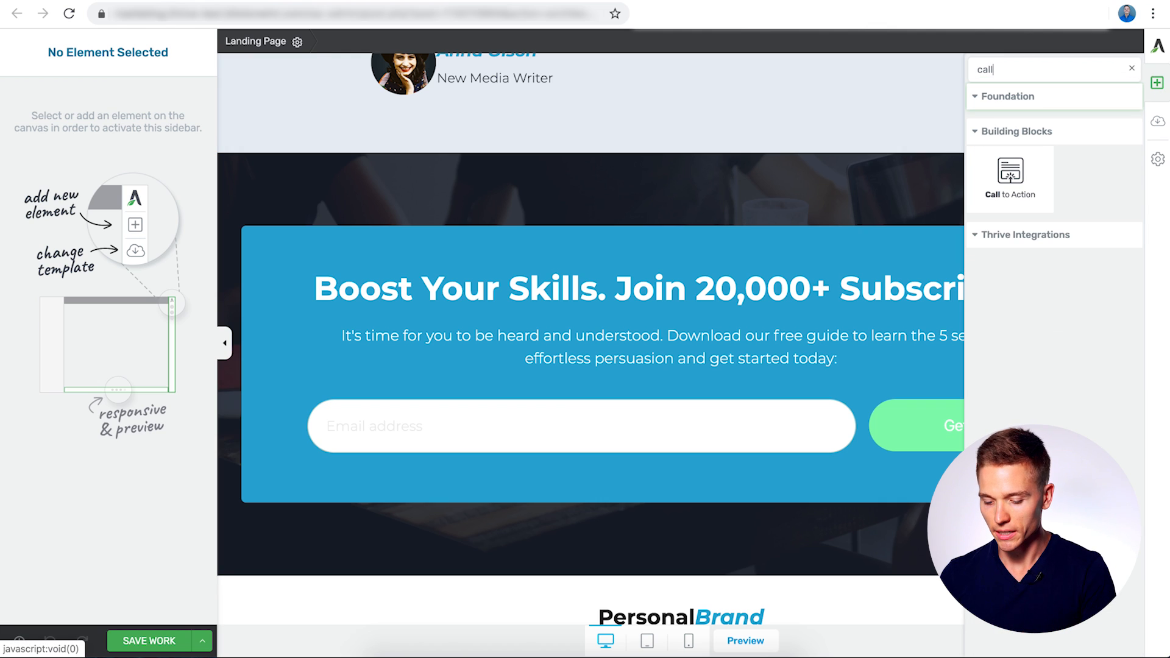
{"action": "left_click_drag", "start_coordinate": [1008, 176], "coordinate": [742, 158]}
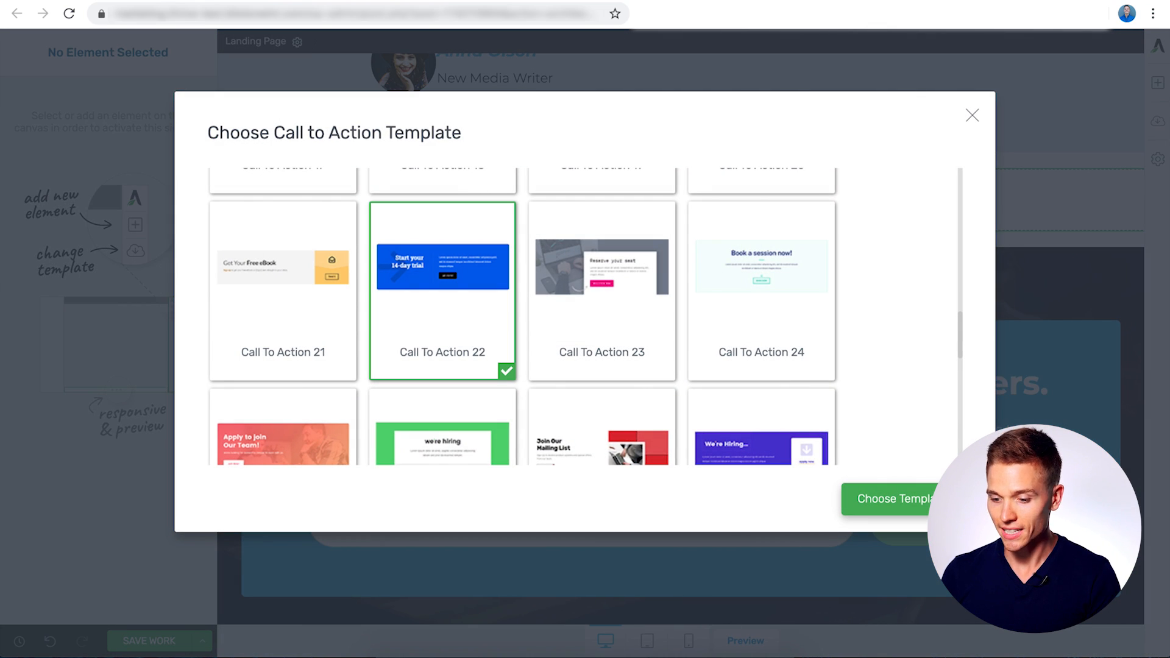
{"action": "left_click", "coordinate": [896, 498]}
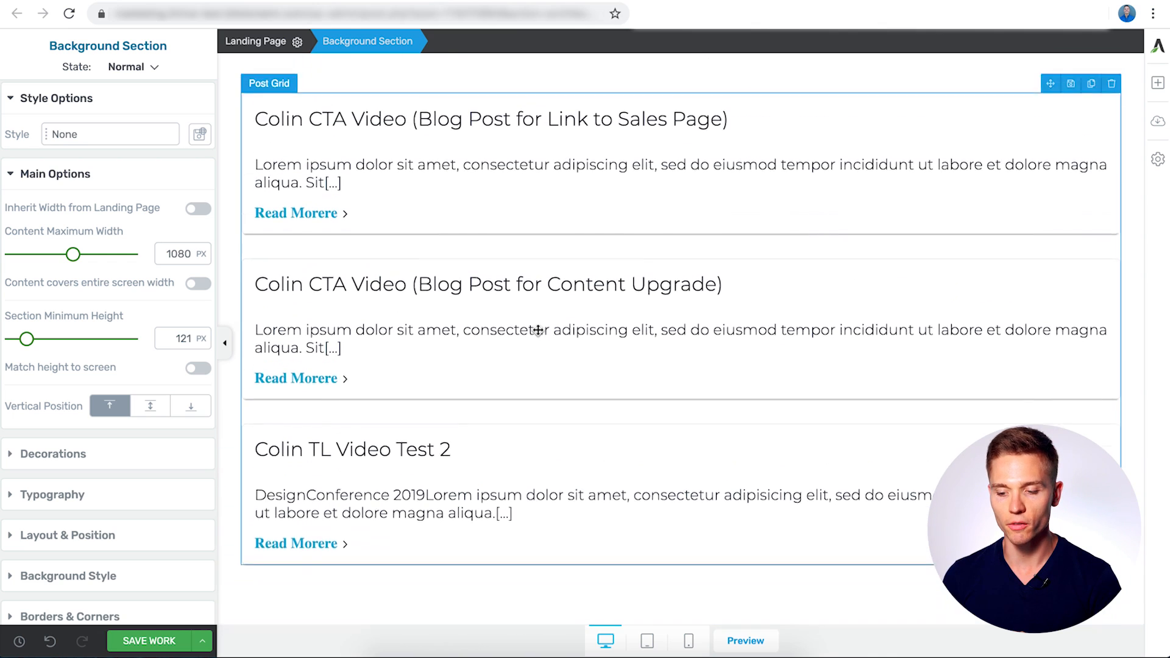
{"action": "scroll", "scroll_direction": "down", "scroll_amount": 3}
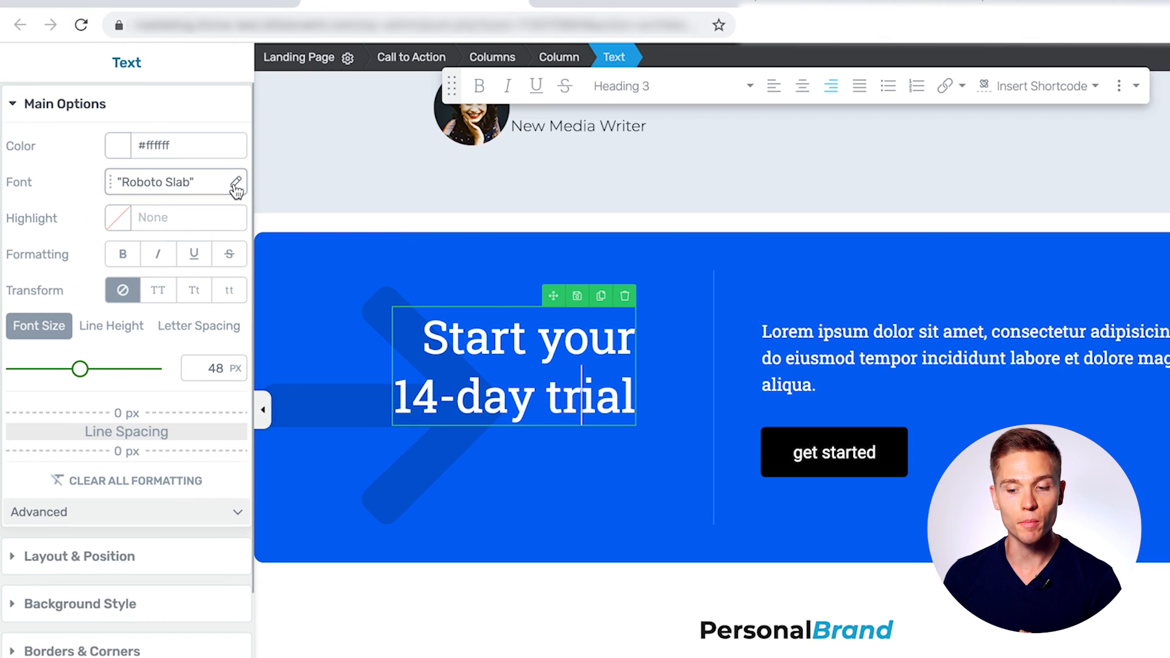
- Switch the heading's font source from Roboto Slab to Inherit Landing Page Font
{"action": "left_click", "coordinate": [234, 183]}
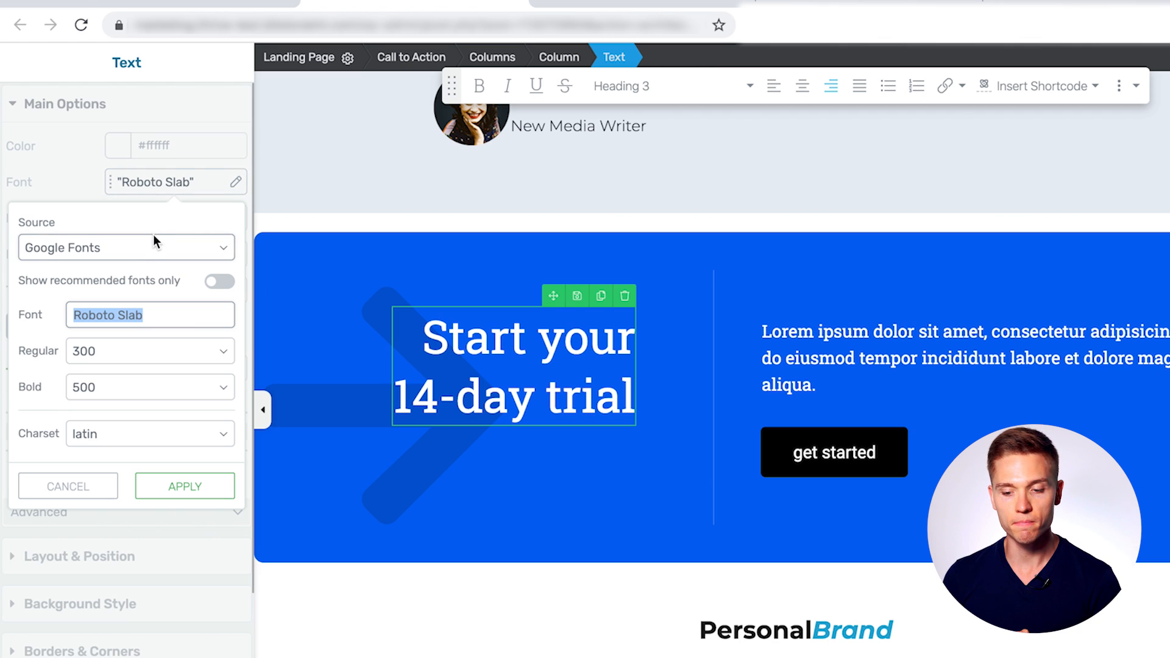
{"action": "left_click", "coordinate": [125, 248]}
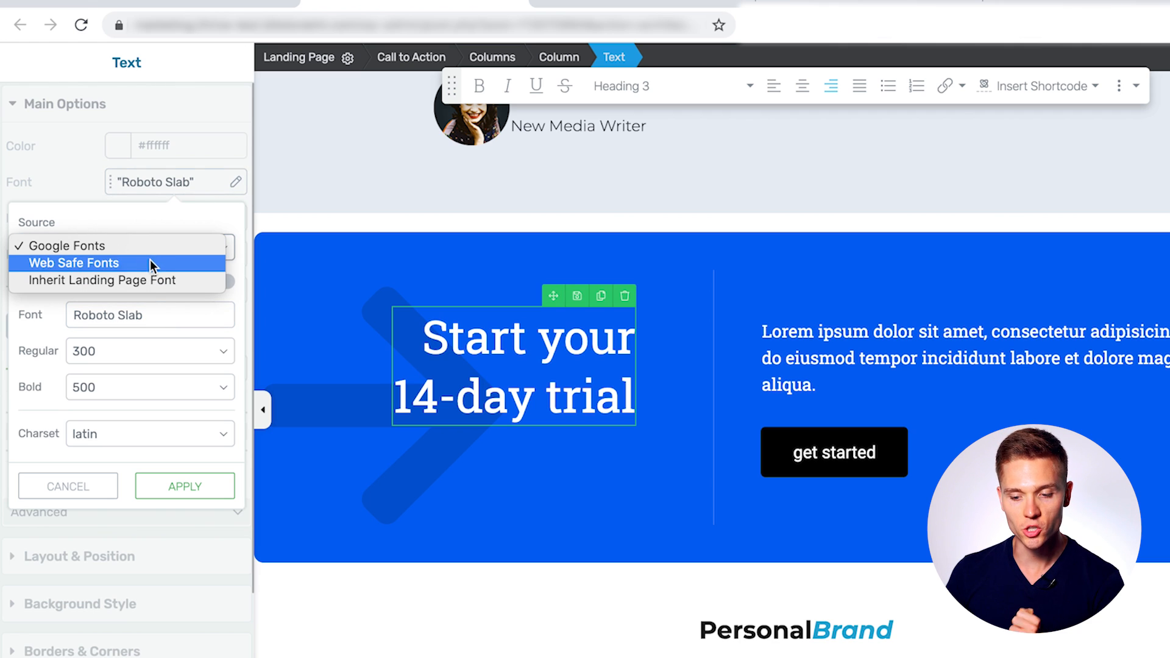
{"action": "mouse_move", "coordinate": [150, 281]}
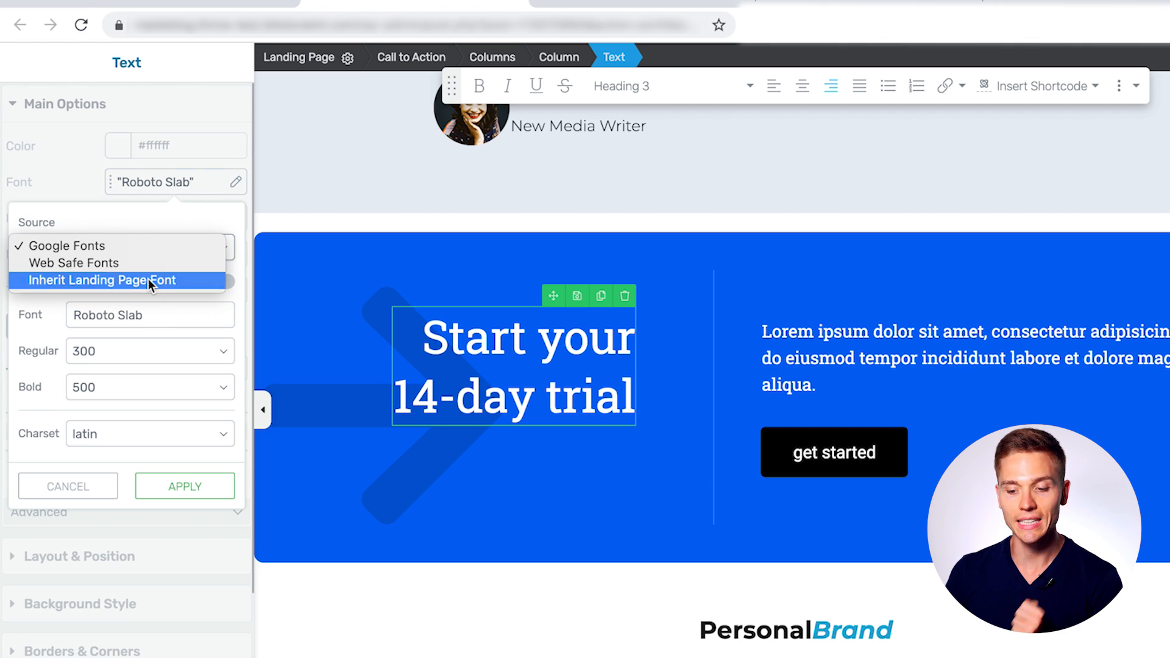
{"action": "left_click", "coordinate": [119, 280]}
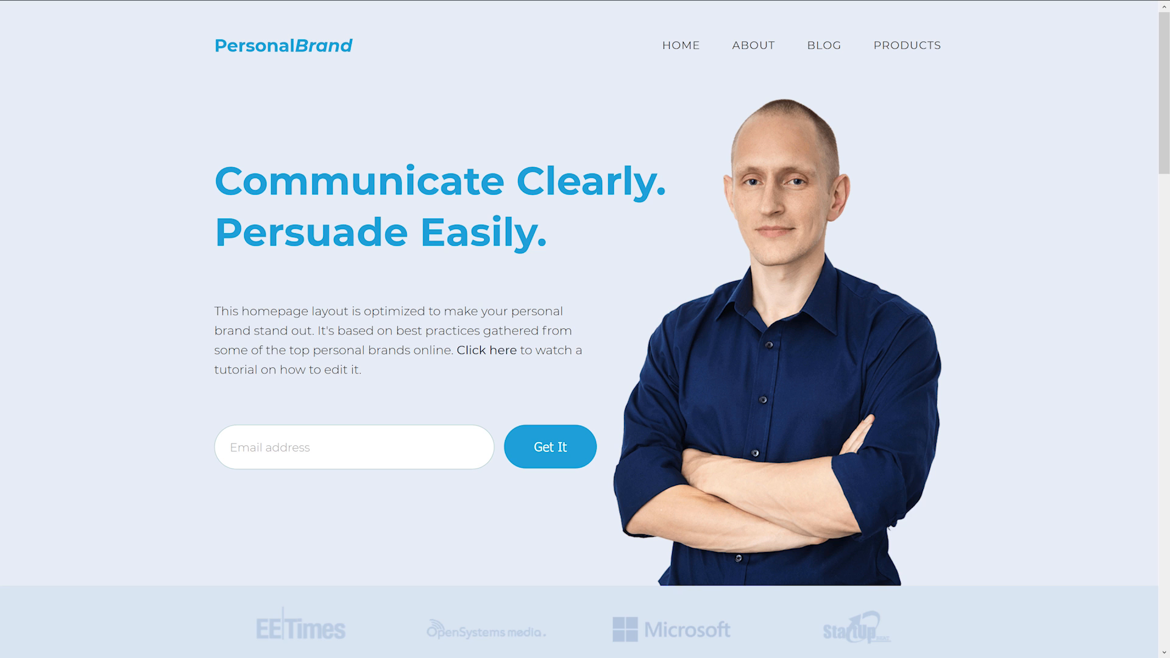
{"action": "scroll", "scroll_direction": "down", "scroll_amount": 3}
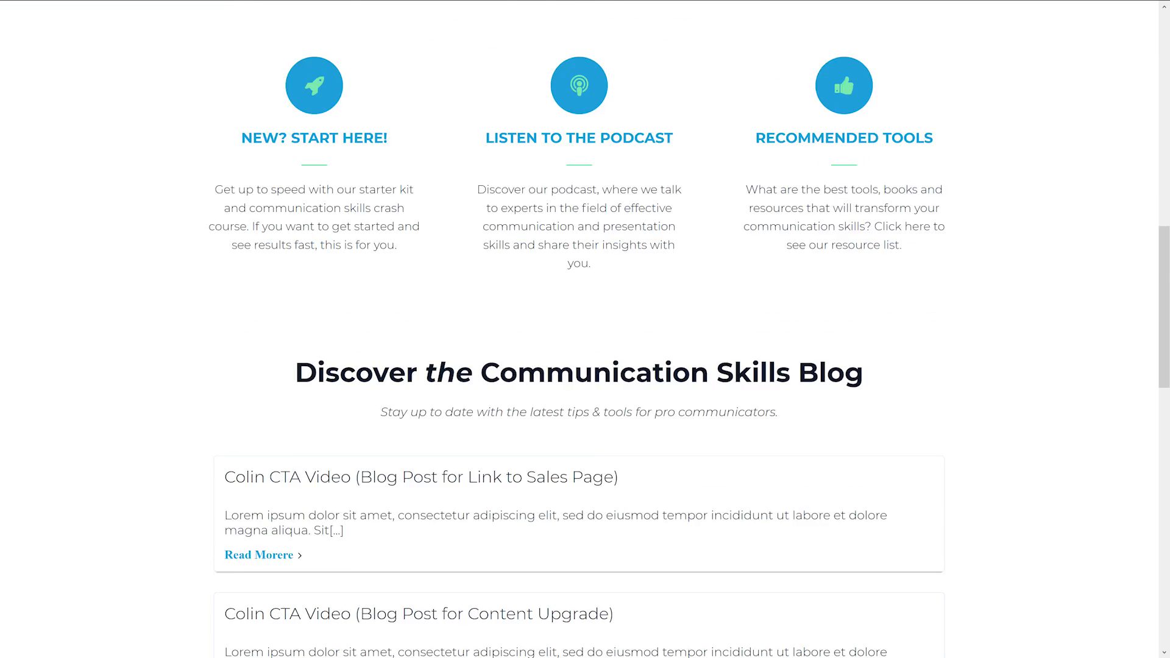
{"action": "scroll", "scroll_direction": "down", "scroll_amount": 3}
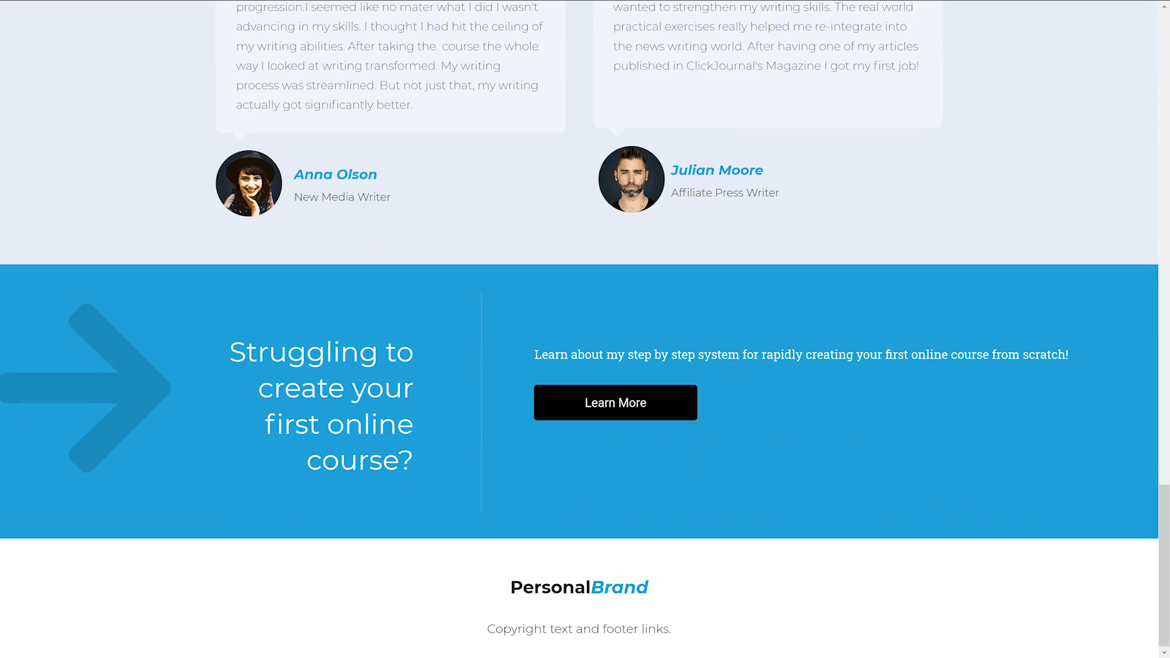